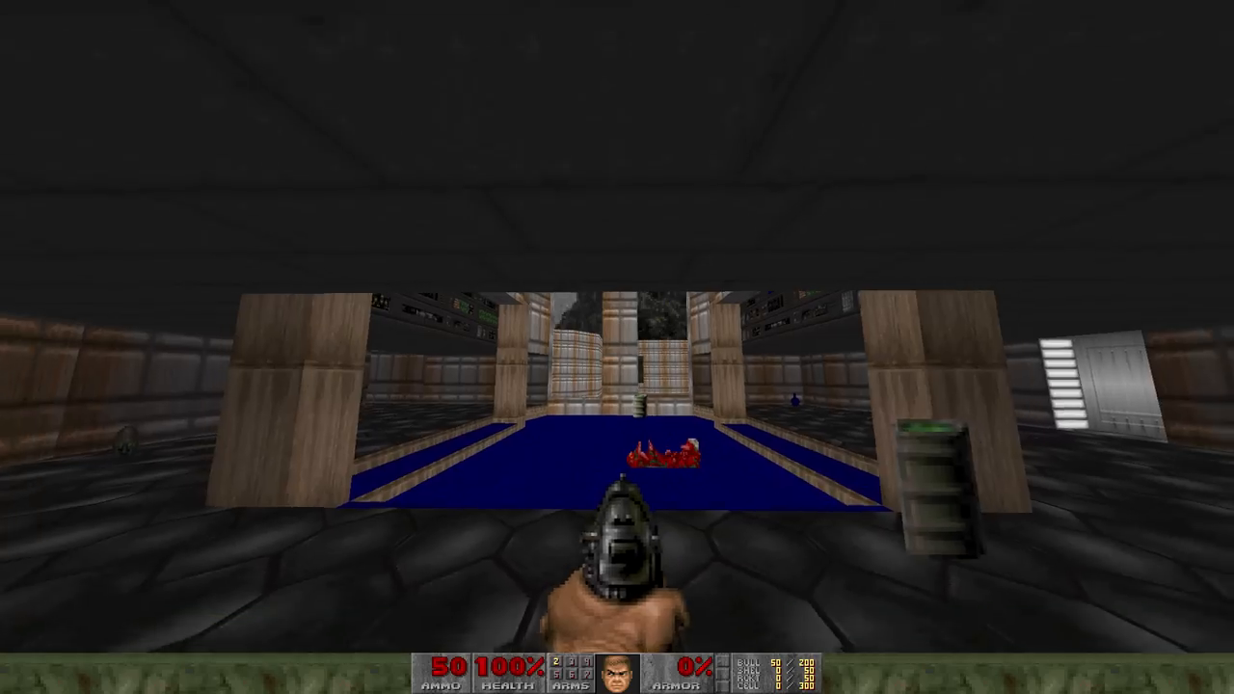
- Subscribe to Halo 3: DOOM on the Workshop and manually download the Halo Doom Evolved FMOD archive
{"action": "key", "text": "W"}
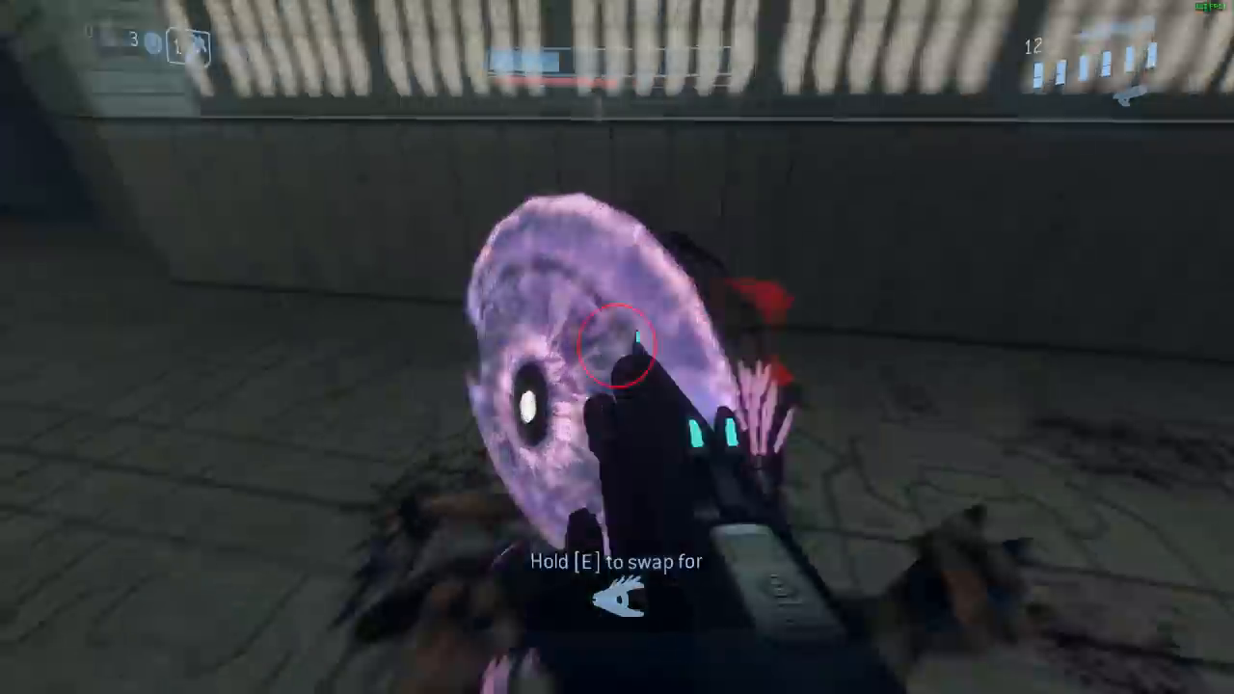
{"action": "key", "text": "e"}
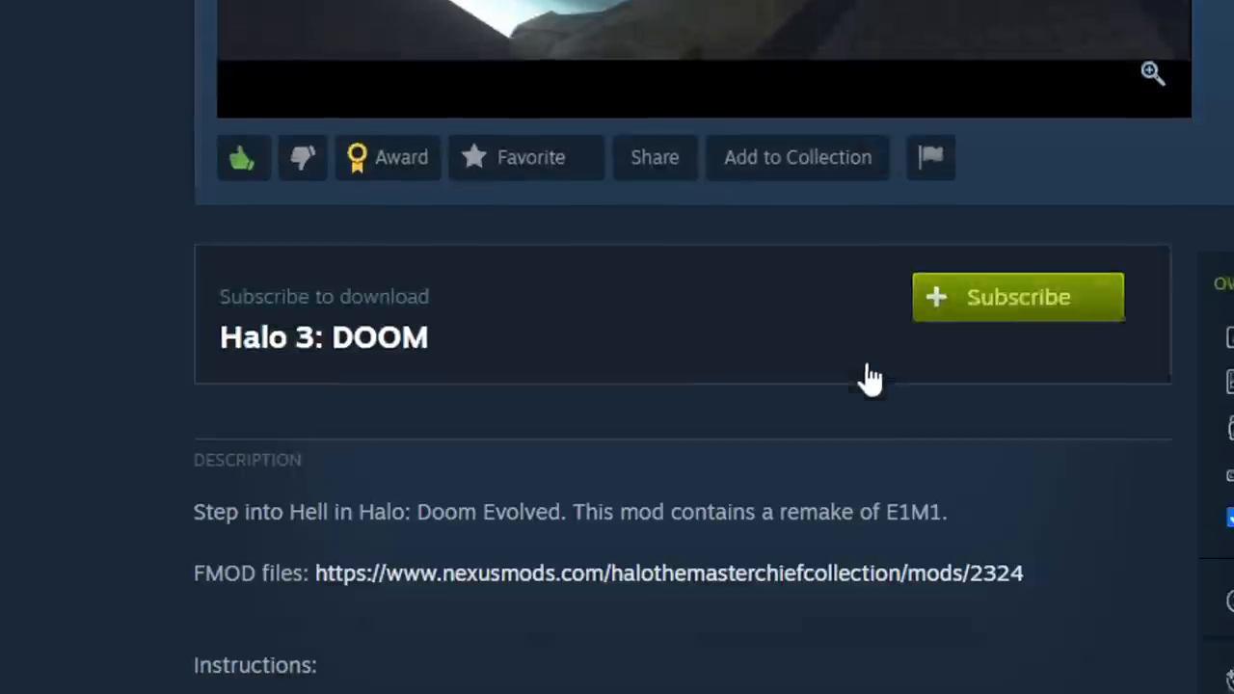
{"action": "scroll", "scroll_direction": "down", "scroll_amount": 3}
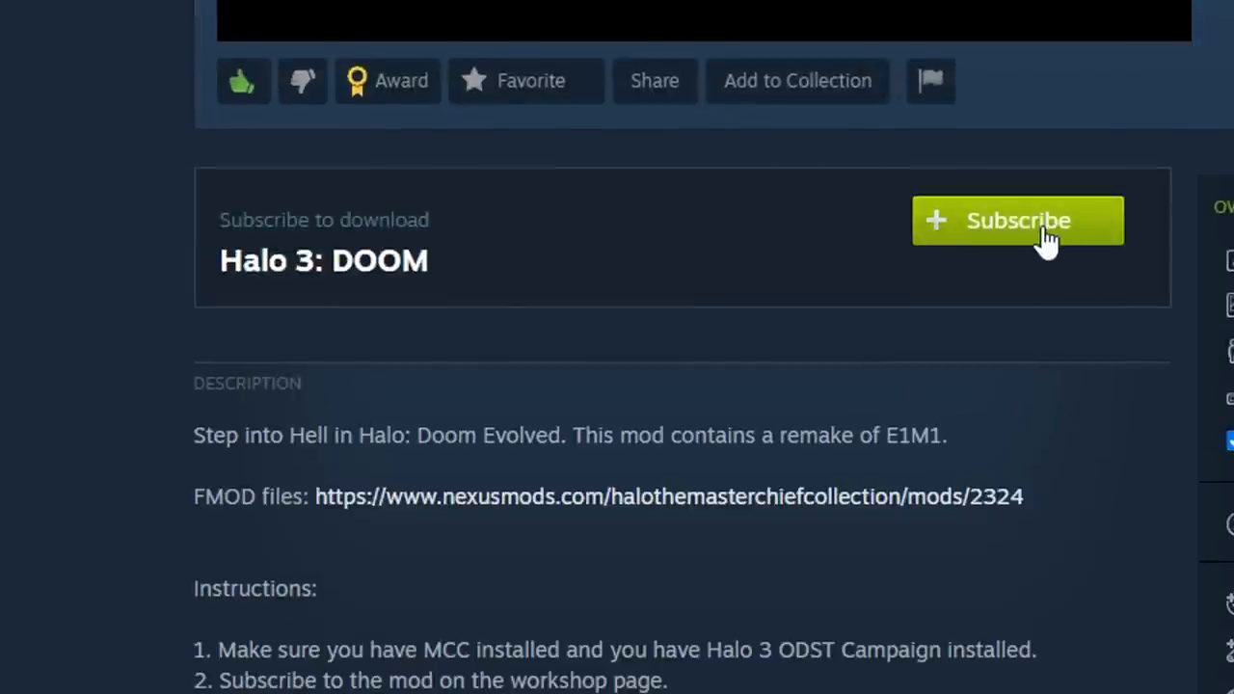
{"action": "left_click", "coordinate": [1018, 221]}
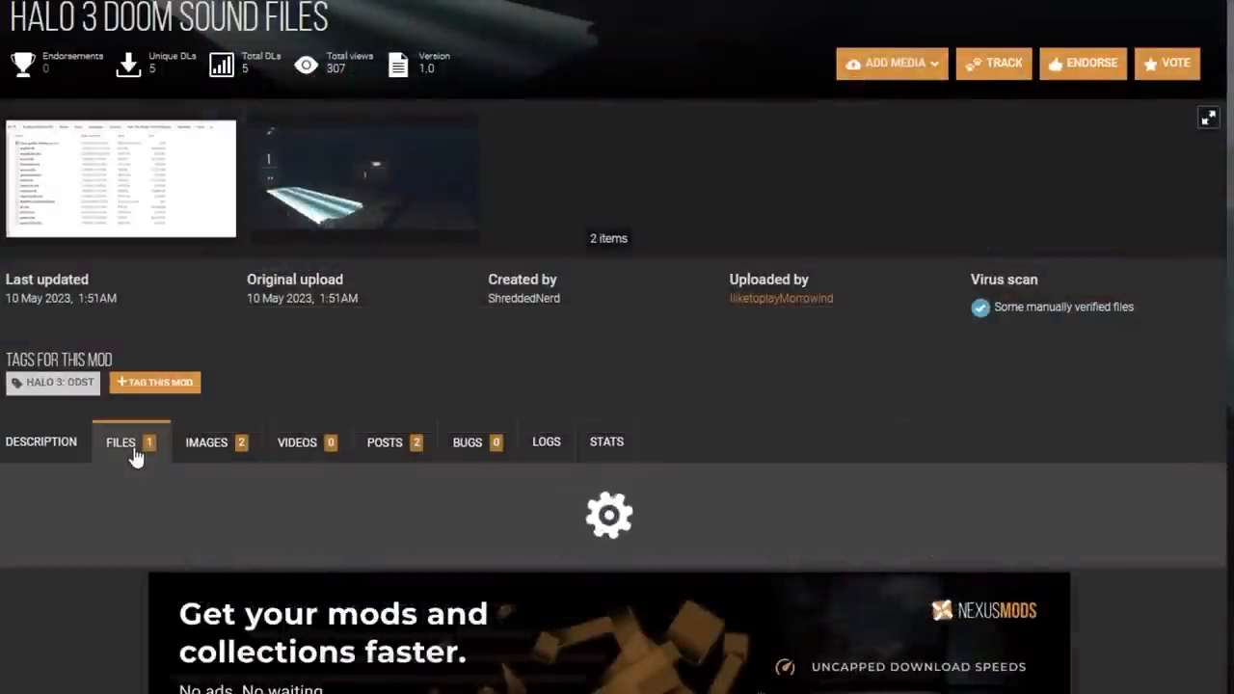
{"action": "left_click", "coordinate": [121, 442]}
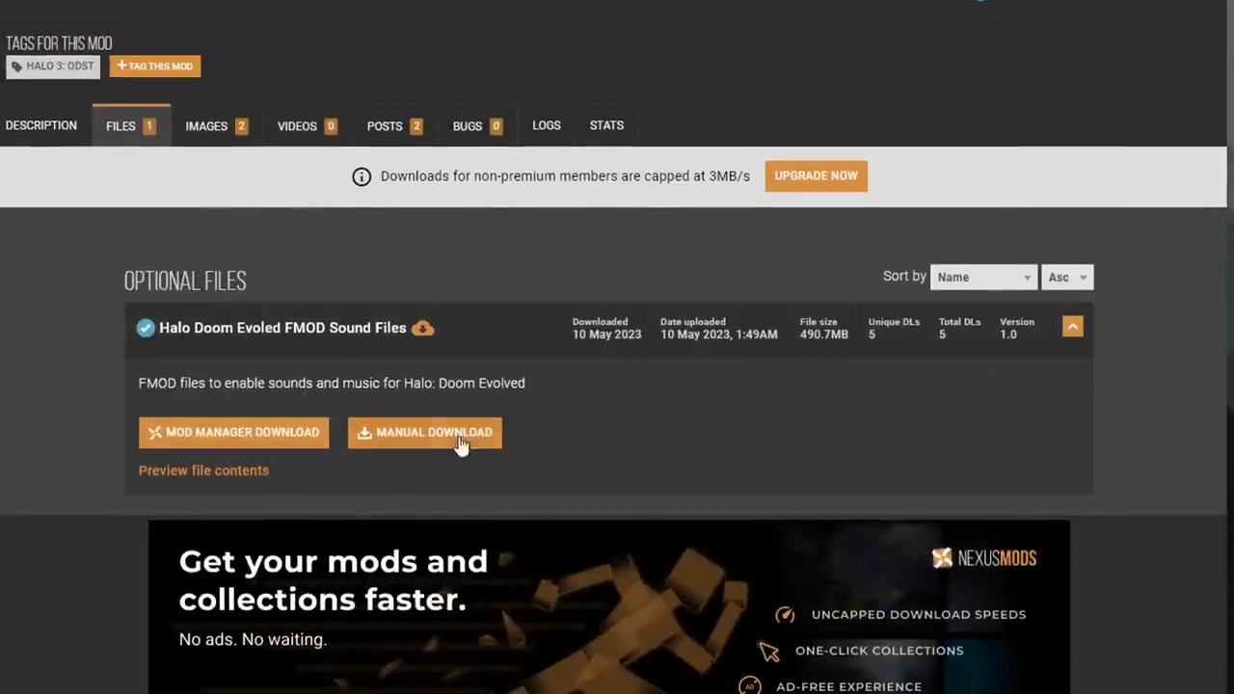
{"action": "left_click", "coordinate": [424, 432]}
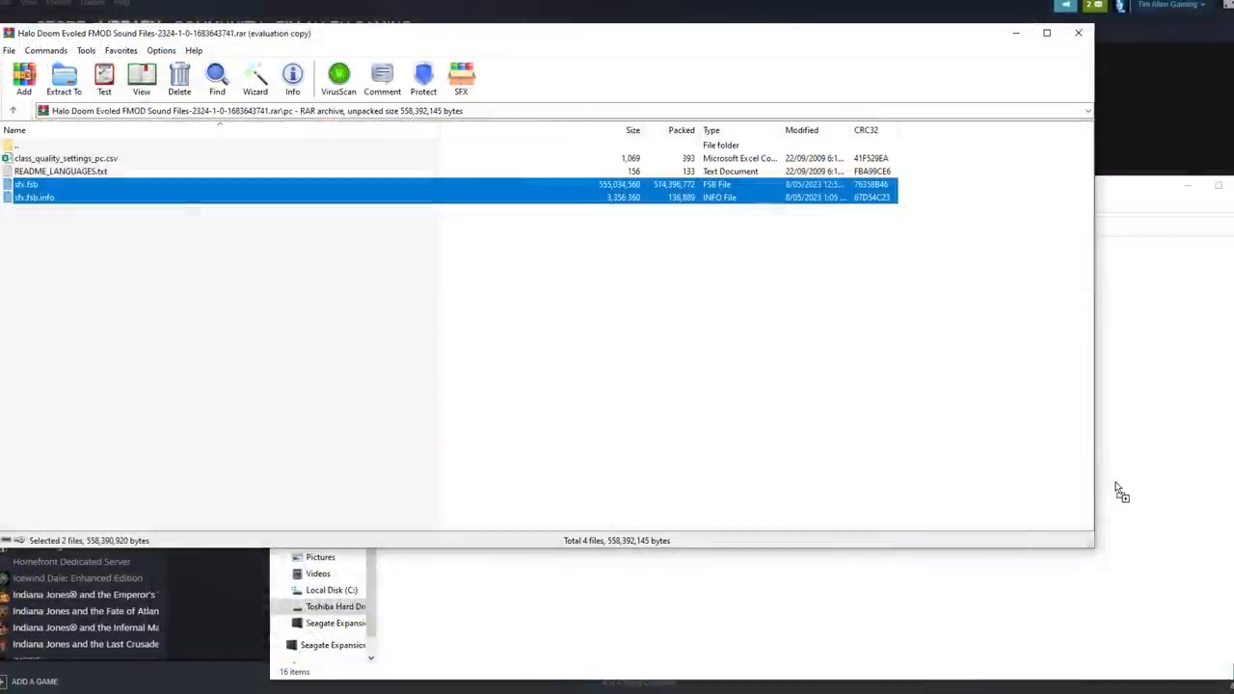
- Drag sfx.fsb and sfx.fsb.info into halo3odst\fmod\pc, replacing the existing files
{"action": "left_click", "coordinate": [63, 77]}
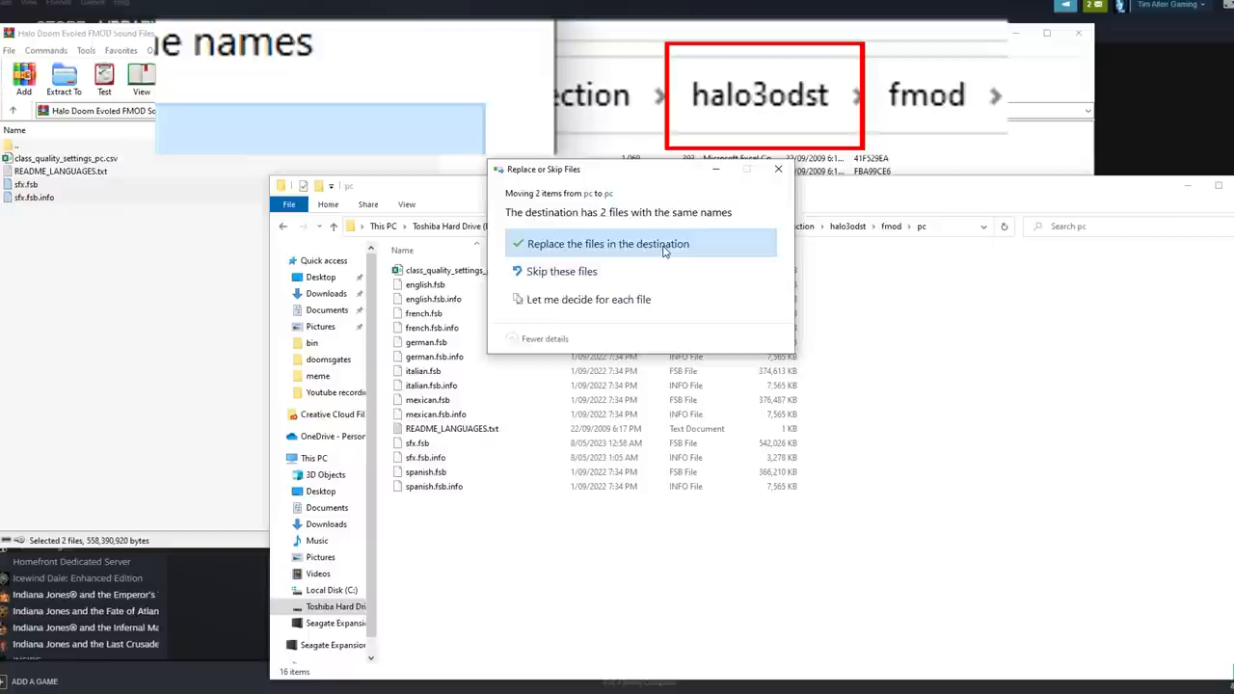
{"action": "left_click", "coordinate": [608, 243]}
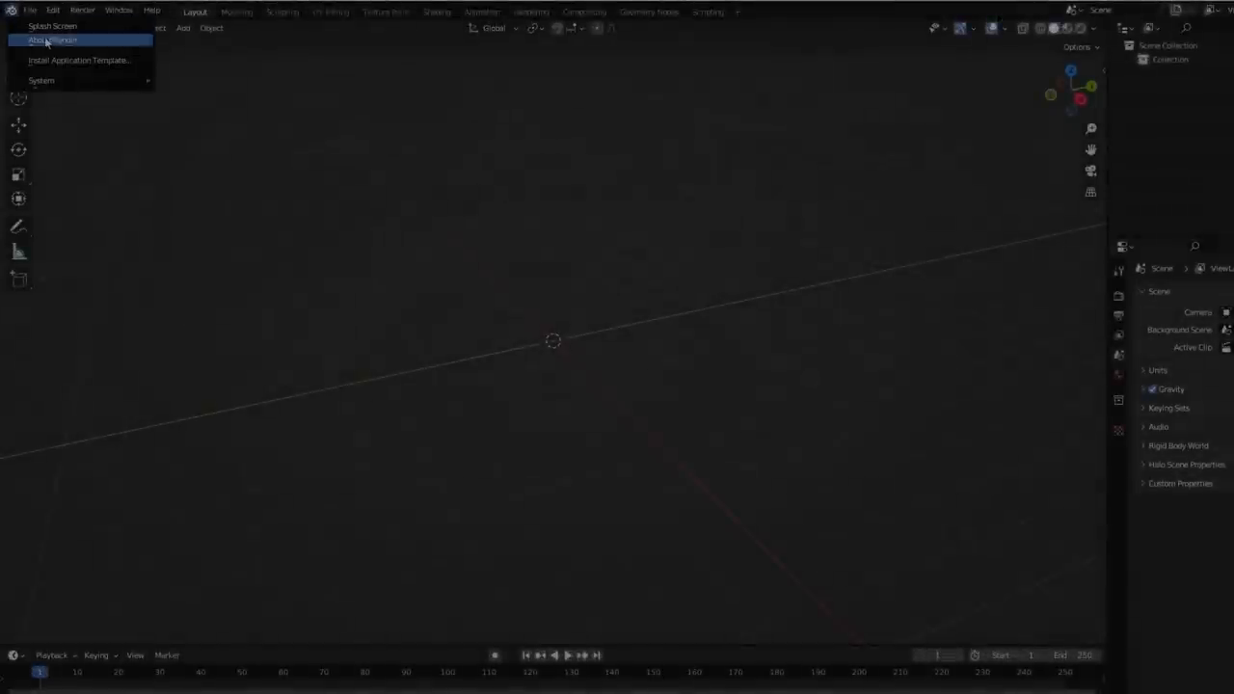
{"action": "mouse_move", "coordinate": [41, 80]}
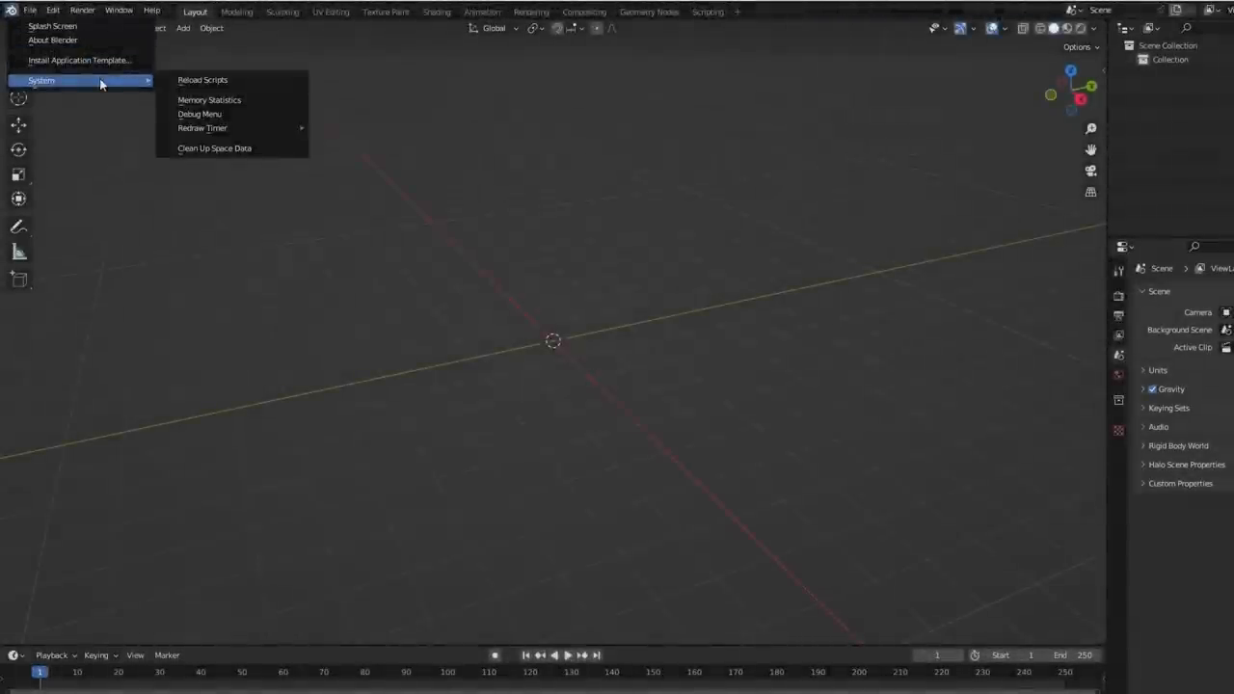
- Check About Blender from the Blender menu to confirm version 3.5.0
{"action": "left_click", "coordinate": [52, 26]}
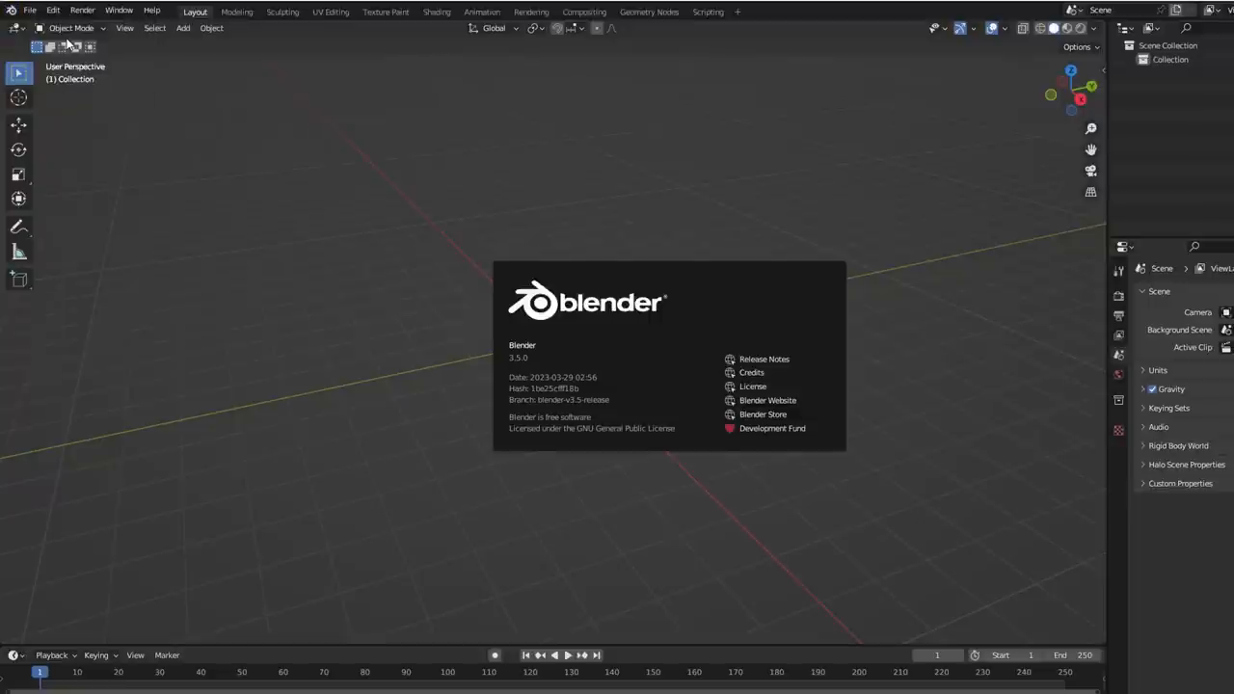
{"action": "mouse_move", "coordinate": [644, 297]}
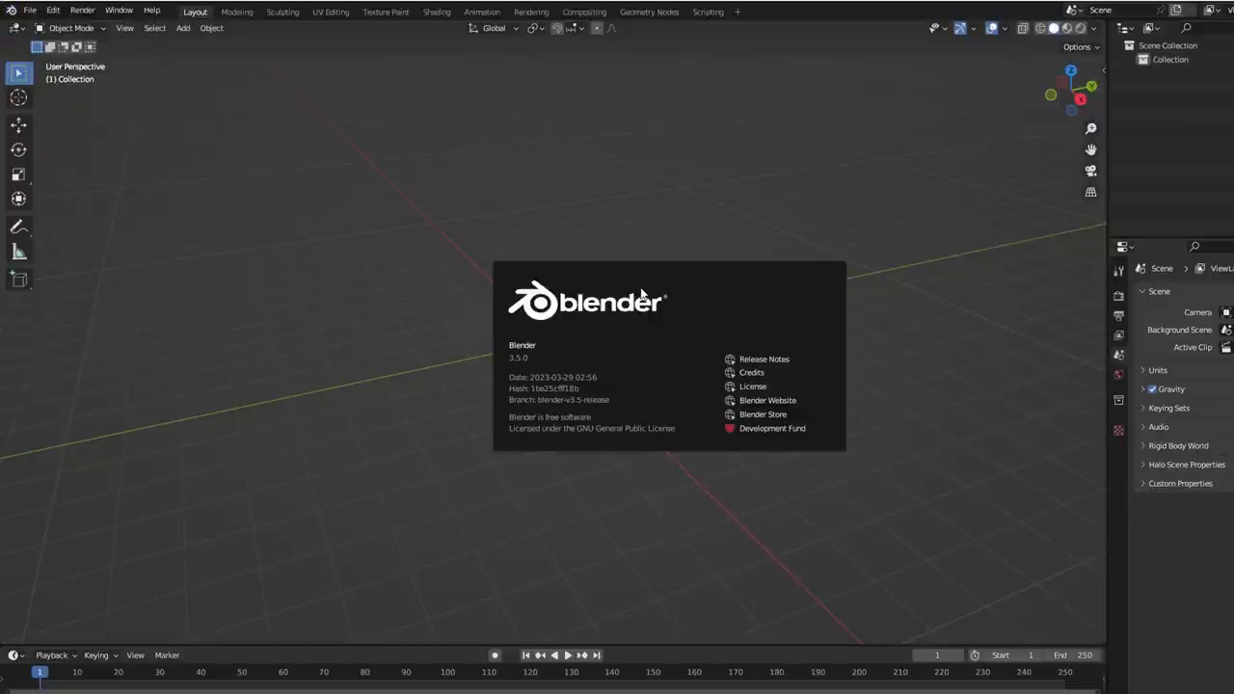
{"action": "mouse_move", "coordinate": [645, 291]}
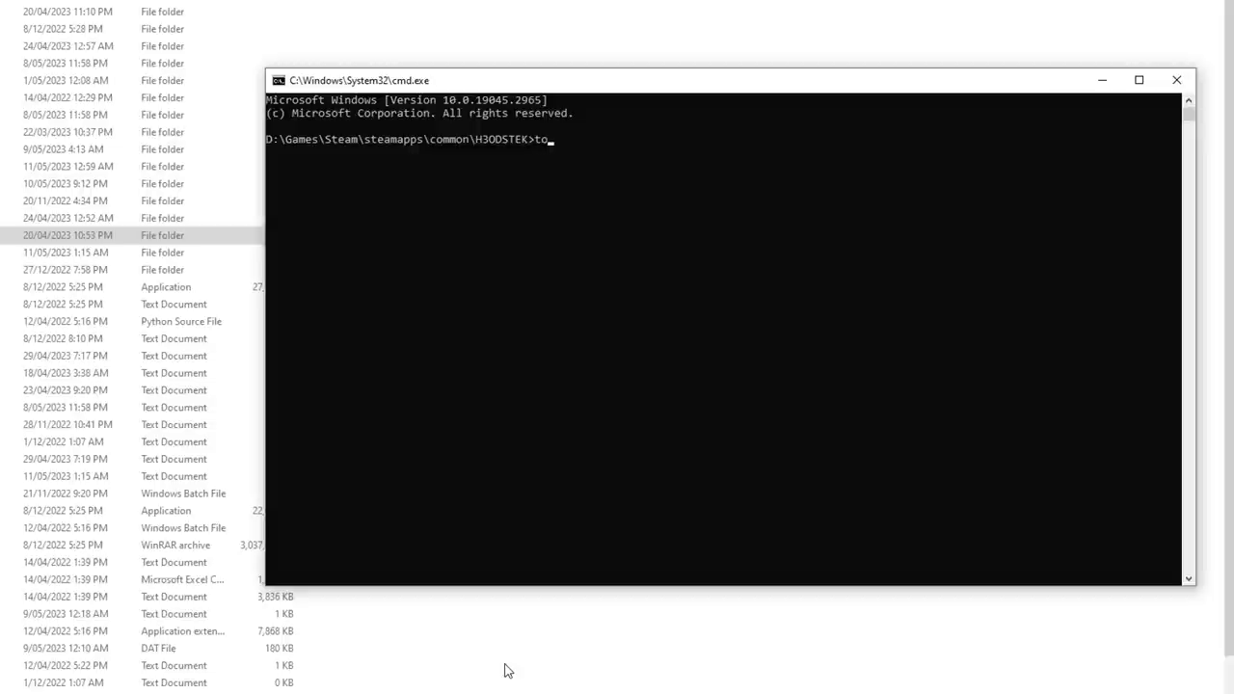
- Enter 'tool structure "' at the H3ODSTEK command prompt to begin the path argument
{"action": "type", "text": "ol structu"}
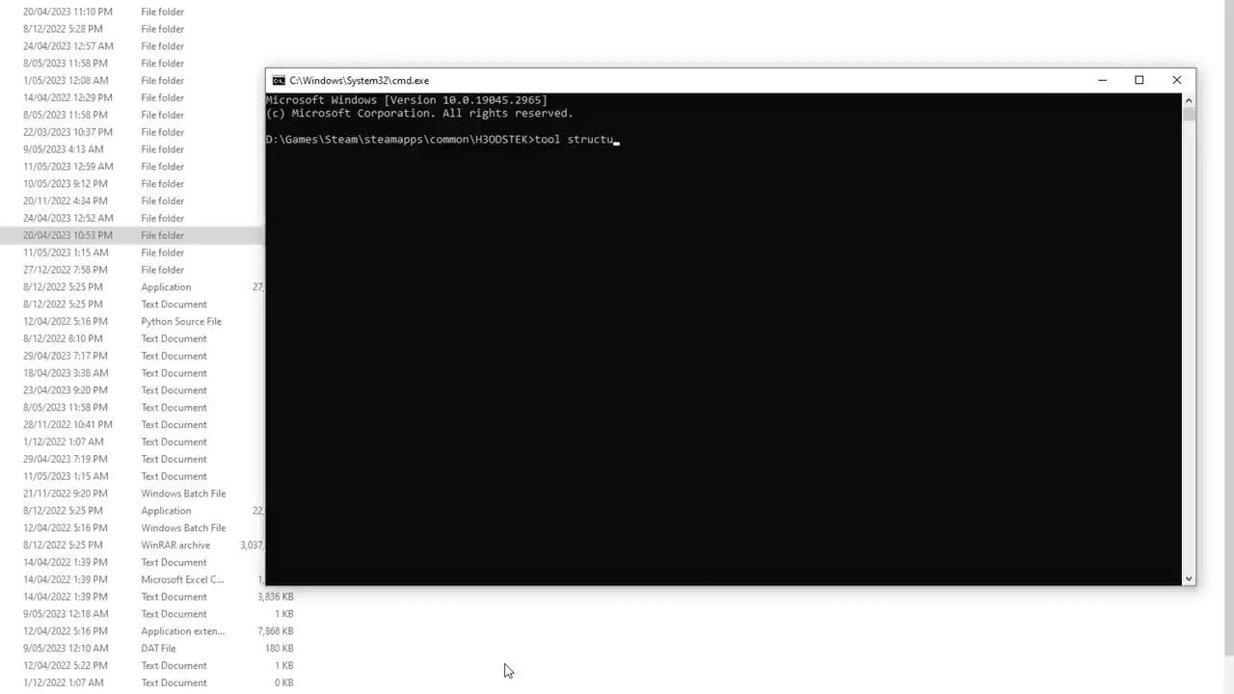
{"action": "type", "text": "ure \""}
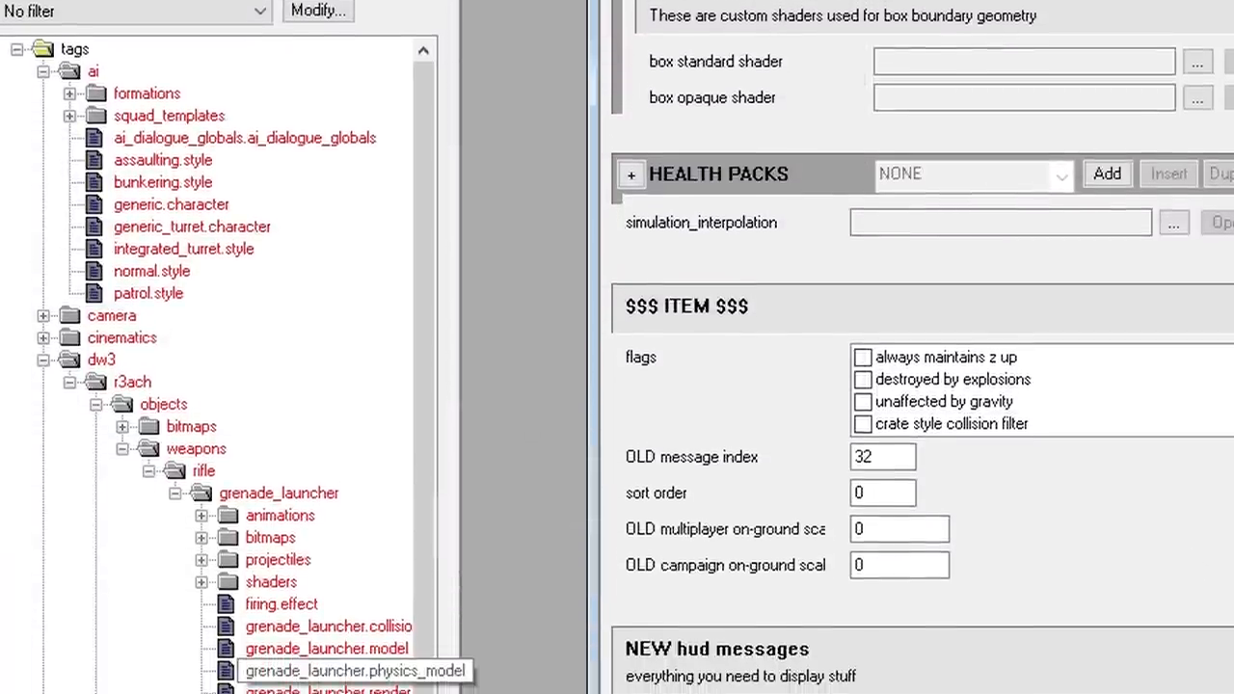
{"action": "scroll", "scroll_direction": "down", "scroll_amount": 3}
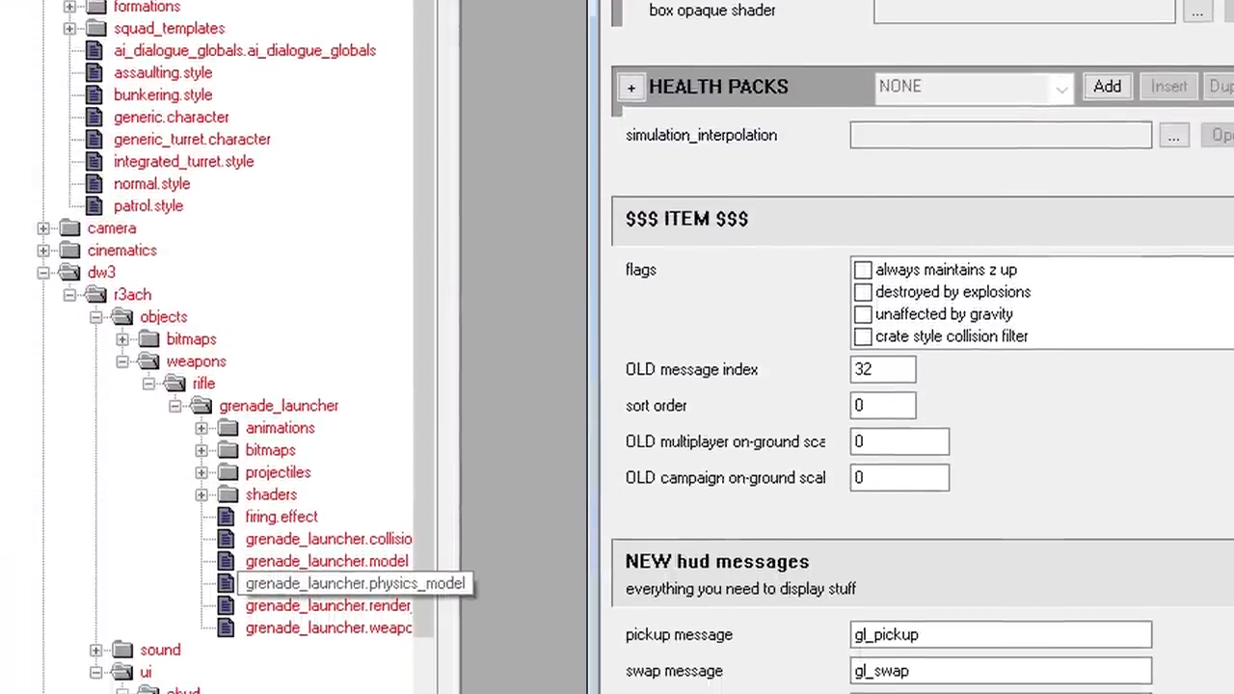
{"action": "scroll", "scroll_direction": "down", "scroll_amount": 3}
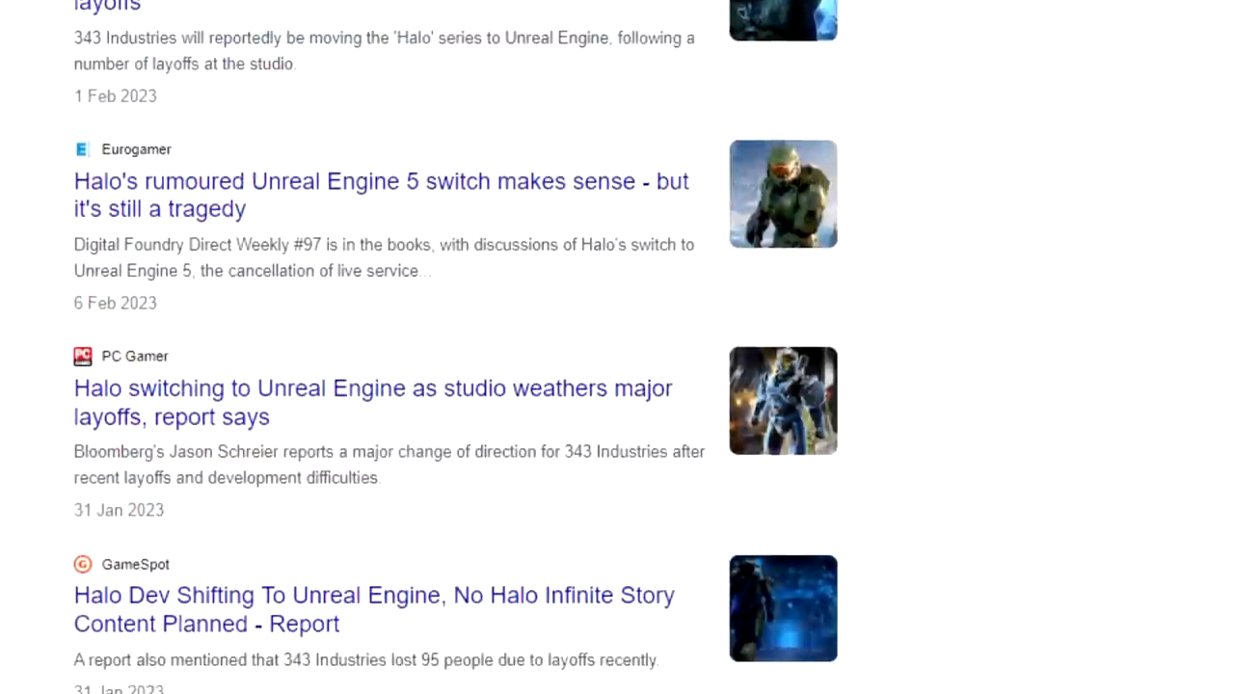
{"action": "scroll", "scroll_direction": "down", "scroll_amount": 3}
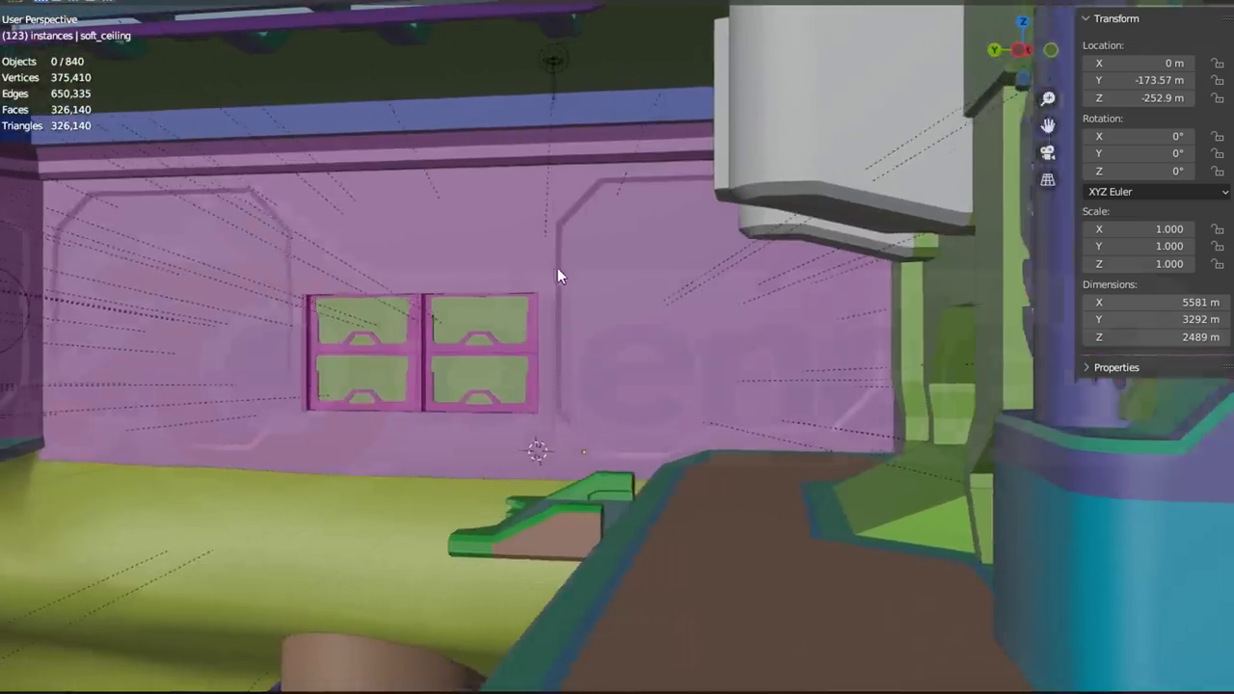
- Box-select the default objects in the new scene for deletion
{"action": "left_click_drag", "start_coordinate": [559, 275], "coordinate": [675, 303]}
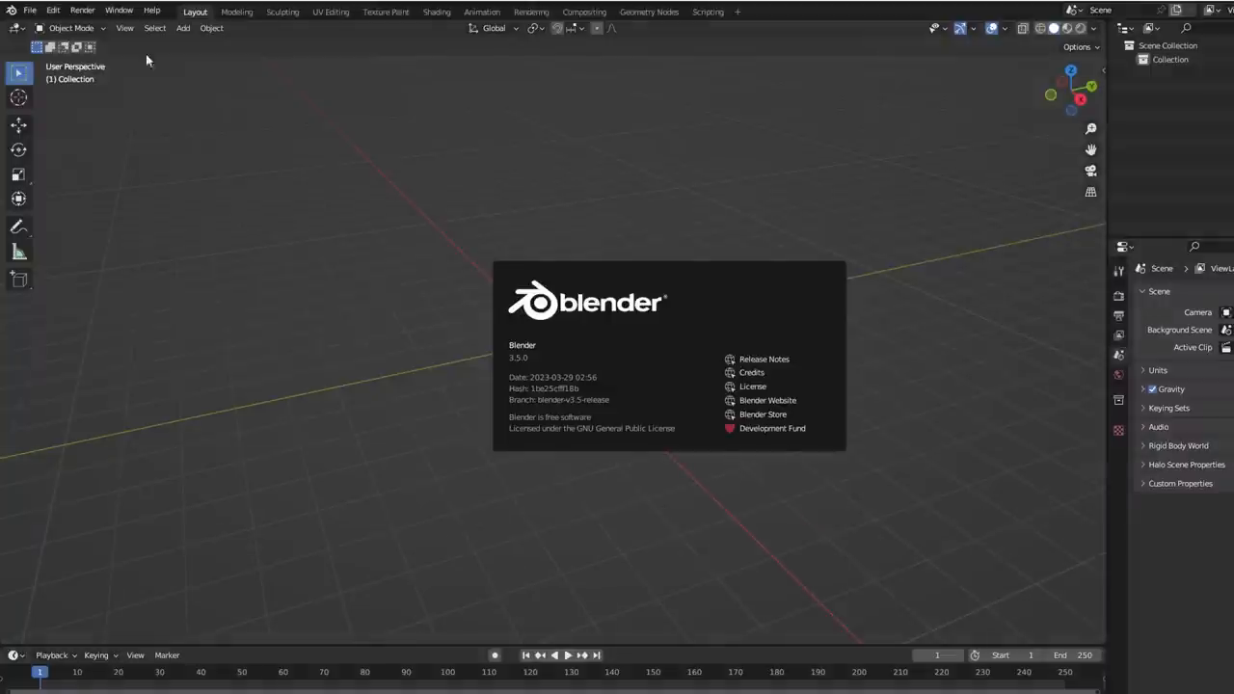
{"action": "mouse_move", "coordinate": [641, 297]}
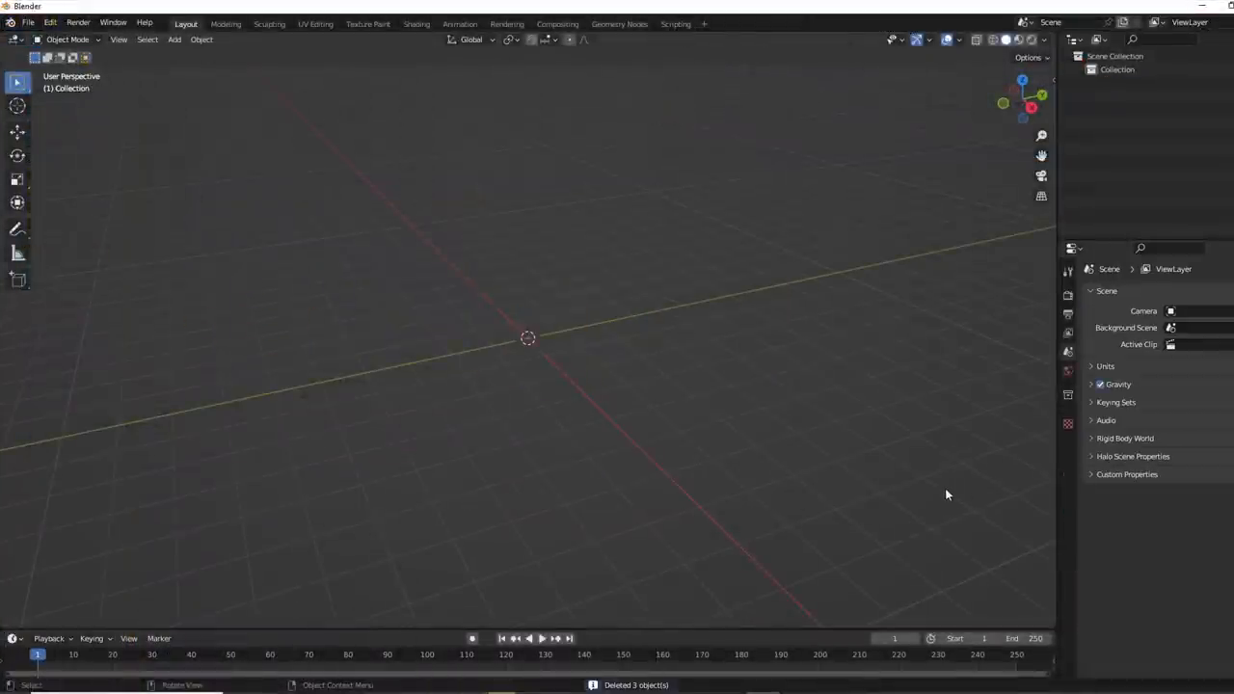
- Search 'halo' in Edit > Preferences Add-ons to verify the Halo Asset Blender Development Toolset
{"action": "left_click", "coordinate": [50, 22]}
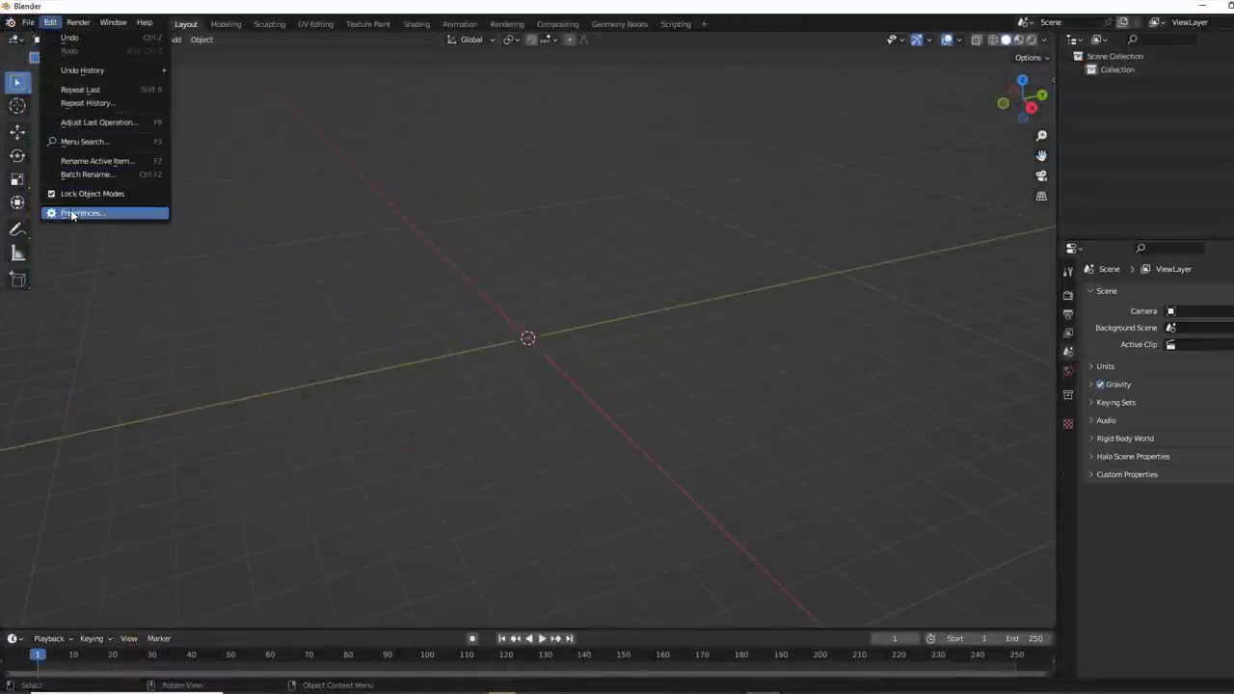
{"action": "left_click", "coordinate": [82, 213]}
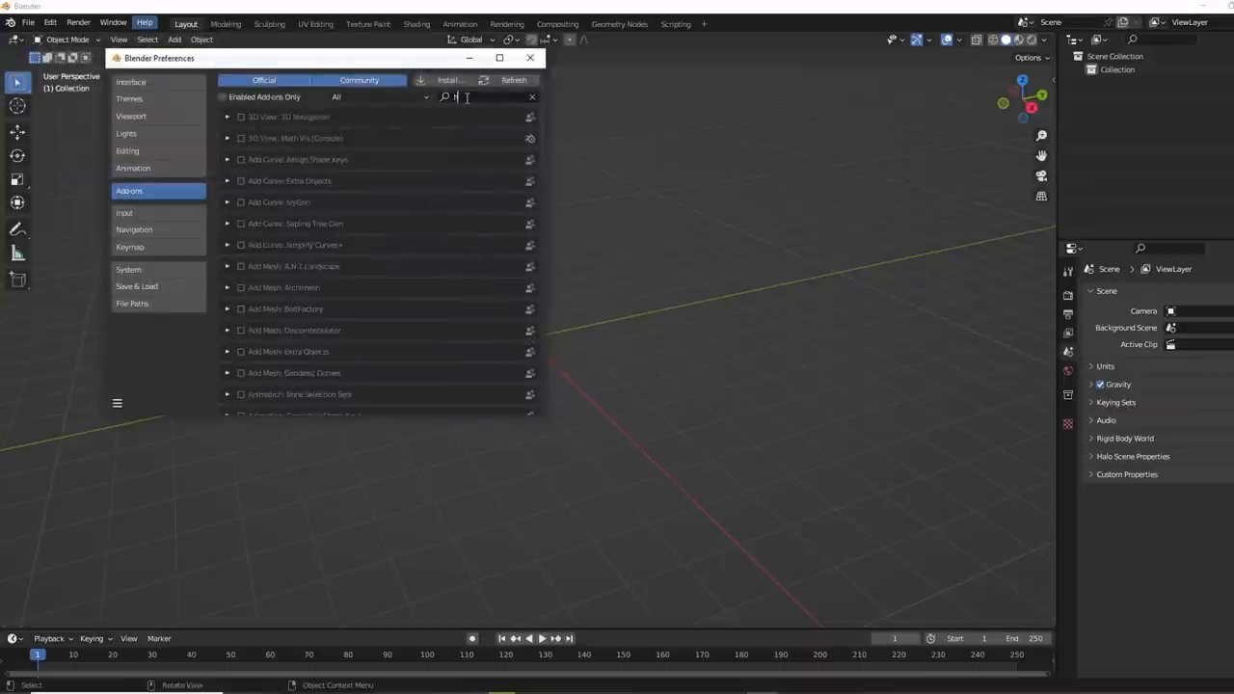
{"action": "type", "text": "alo"}
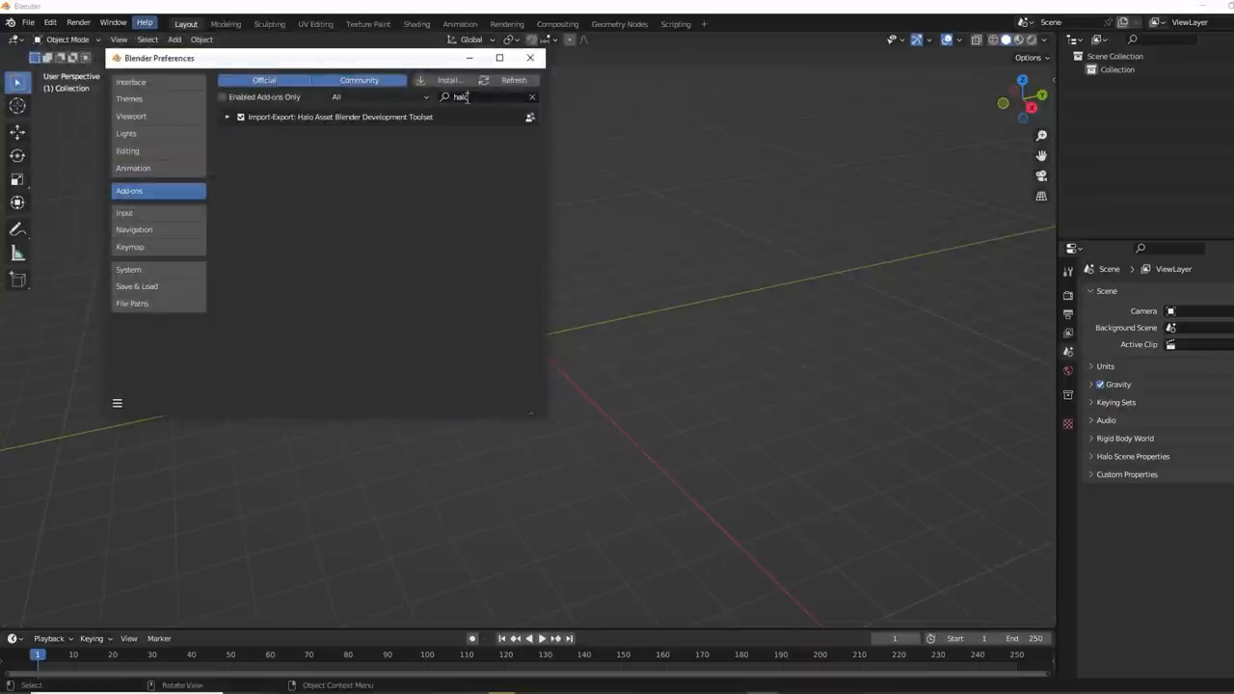
{"action": "left_click", "coordinate": [1007, 239]}
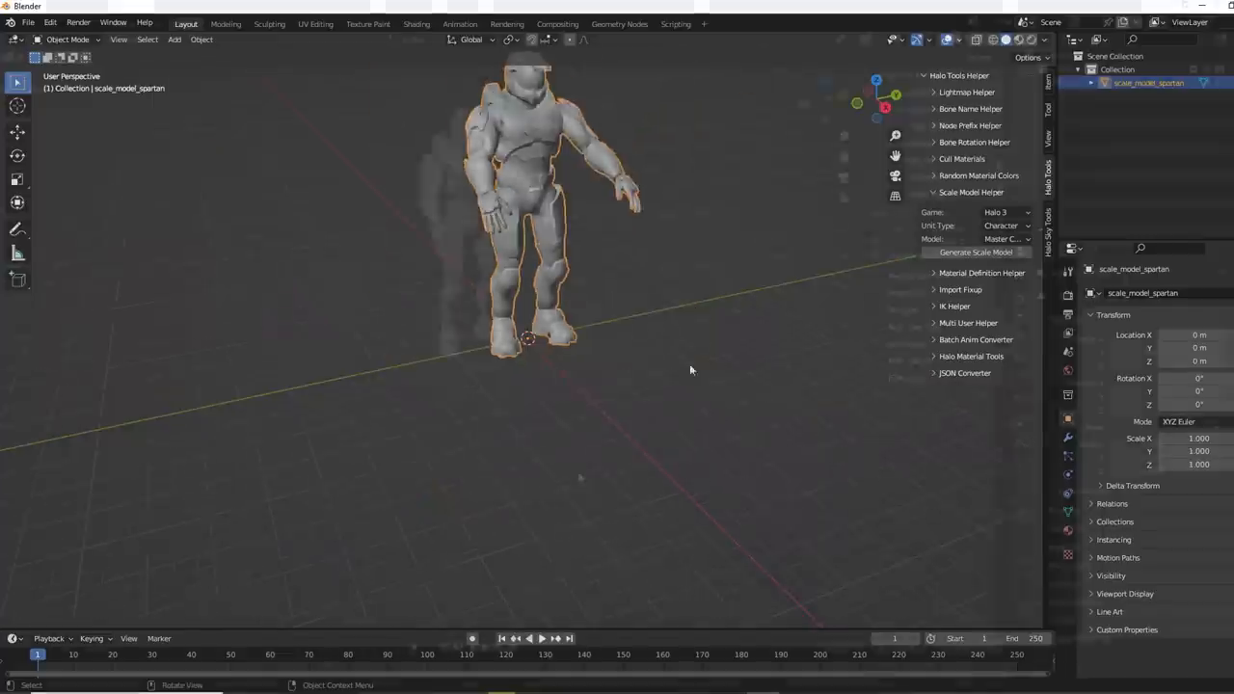
- Add a UV Sphere mesh to become the b_levelroot object
{"action": "left_click", "coordinate": [175, 39]}
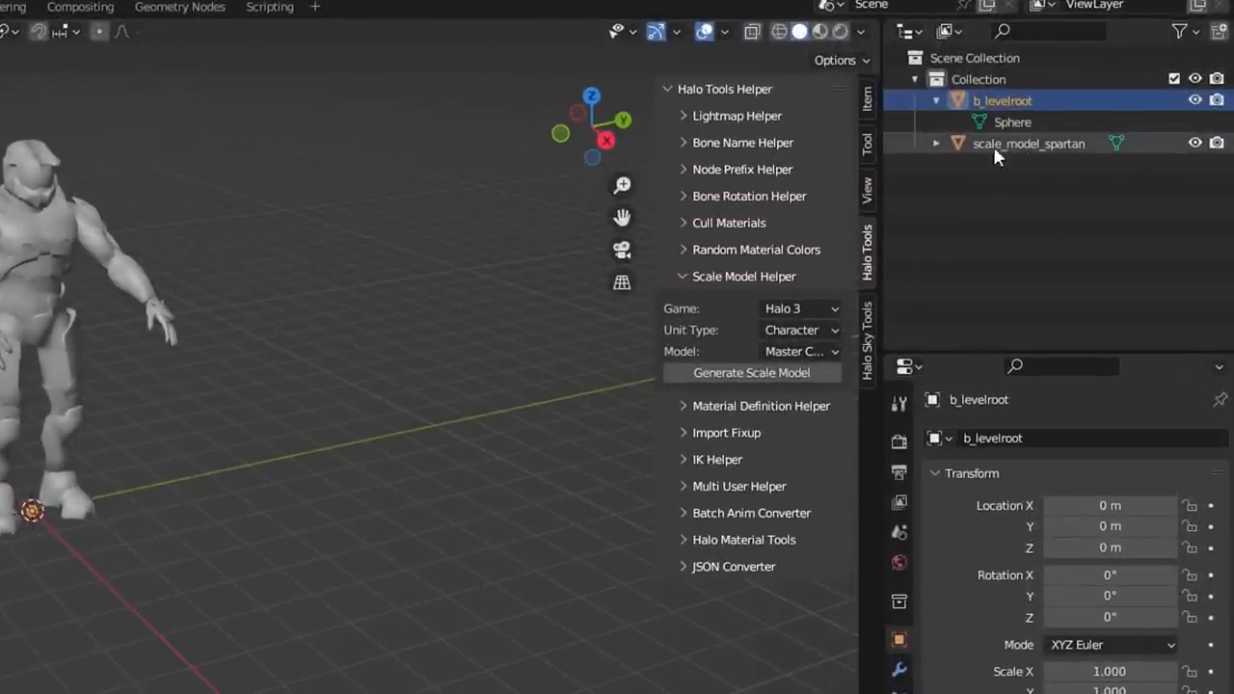
{"action": "mouse_move", "coordinate": [1025, 172]}
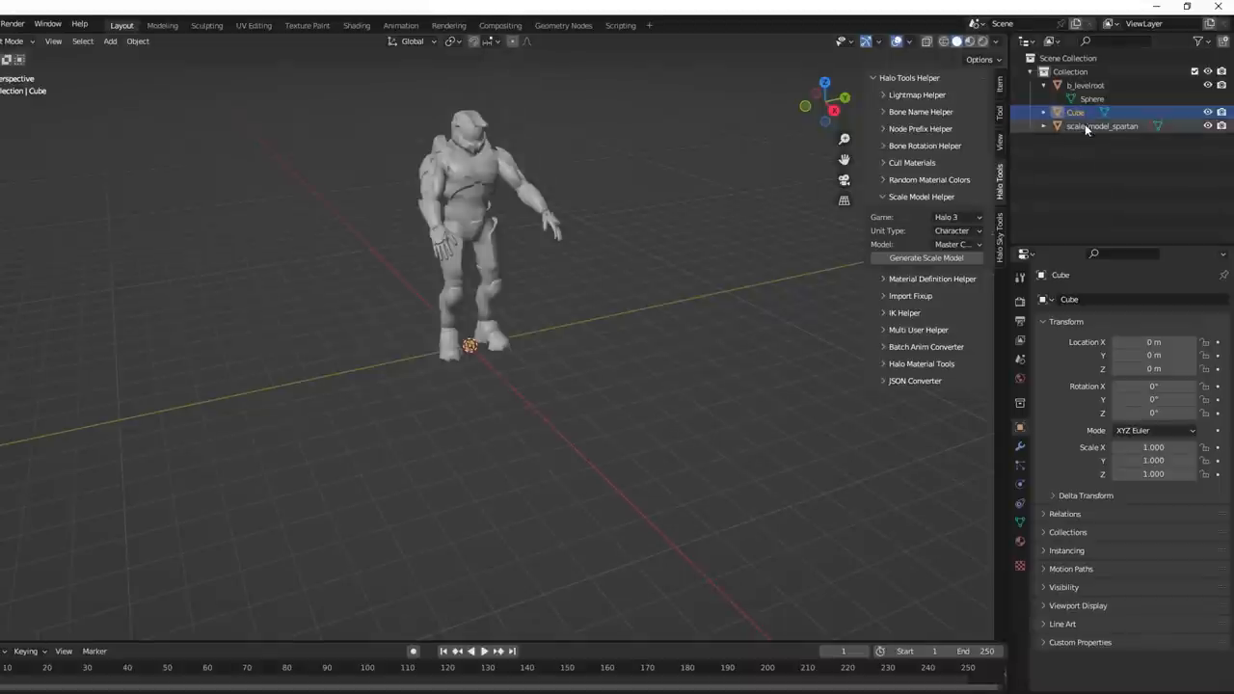
- Parent the cube to b_levelroot using Object (Keep Transform)
{"action": "left_click", "coordinate": [1086, 86]}
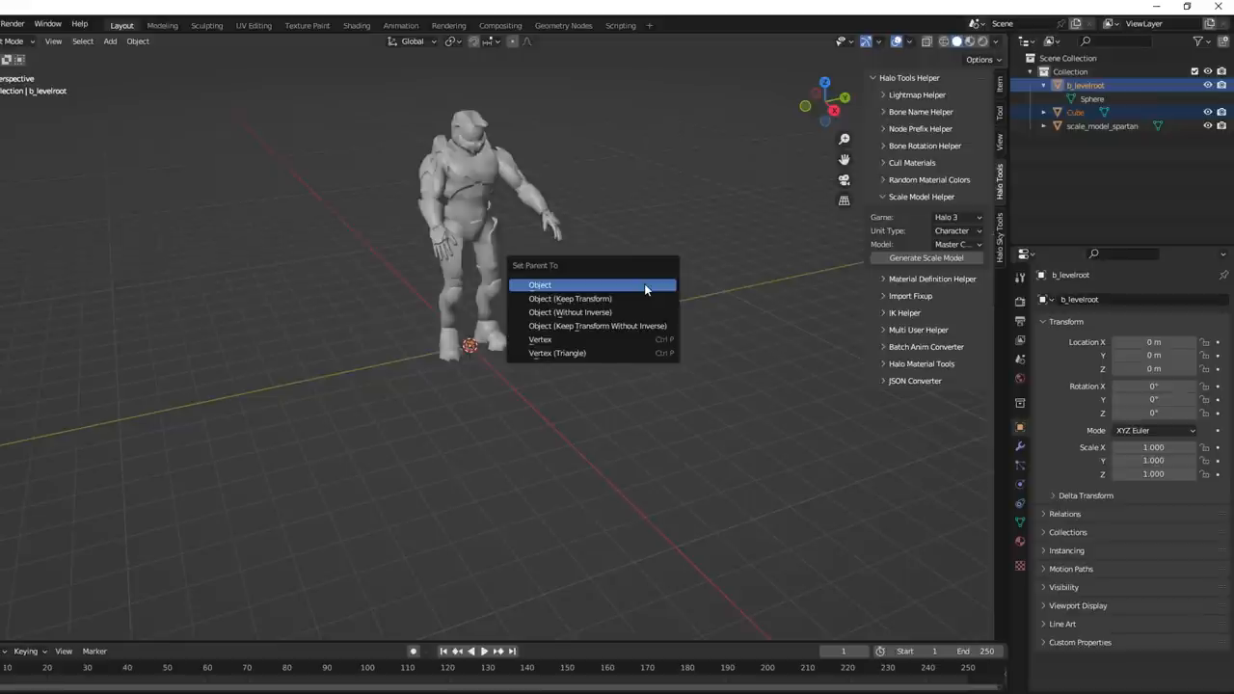
{"action": "mouse_move", "coordinate": [627, 298]}
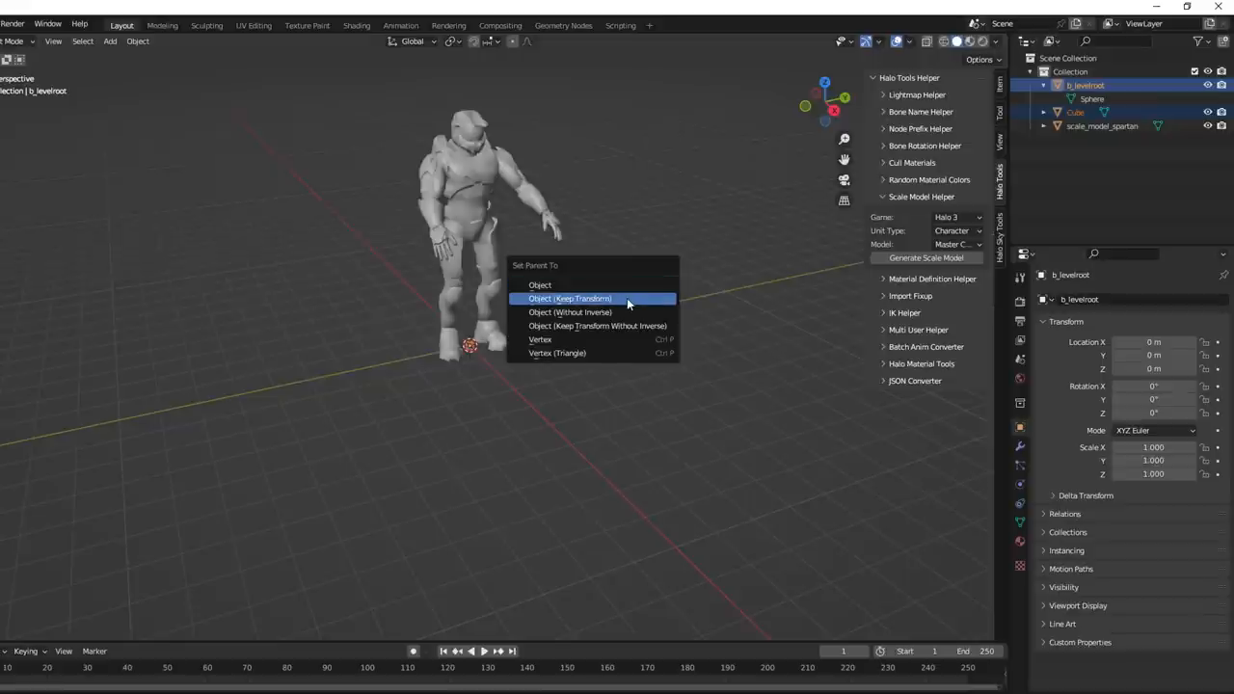
{"action": "left_click", "coordinate": [569, 298]}
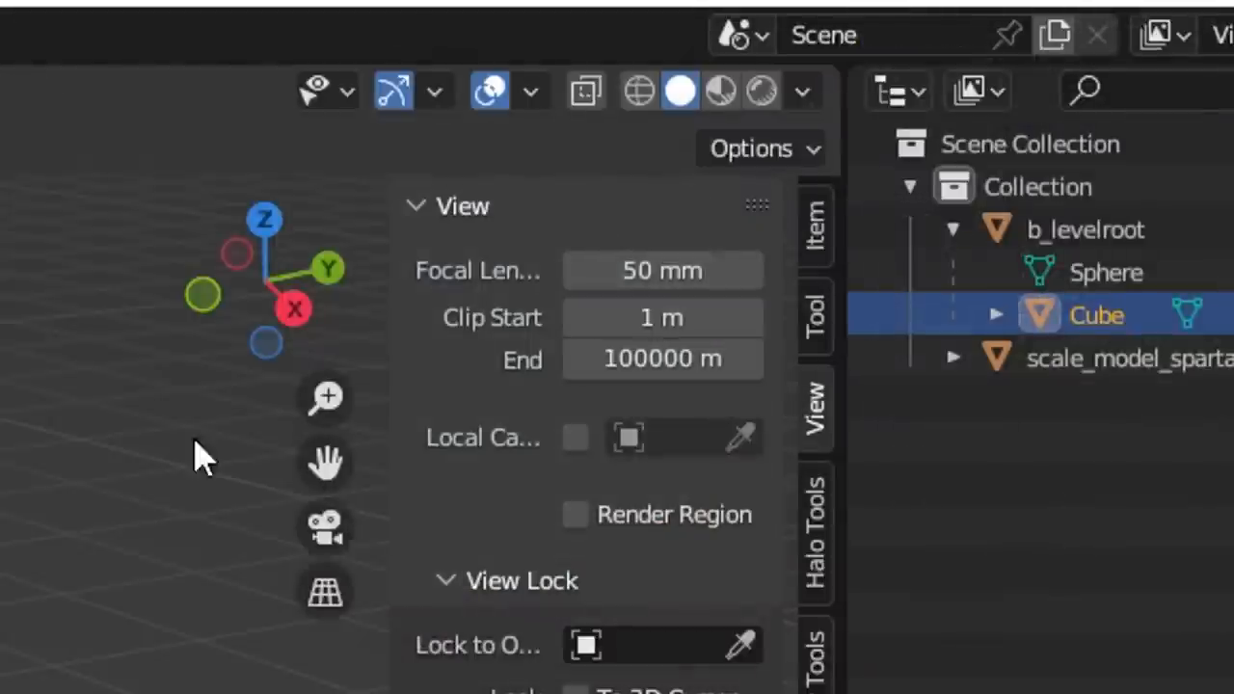
- Set the sidebar View Clip Start to 1 m and Clip End to 100000 m
{"action": "left_click", "coordinate": [803, 90]}
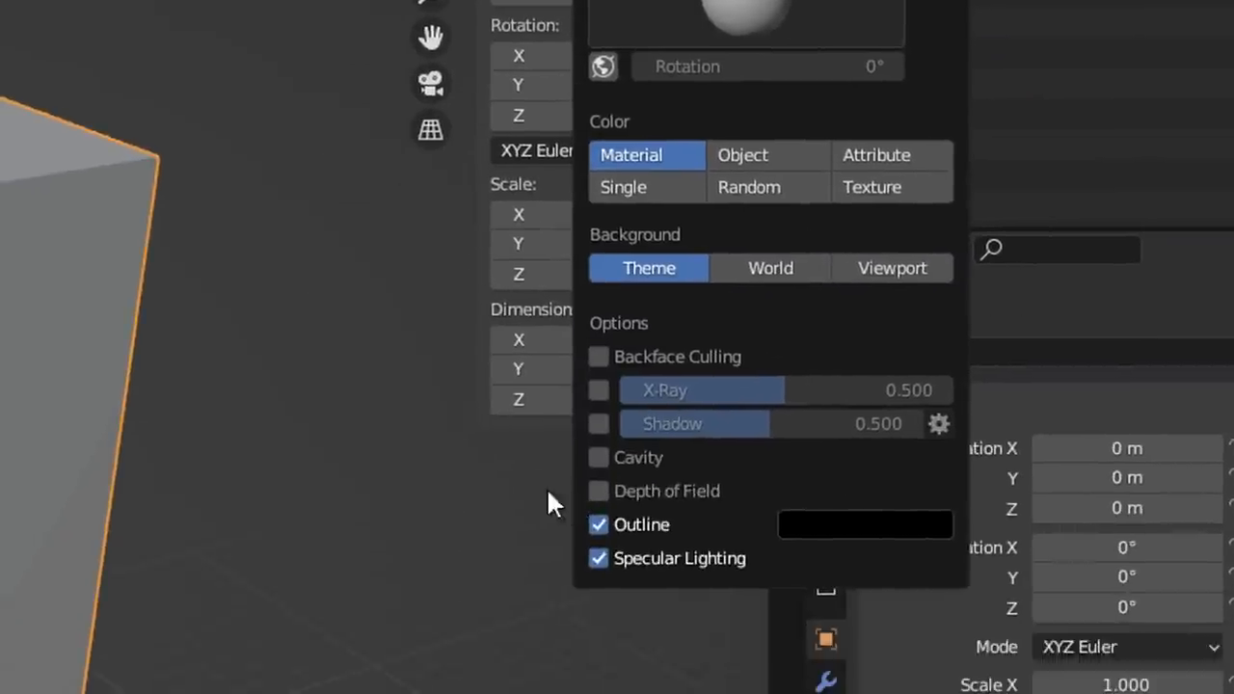
{"action": "mouse_move", "coordinate": [598, 356]}
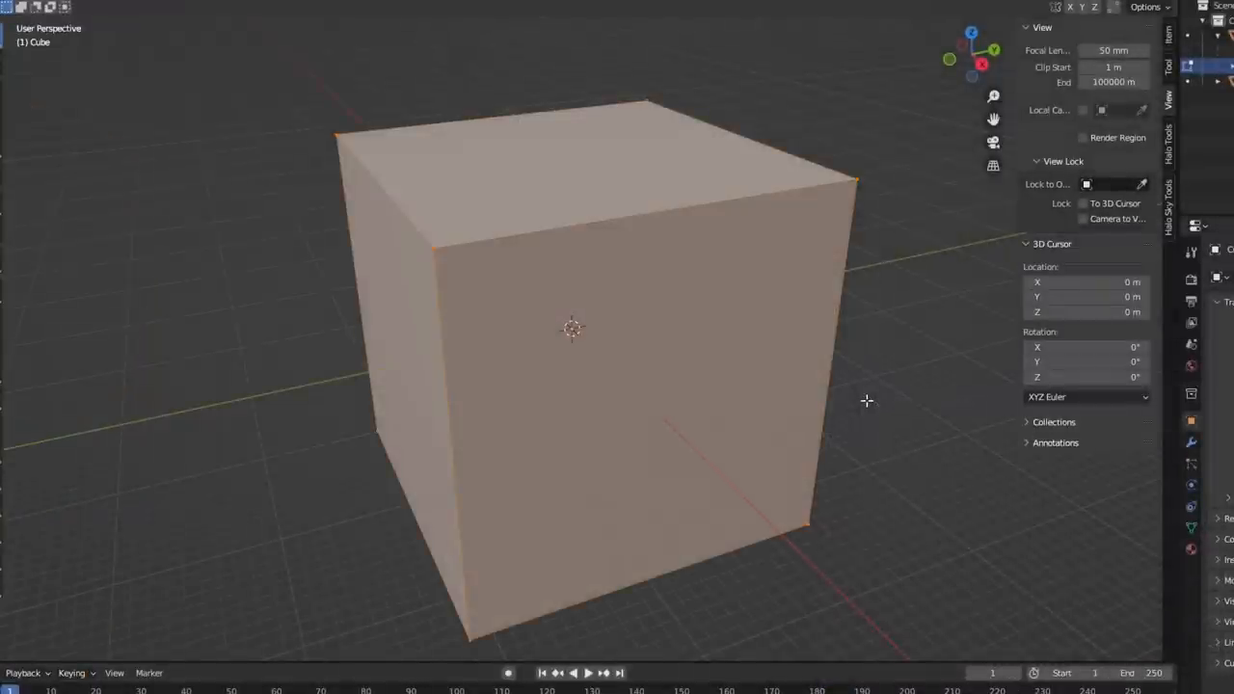
{"action": "left_click", "coordinate": [866, 401]}
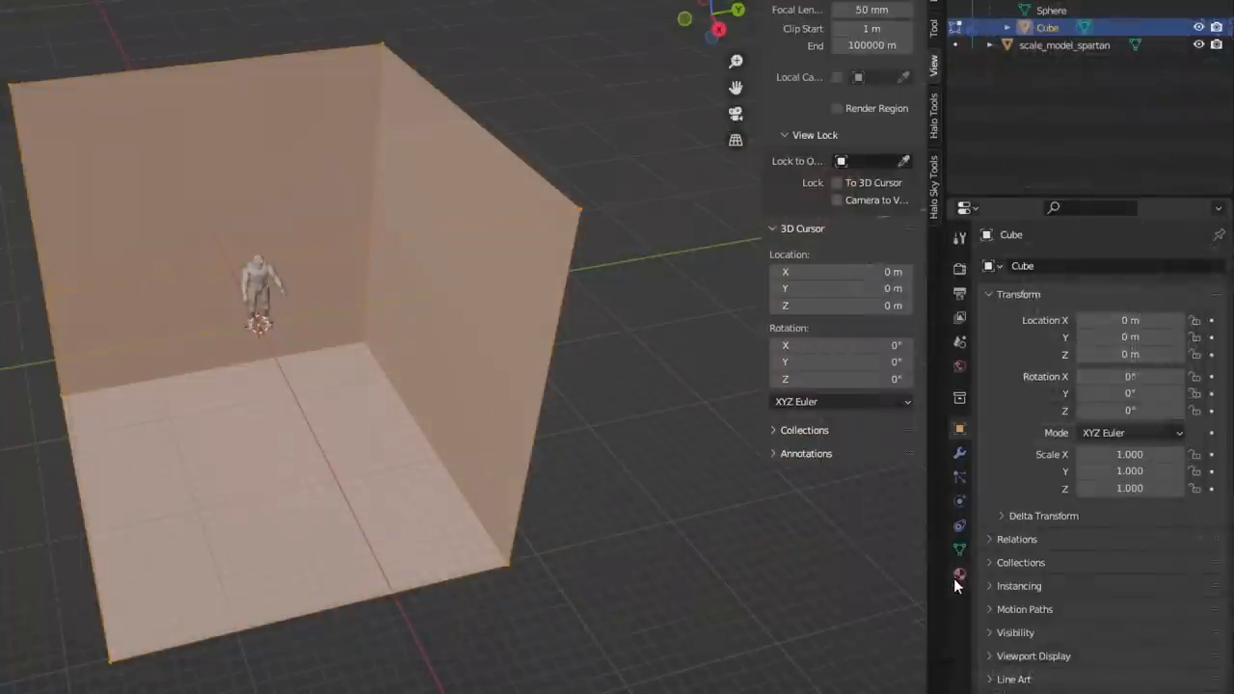
- Give the cube Material.001, then export over test.ASS with Game Version Halo 3 MCC
{"action": "left_click", "coordinate": [960, 574]}
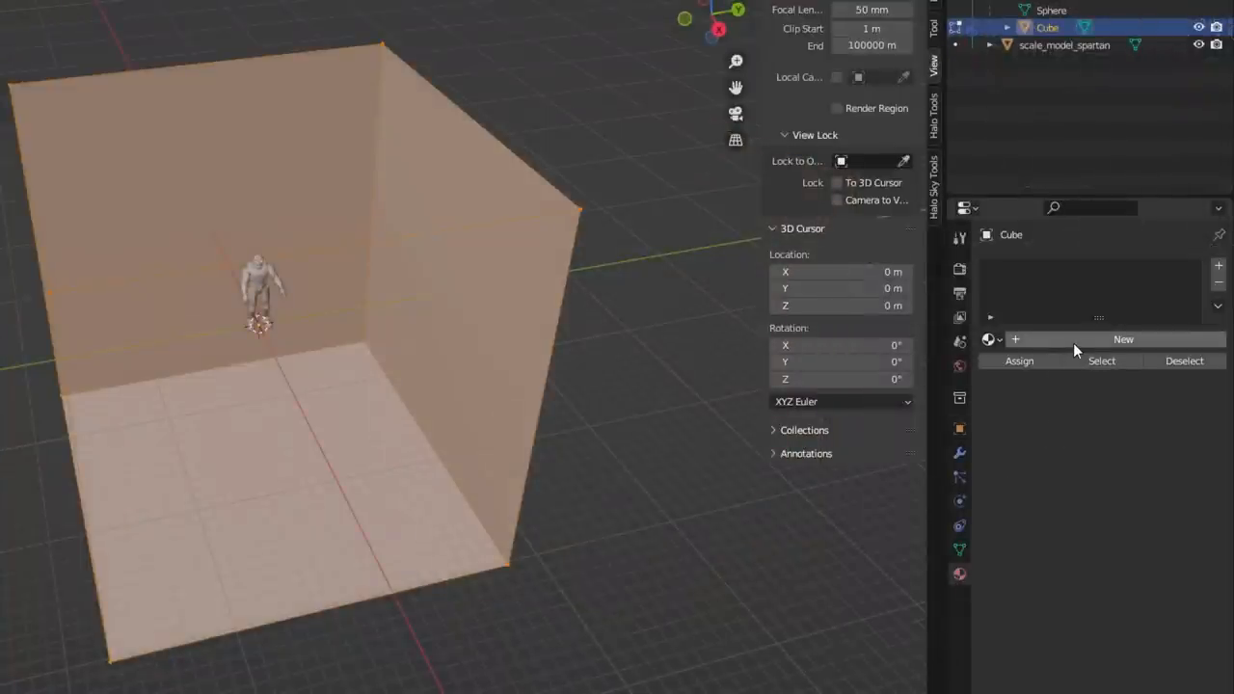
{"action": "left_click", "coordinate": [1123, 339]}
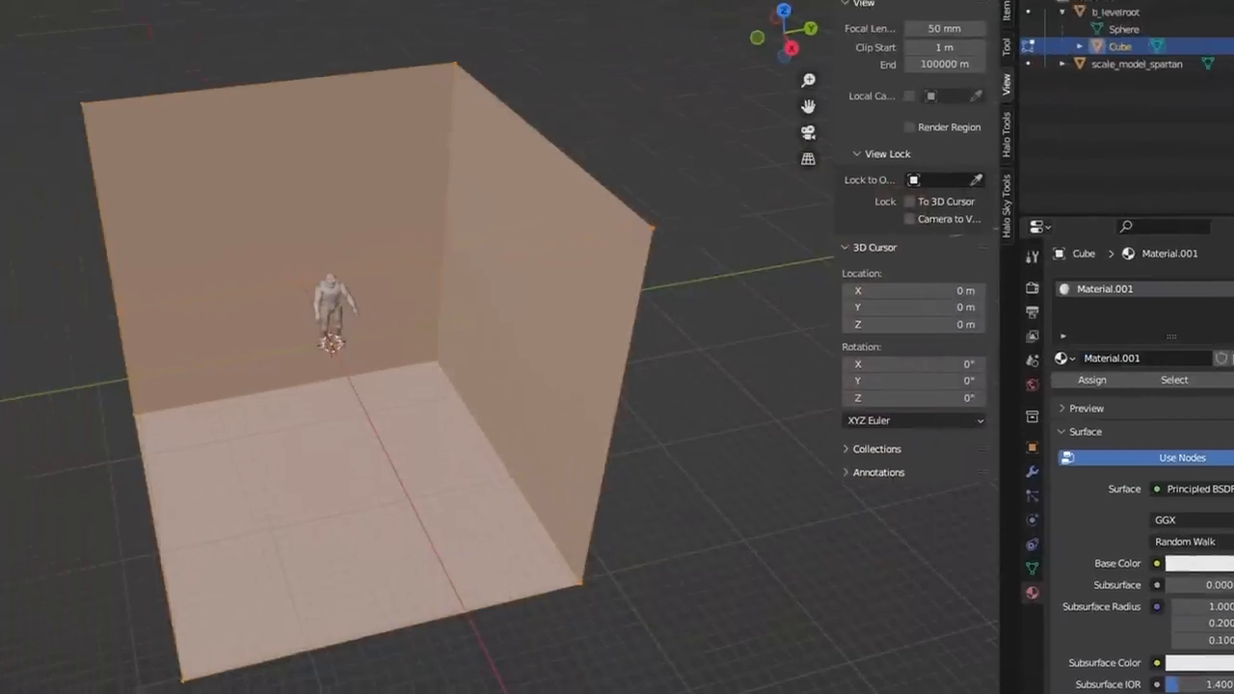
{"action": "left_click", "coordinate": [33, 24]}
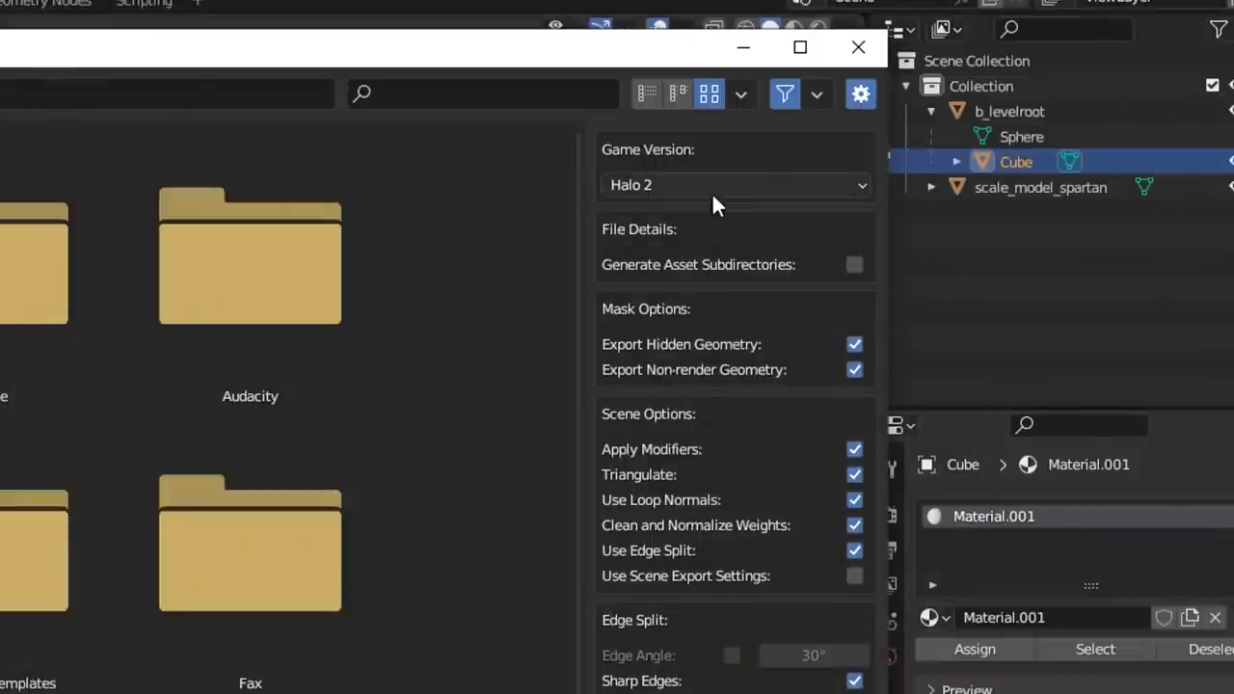
{"action": "left_click", "coordinate": [735, 184]}
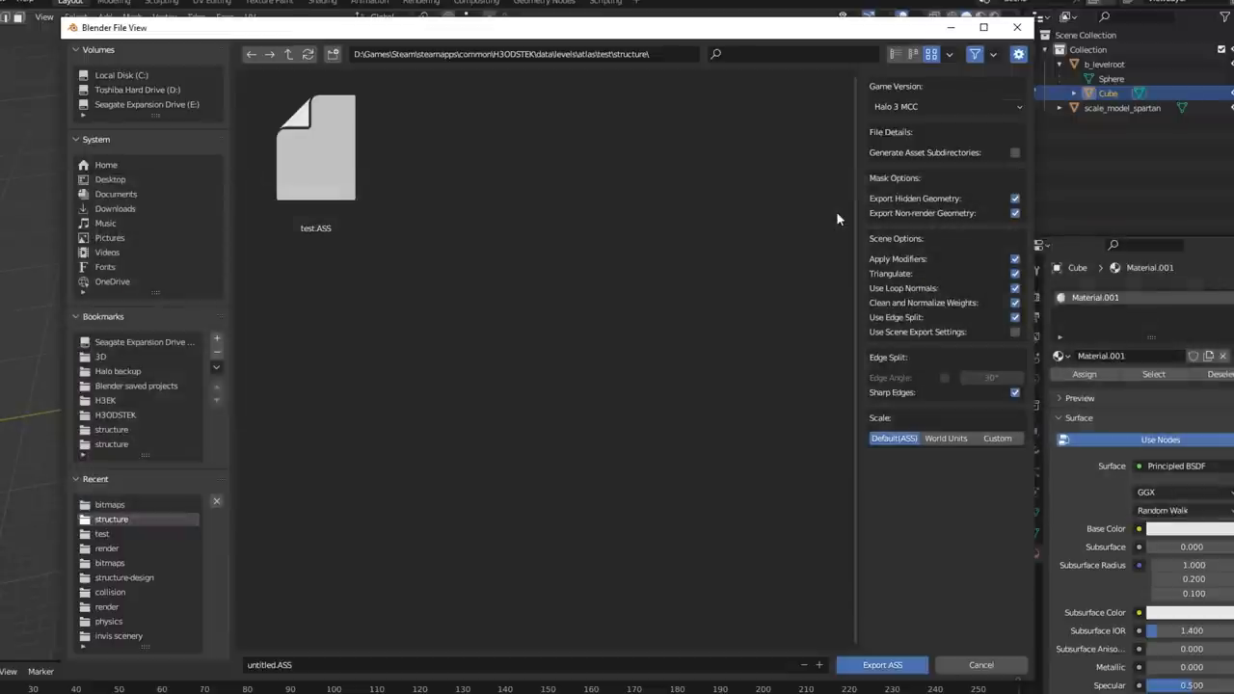
{"action": "left_click", "coordinate": [315, 145]}
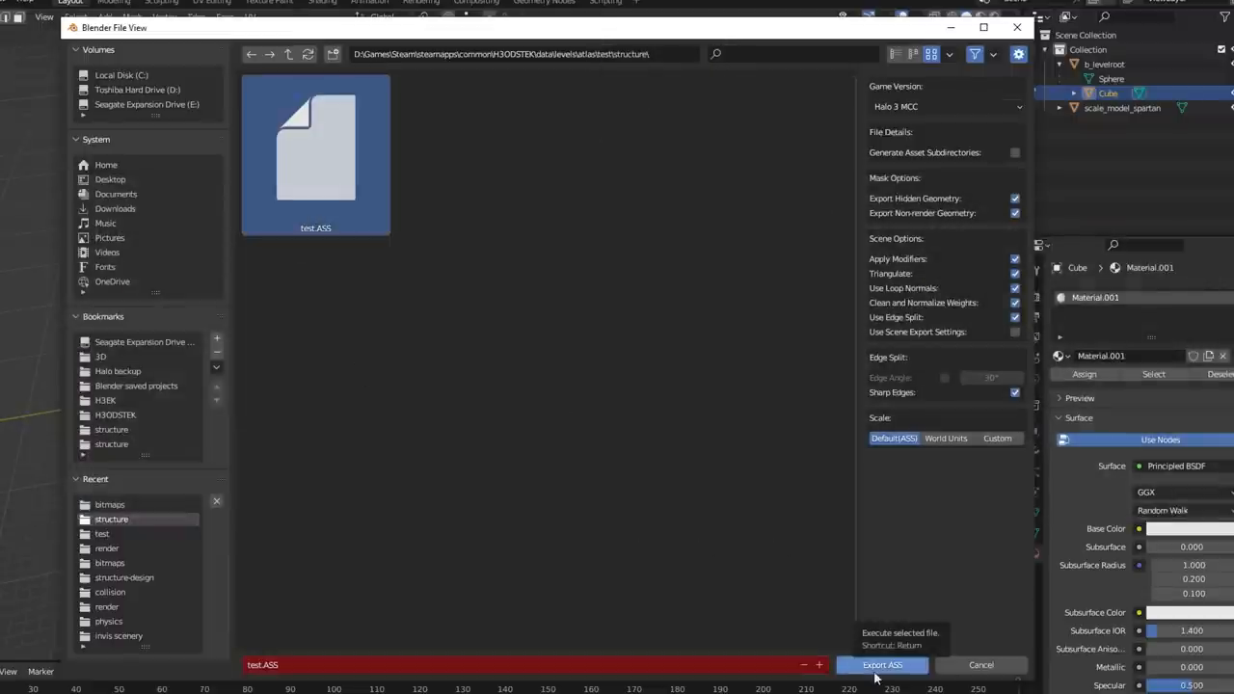
{"action": "left_click", "coordinate": [881, 665]}
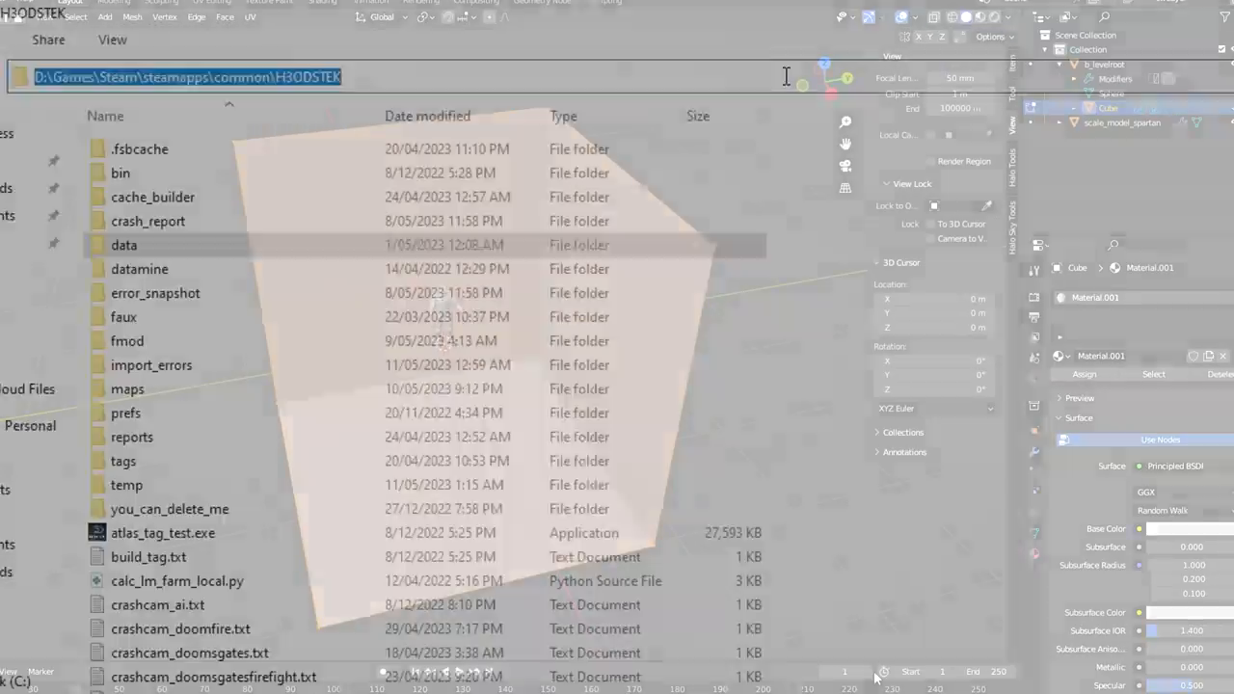
- Open Command Prompt in the H3ODSTEK folder and begin typing a 'tool str' command
{"action": "type", "text": "cmd"}
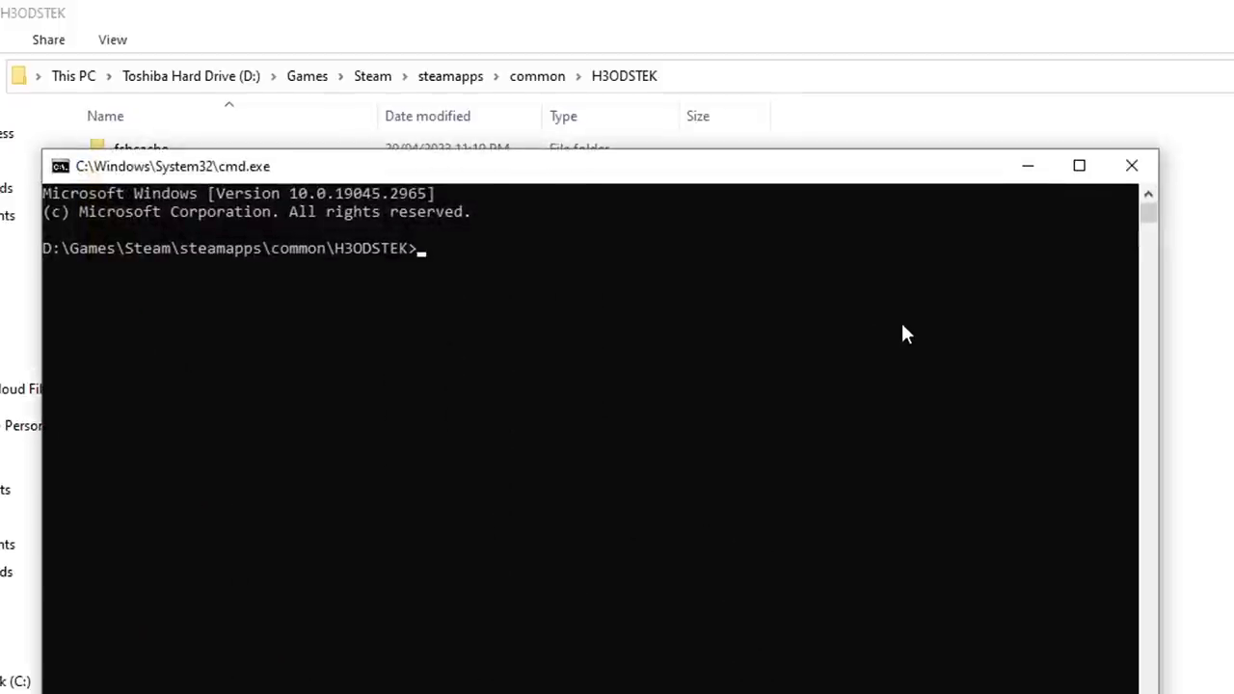
{"action": "type", "text": "tool str"}
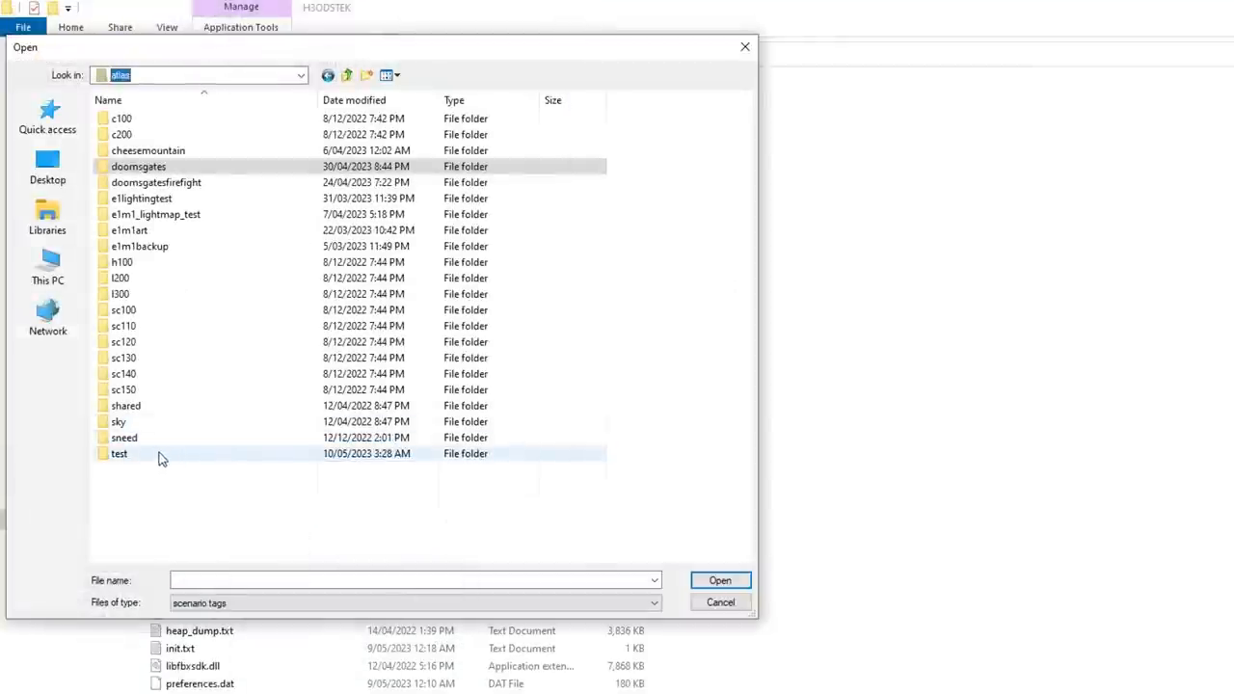
- Open test.scenario from the test folder in the atlas levels
{"action": "double_click", "coordinate": [119, 454]}
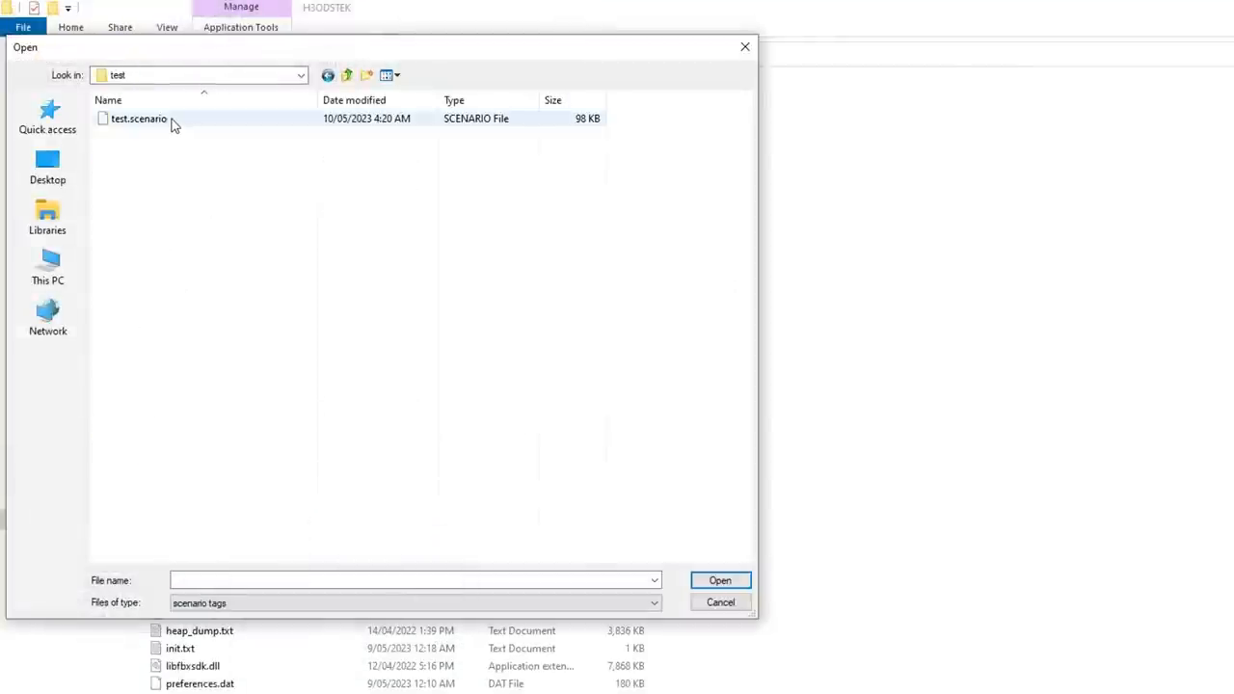
{"action": "left_click", "coordinate": [719, 579]}
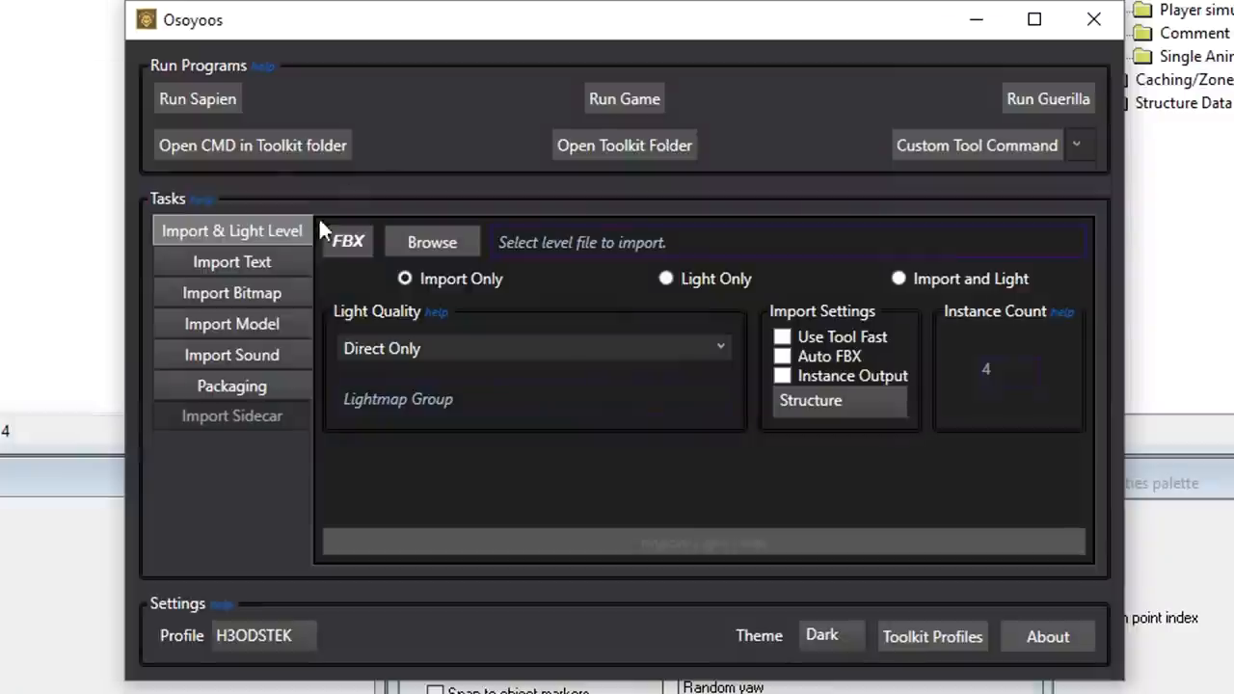
- Select the Import & Light Level task in Osoyoos
{"action": "left_click", "coordinate": [231, 355]}
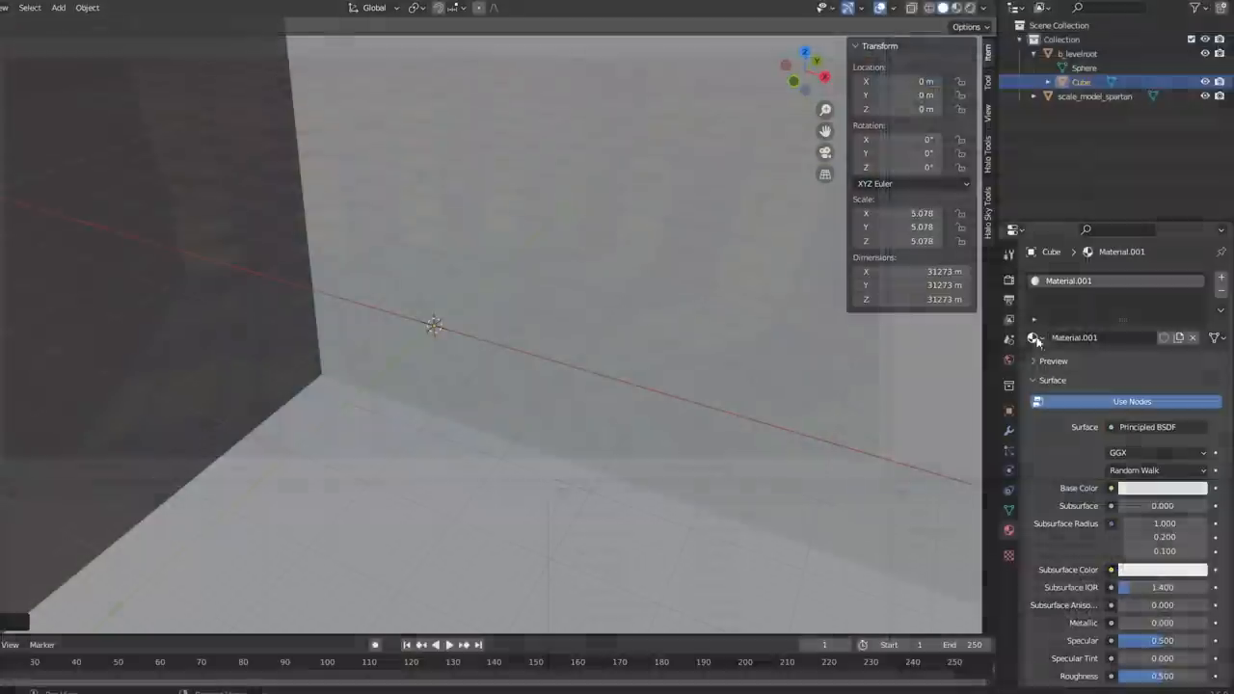
- Rename the cube's Material.001 to +sky in Material Properties
{"action": "double_click", "coordinate": [1074, 337]}
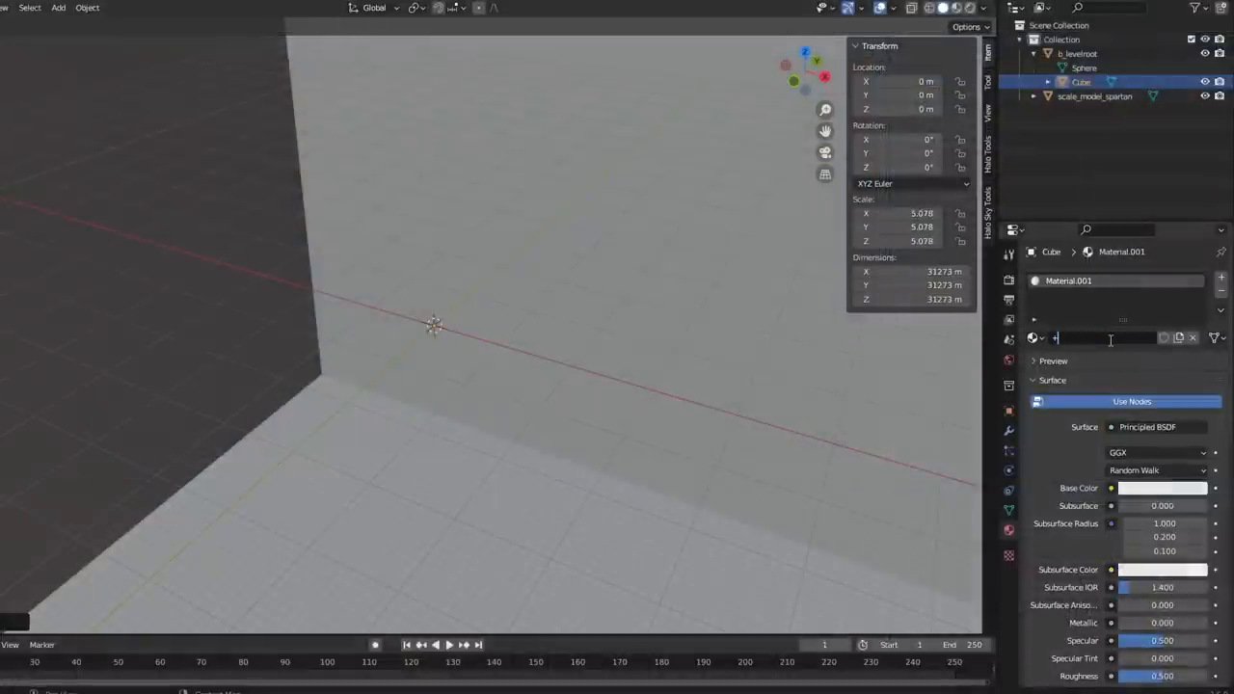
{"action": "type", "text": "sky"}
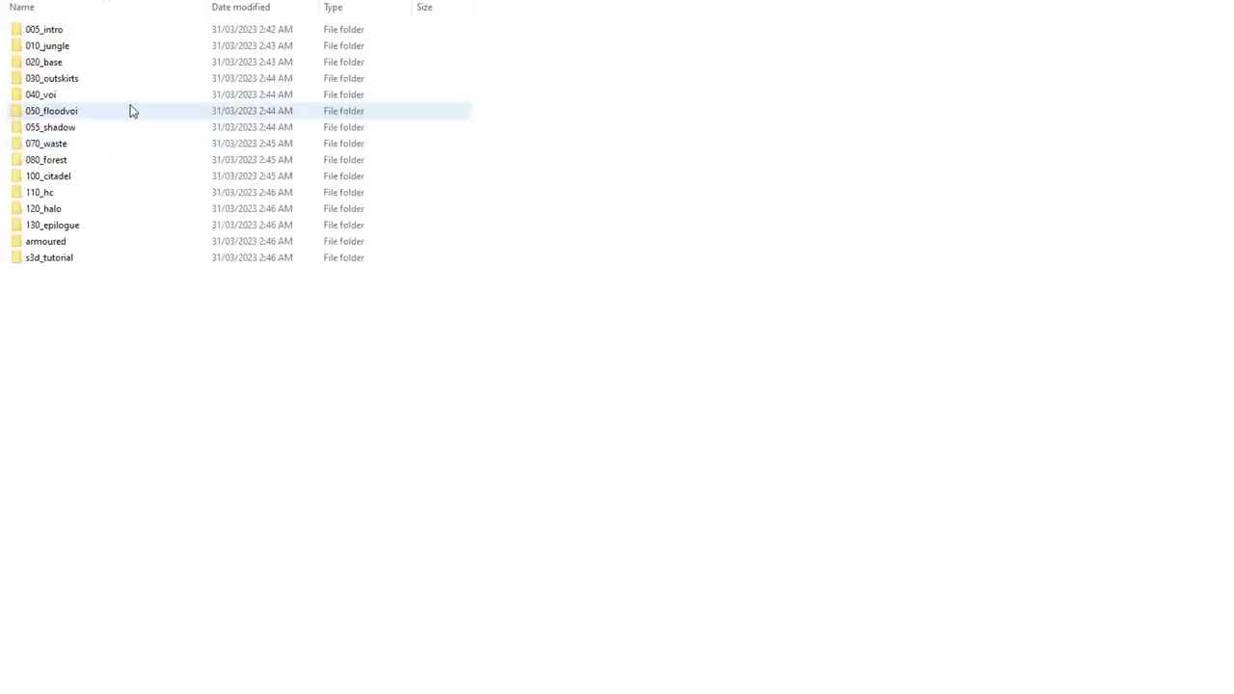
- Select and open the 070_waste folder among the campaign levels
{"action": "left_click", "coordinate": [46, 143]}
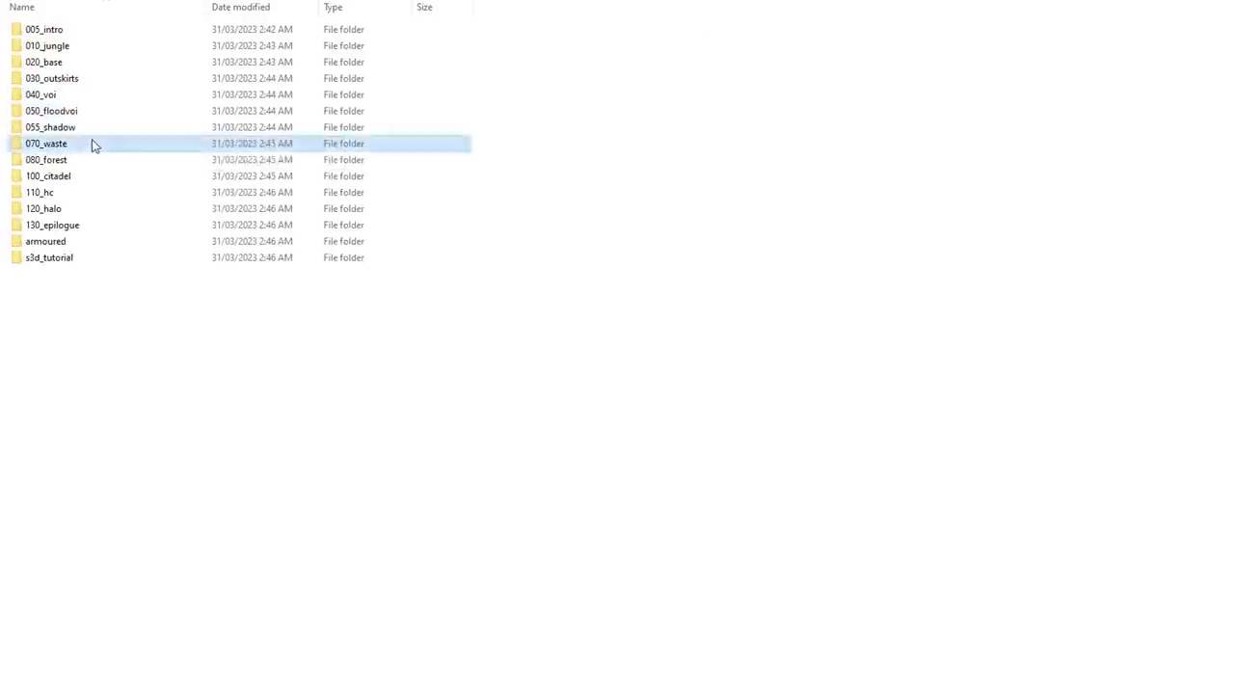
{"action": "double_click", "coordinate": [45, 143]}
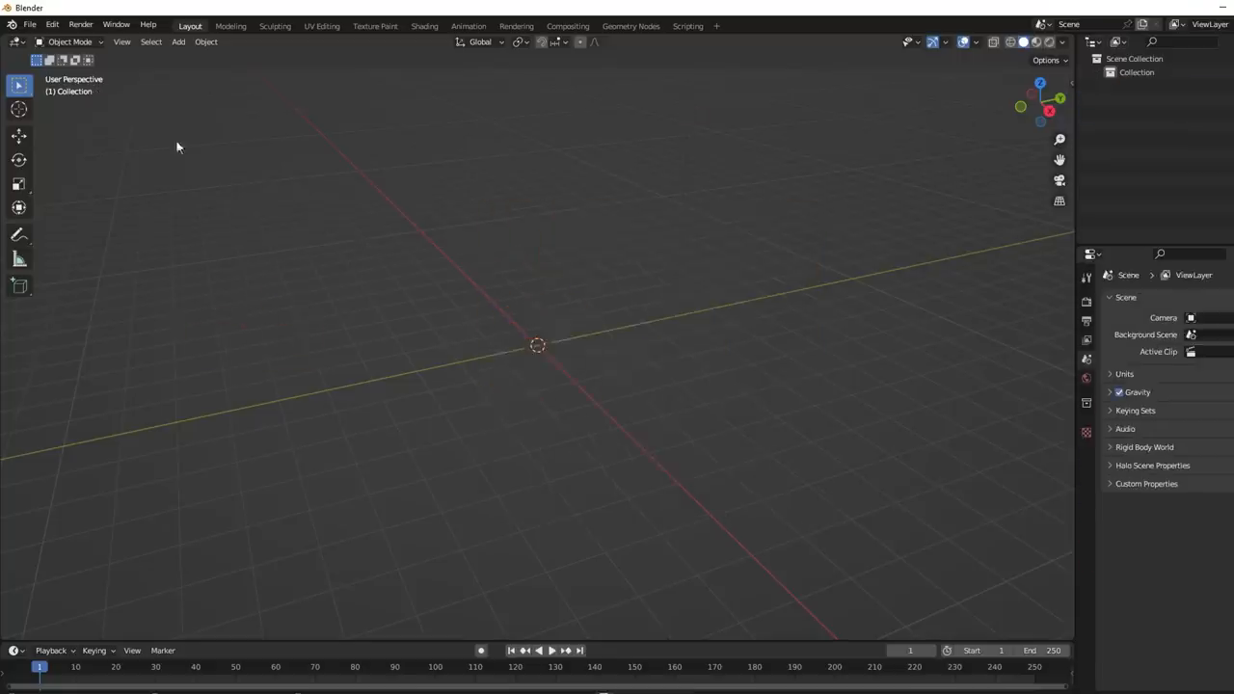
- Import the 070_waste level geometry and orbit to inspect the catwalk area's materials
{"action": "left_click", "coordinate": [30, 24]}
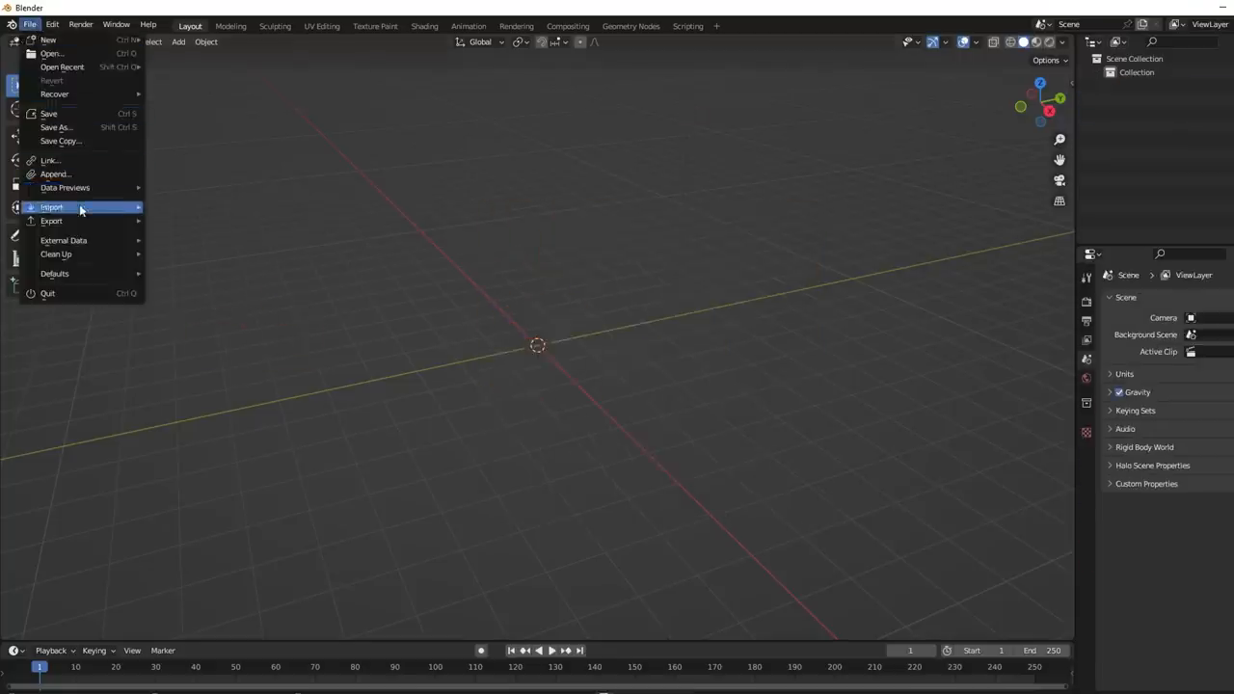
{"action": "left_click", "coordinate": [51, 207]}
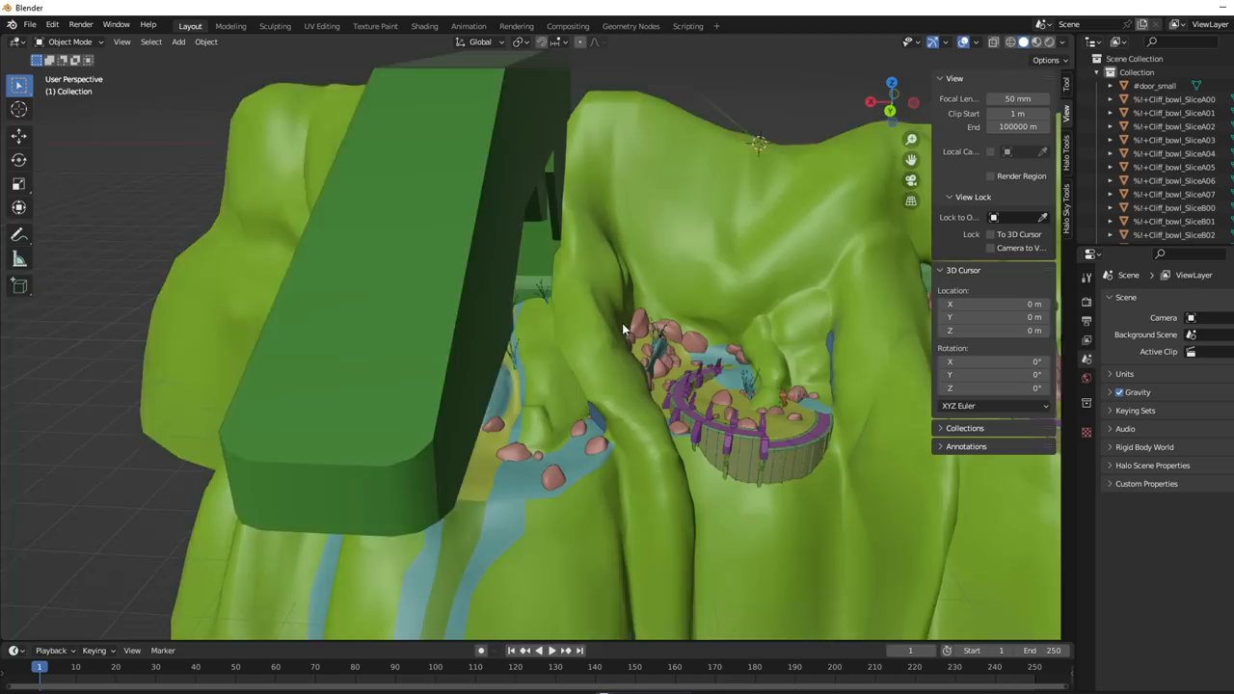
{"action": "left_click_drag", "start_coordinate": [622, 328], "coordinate": [527, 395]}
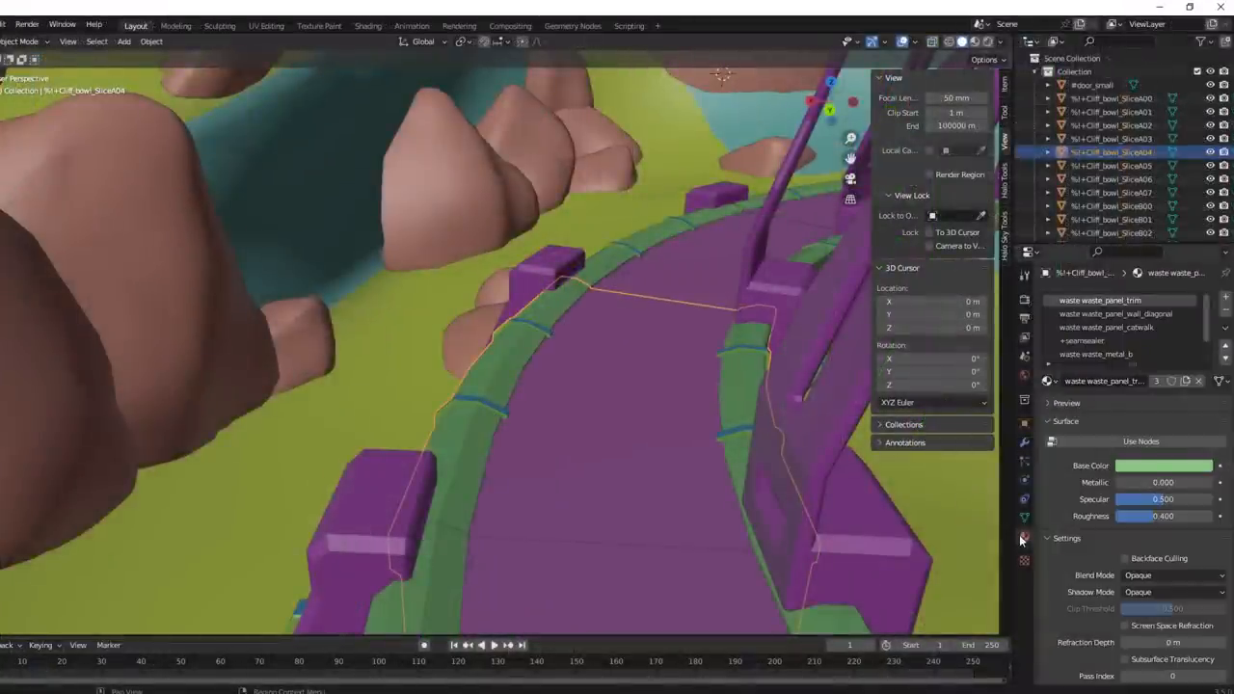
{"action": "key", "text": "Tab"}
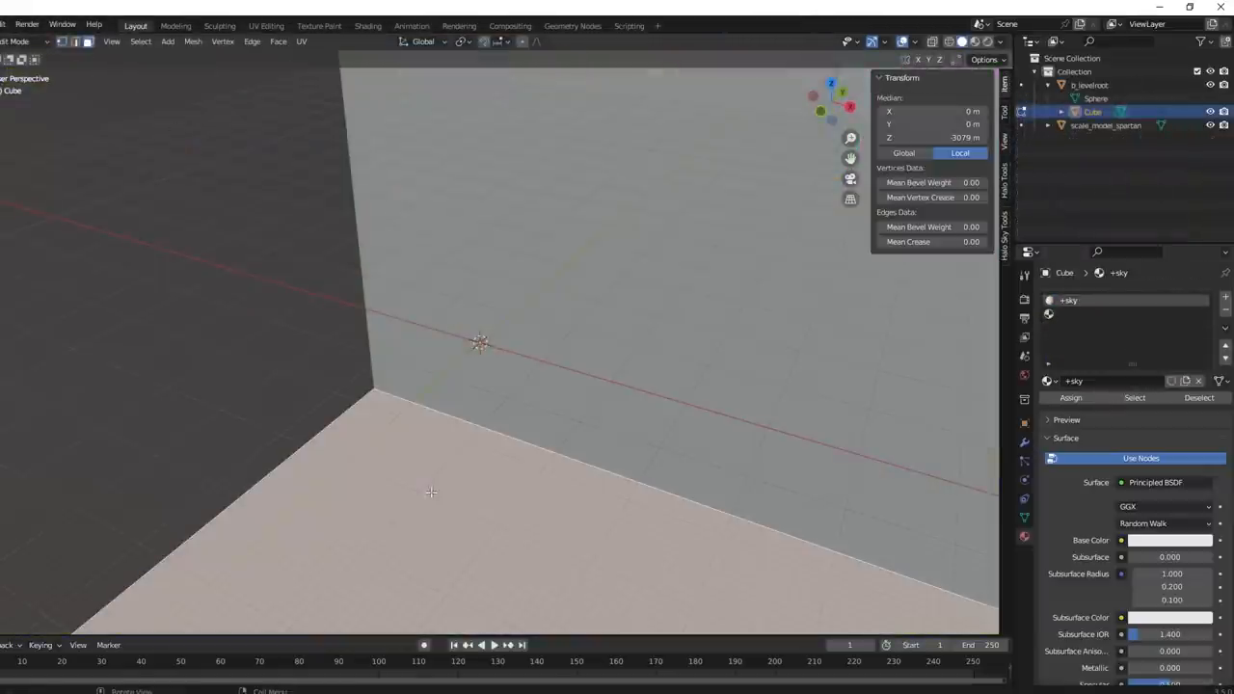
- Open the file browser from the sky field's ... button to replace sc120_sky
{"action": "left_click", "coordinate": [26, 23]}
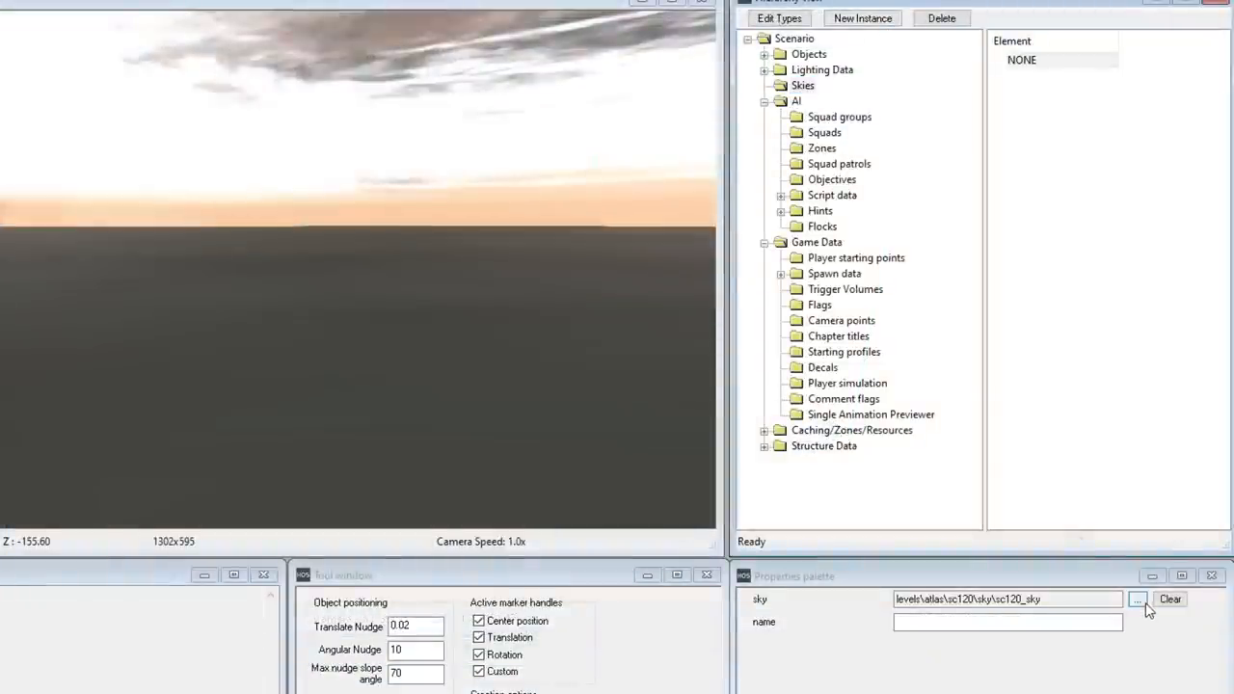
{"action": "left_click", "coordinate": [1139, 599]}
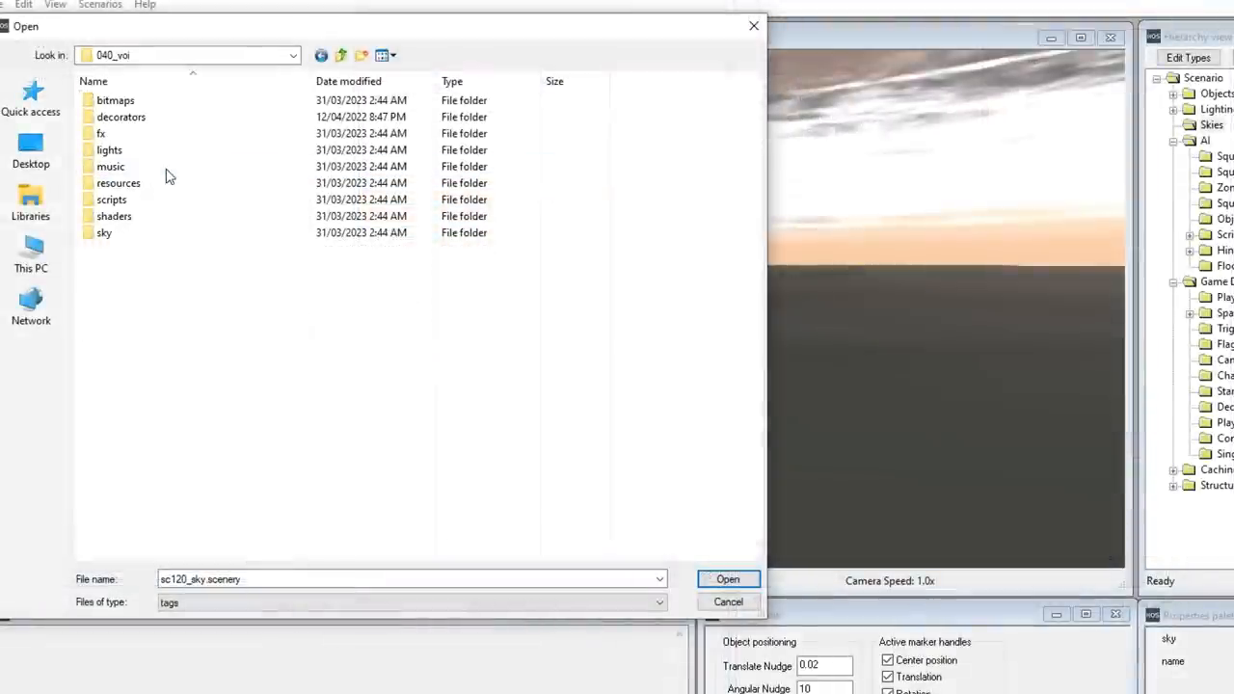
{"action": "left_click", "coordinate": [728, 579]}
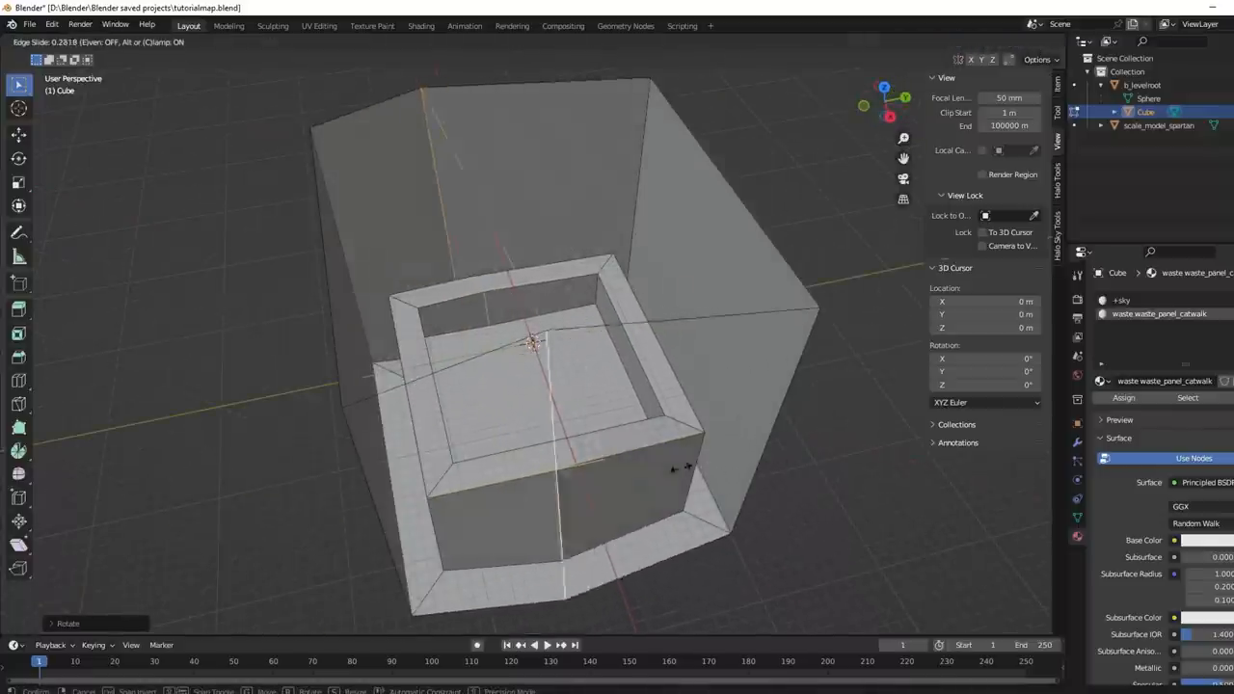
- Confirm the edge loop slide and delete the unwanted platform faces
{"action": "key", "text": "x"}
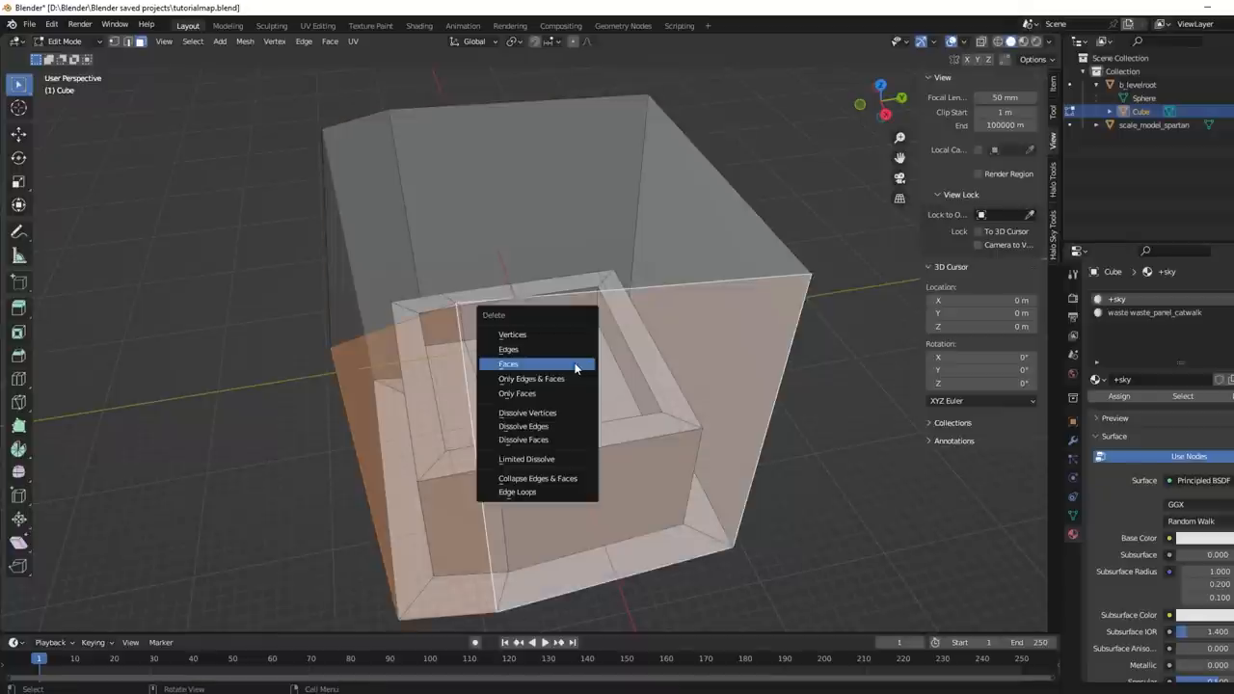
{"action": "left_click", "coordinate": [509, 364]}
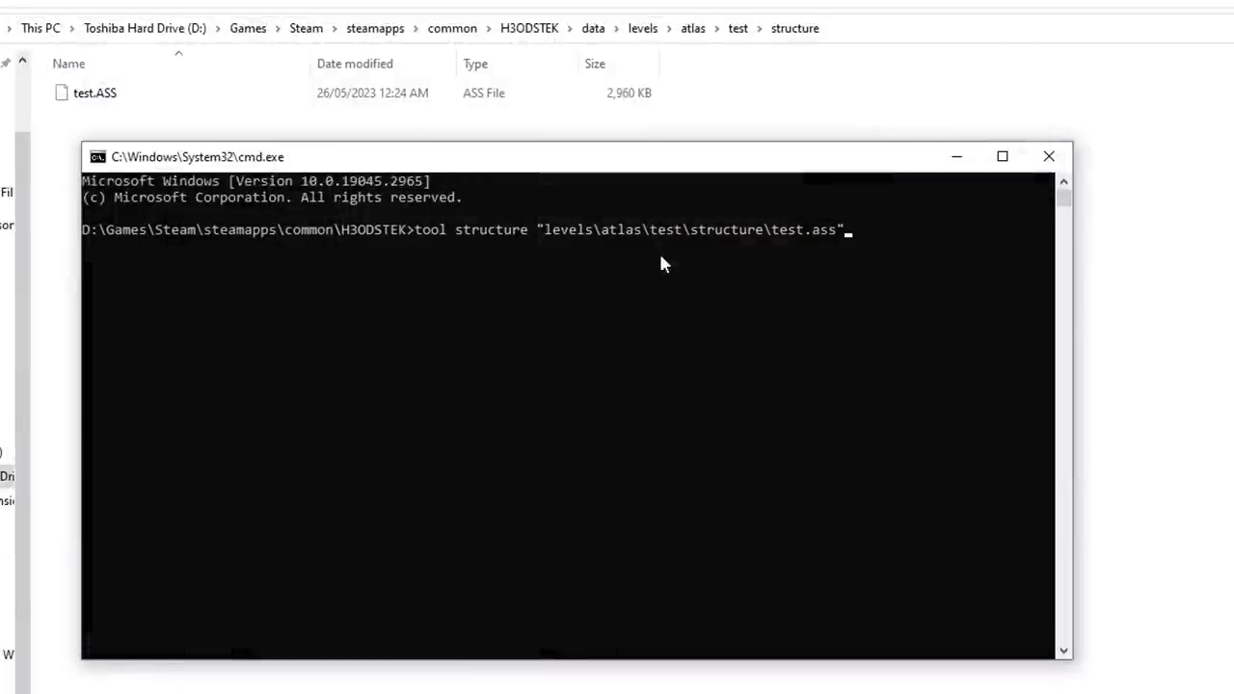
- Run tool structure on levels/atlas/test/structure/test.ass
{"action": "key", "text": "enter"}
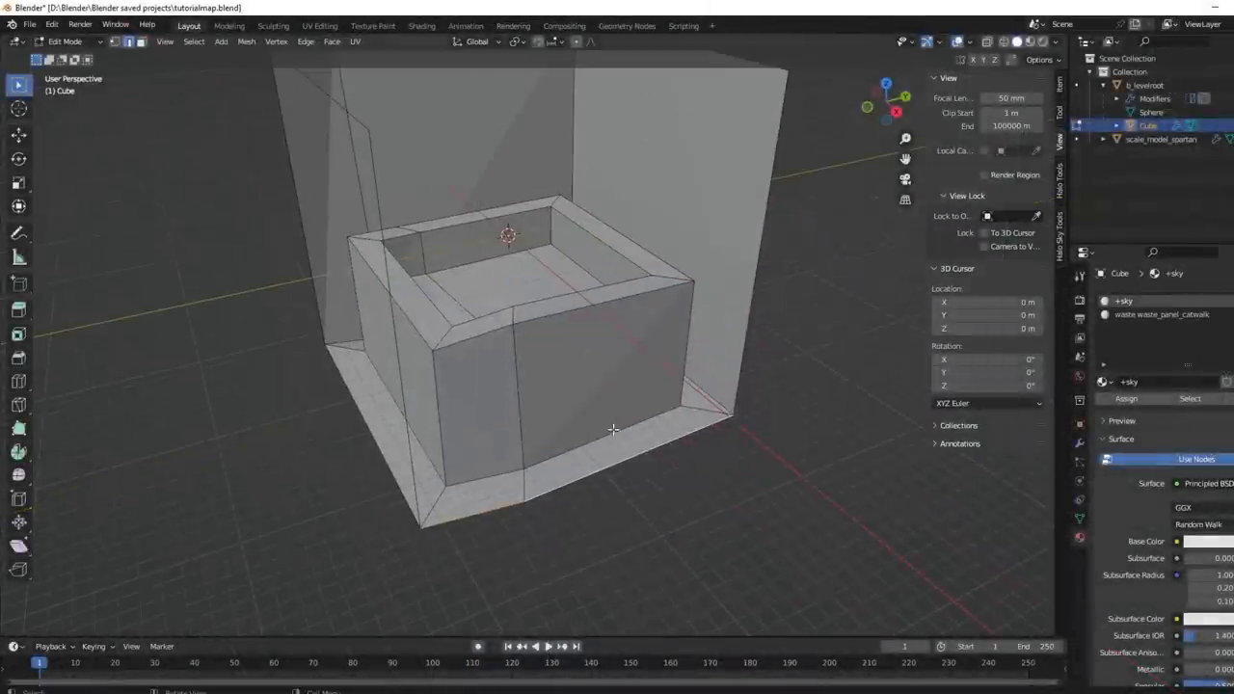
- Move the platform wall's top edge into place
{"action": "left_click", "coordinate": [597, 41]}
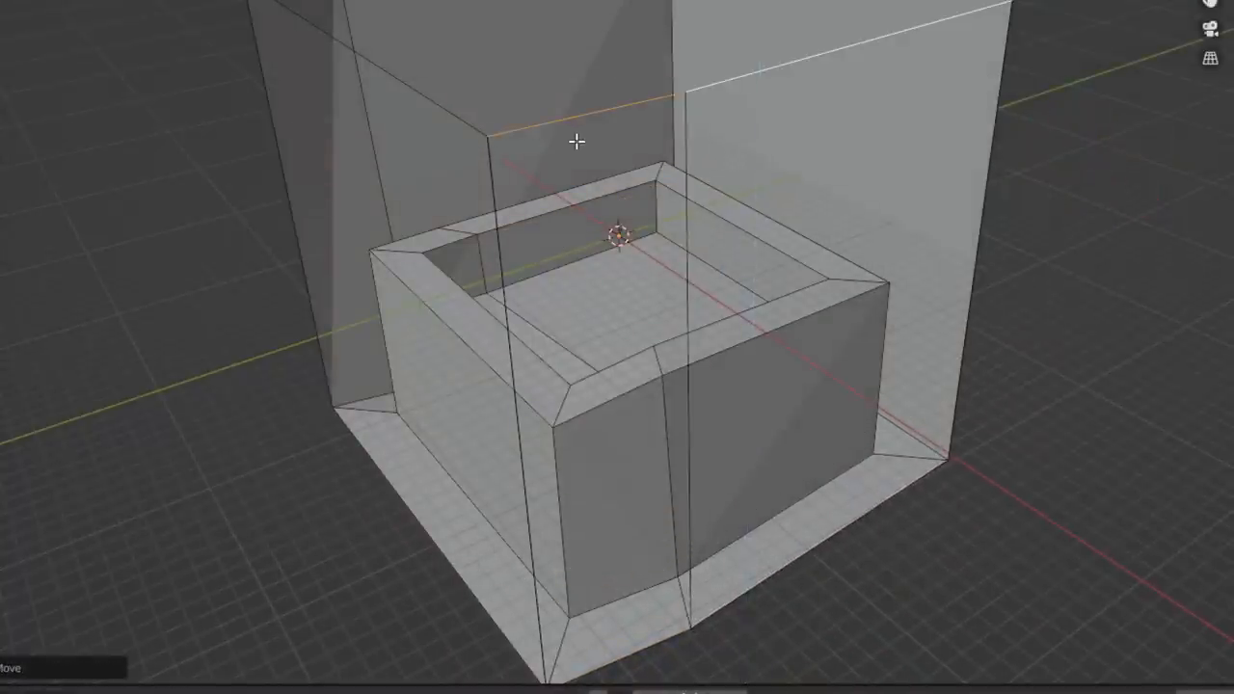
{"action": "key", "text": "m"}
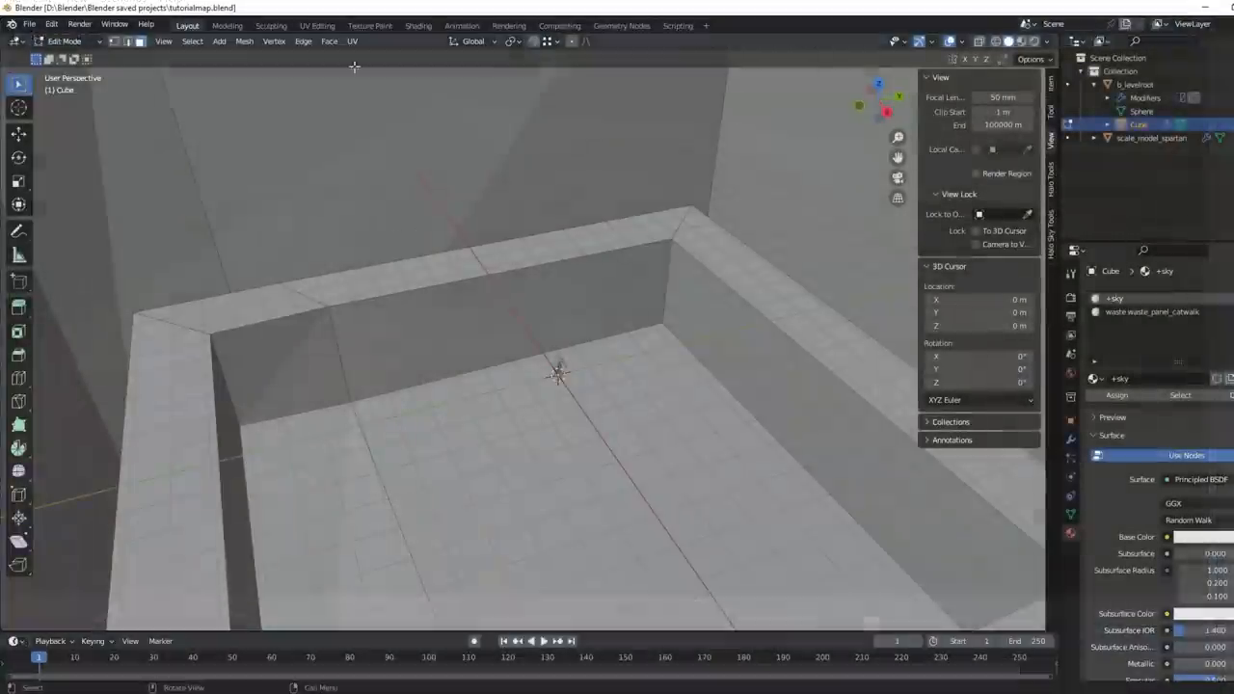
{"action": "left_click", "coordinate": [317, 25]}
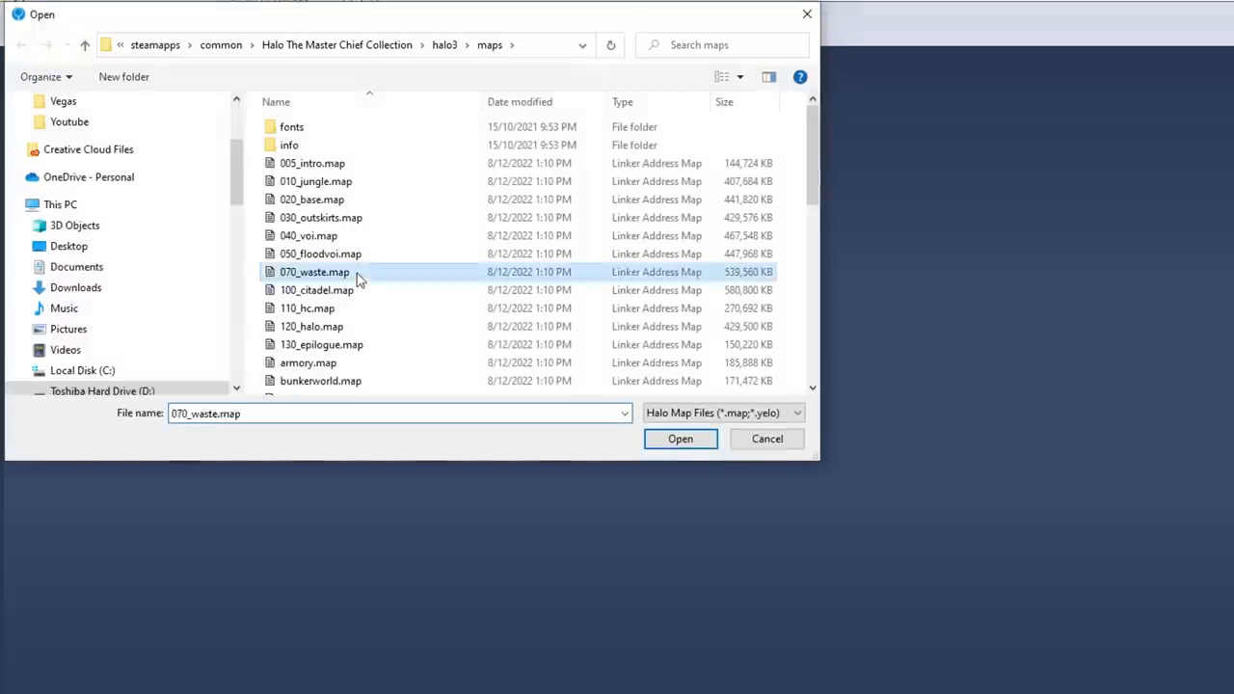
- Open 070_waste.map and give waste_panel_catwalk an Image Texture base colour
{"action": "left_click", "coordinate": [680, 439]}
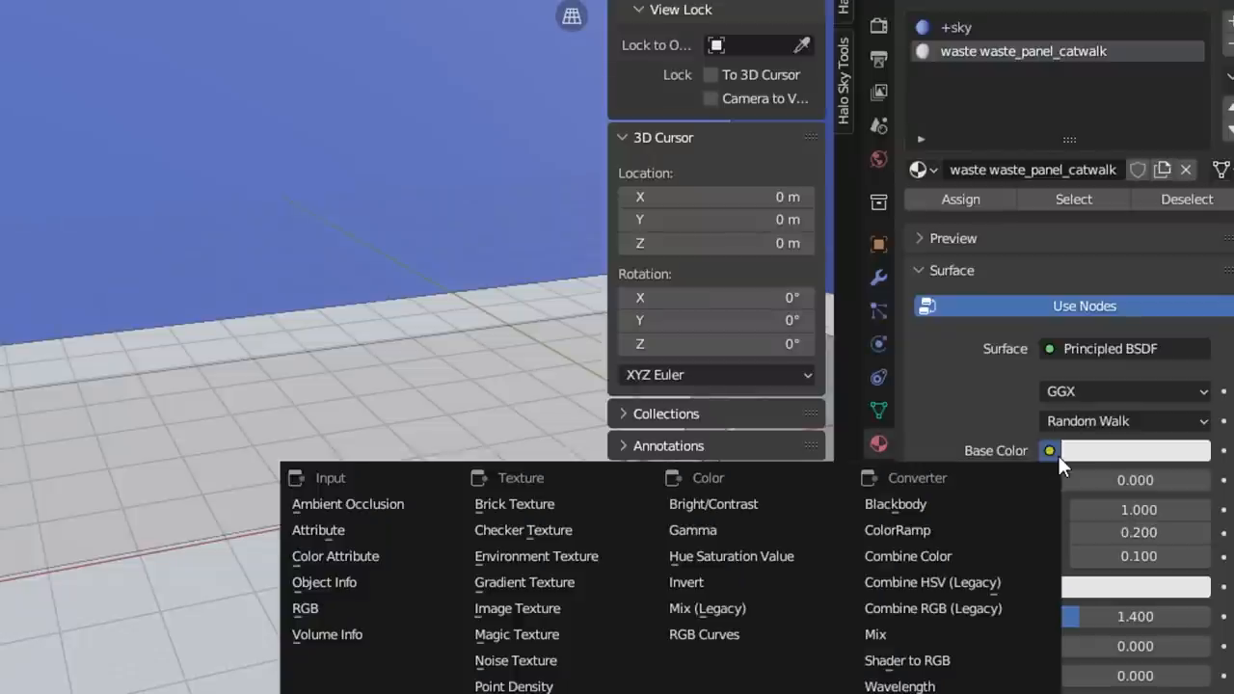
{"action": "left_click", "coordinate": [517, 608]}
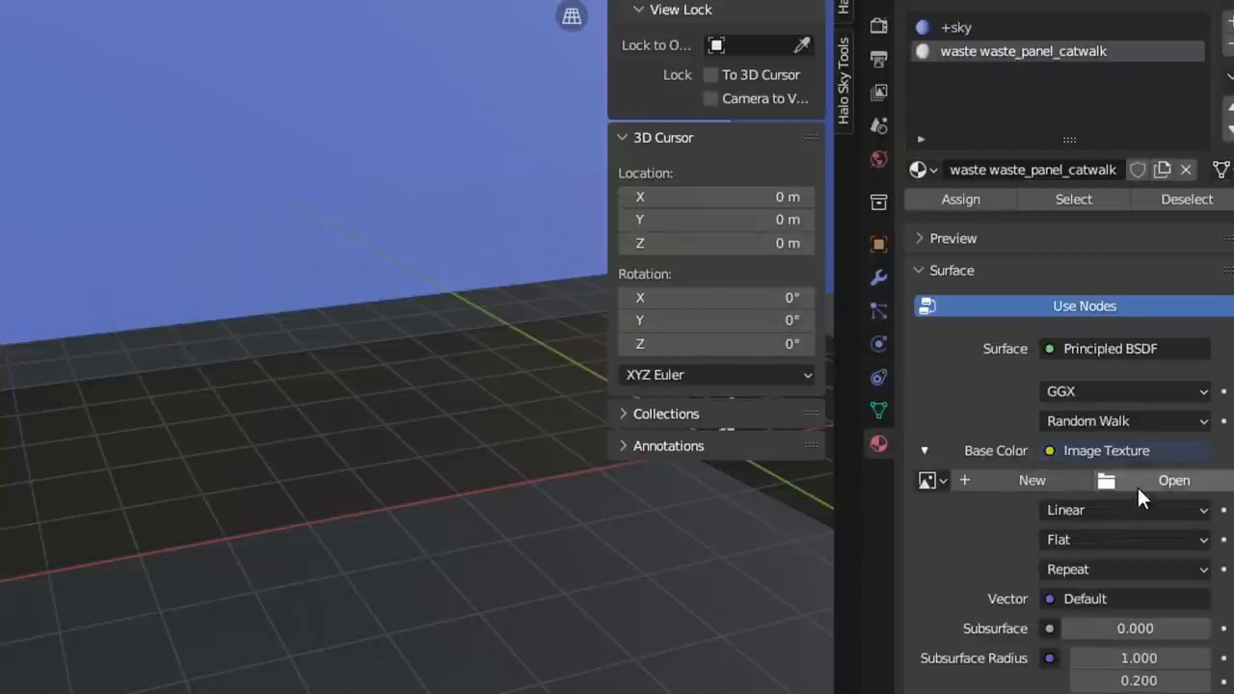
{"action": "left_click", "coordinate": [1174, 480]}
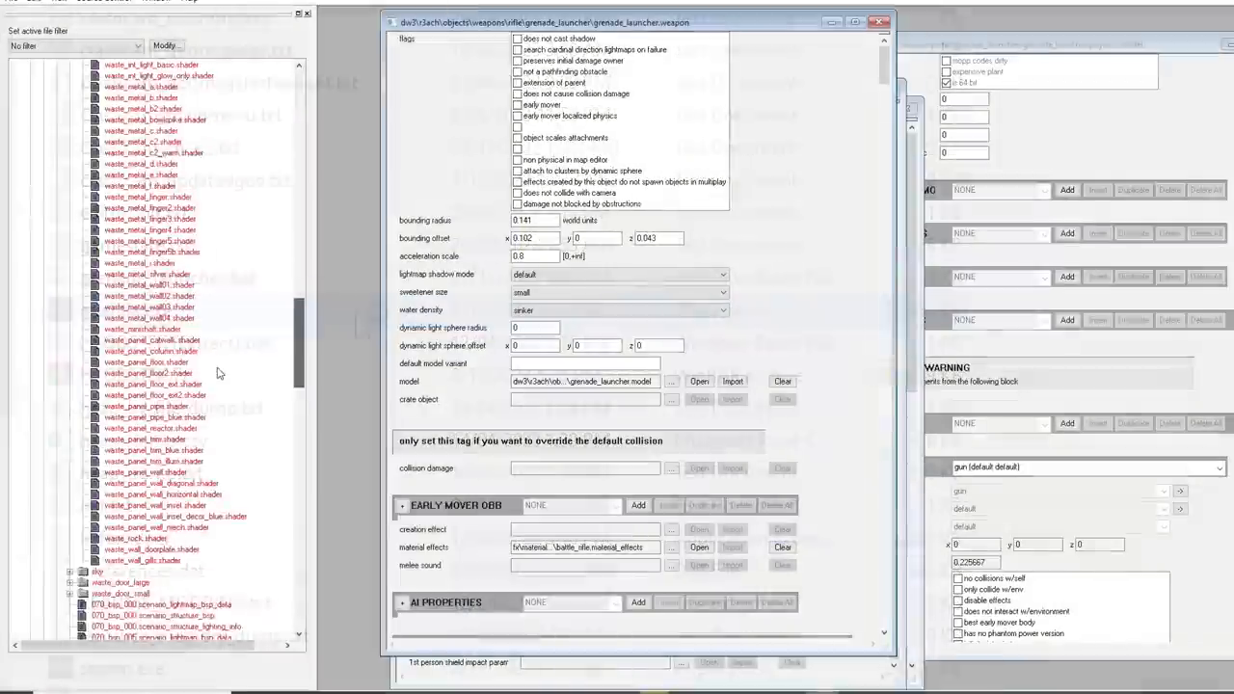
- Review the waste shader tags in Guerilla, then return to the 070_waste bitmaps image browser
{"action": "double_click", "coordinate": [153, 427]}
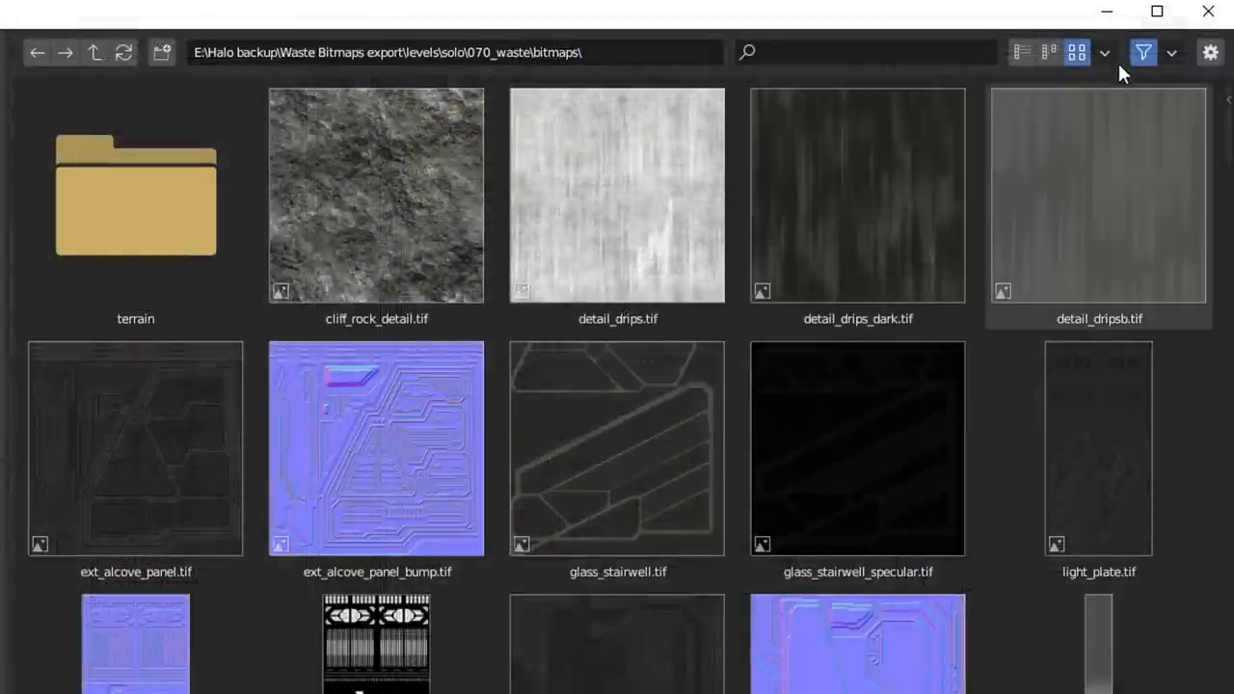
- Load waste_panel_catwalk.tif from the bitmaps folder into the catwalk material's Image Texture node
{"action": "left_click", "coordinate": [1021, 52]}
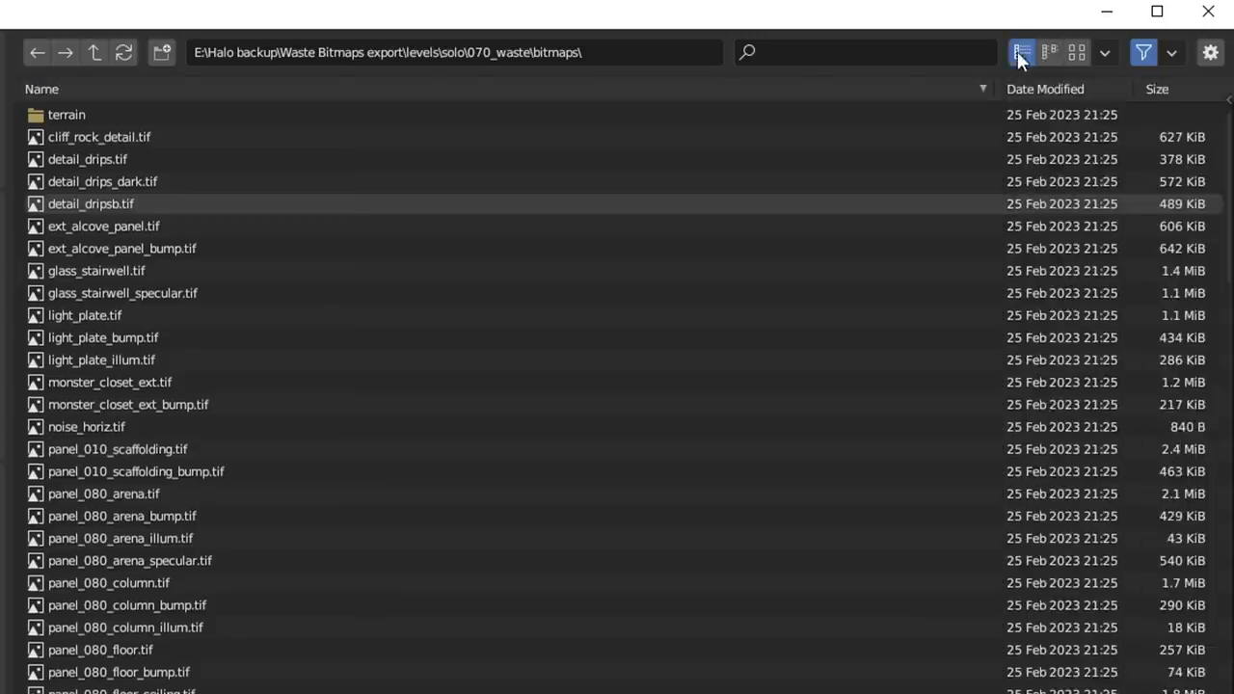
{"action": "left_click", "coordinate": [1077, 52]}
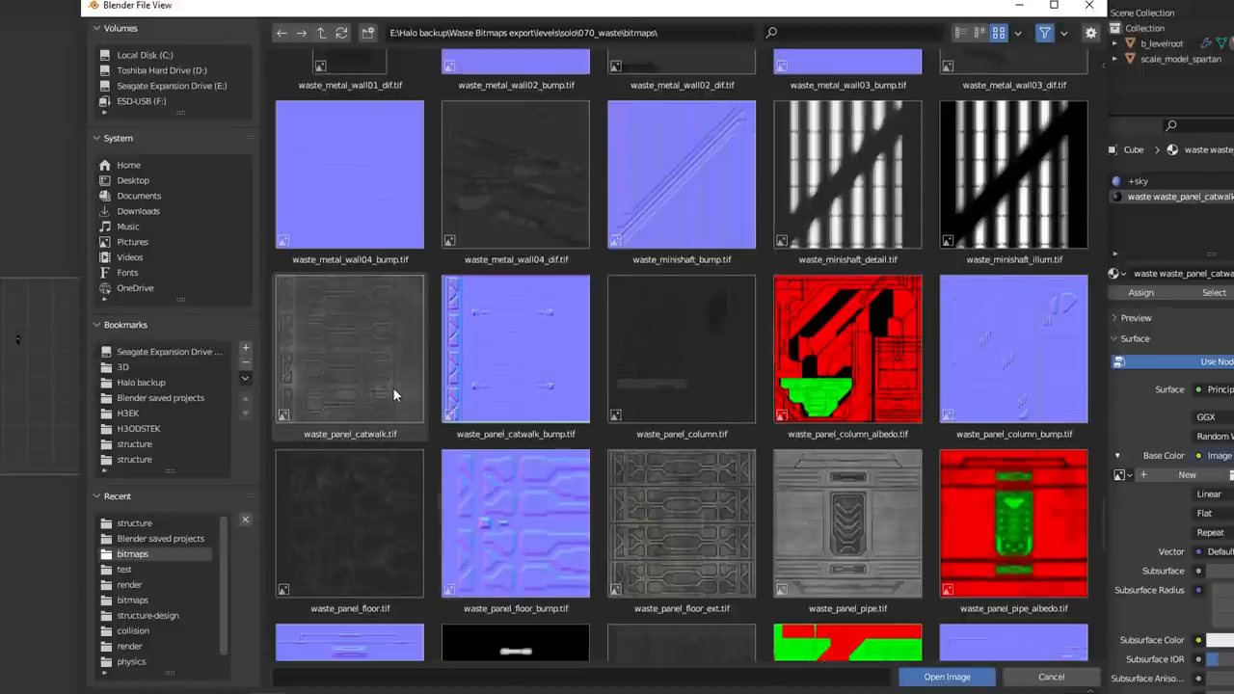
{"action": "left_click", "coordinate": [350, 349]}
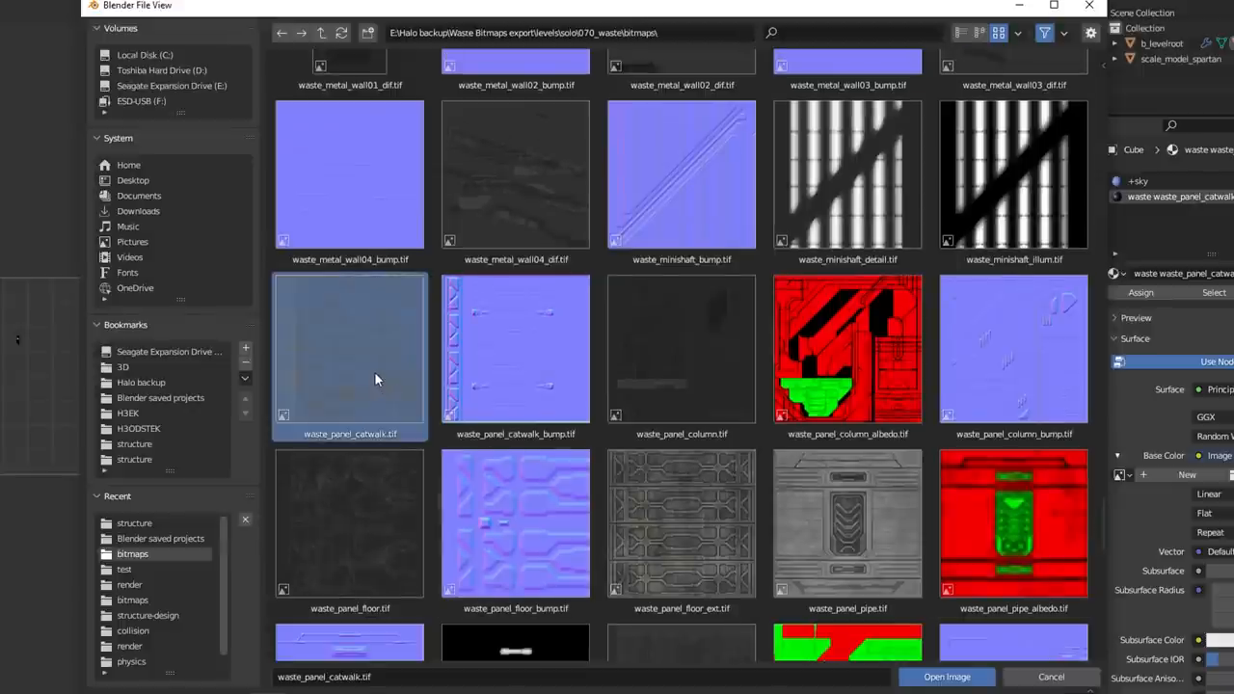
{"action": "left_click", "coordinate": [946, 676]}
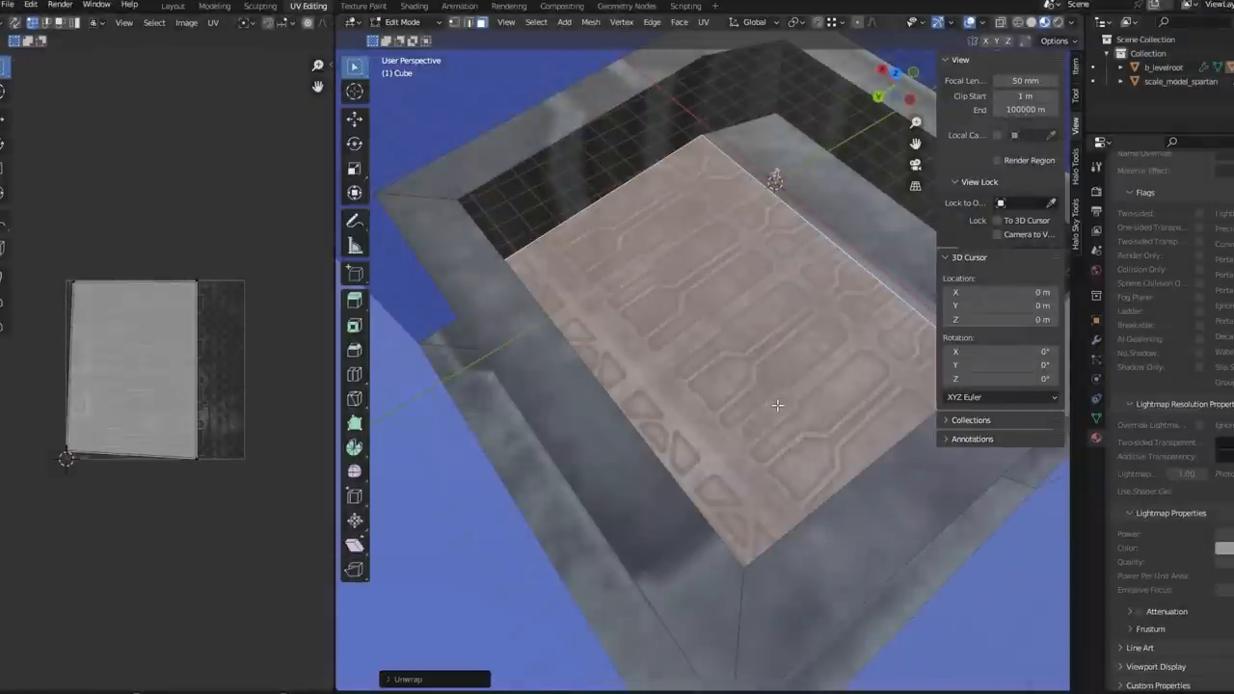
{"action": "mouse_move", "coordinate": [340, 382]}
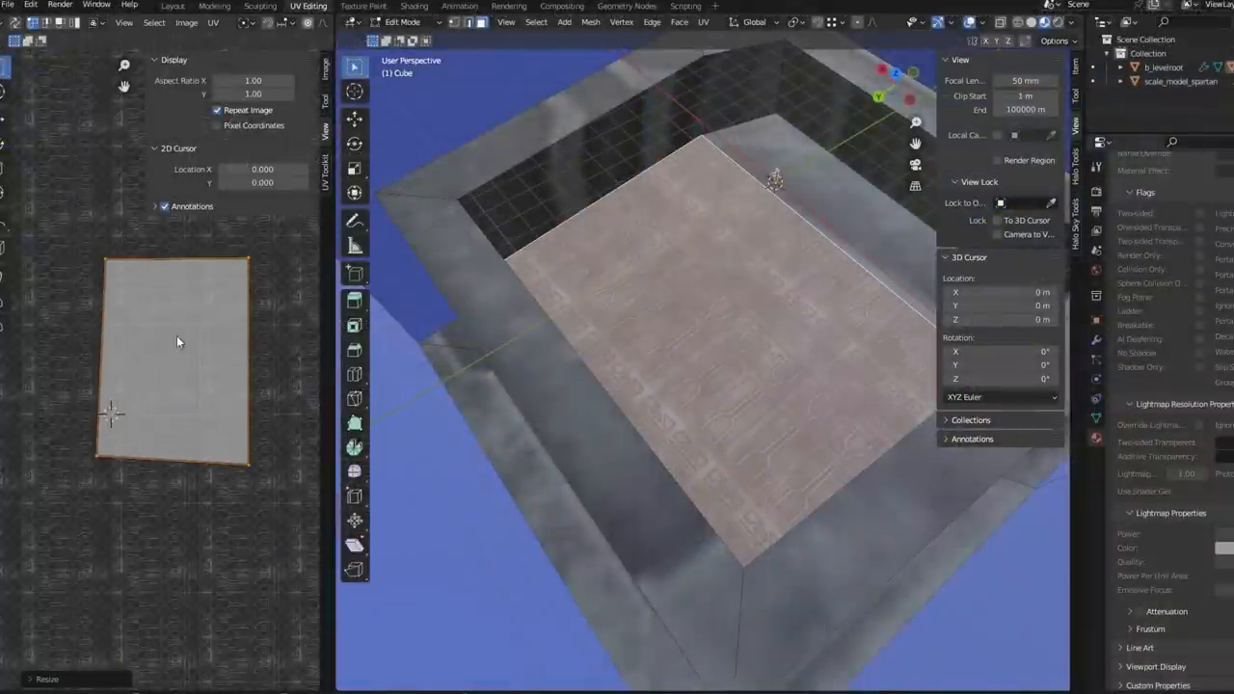
{"action": "mouse_move", "coordinate": [231, 338]}
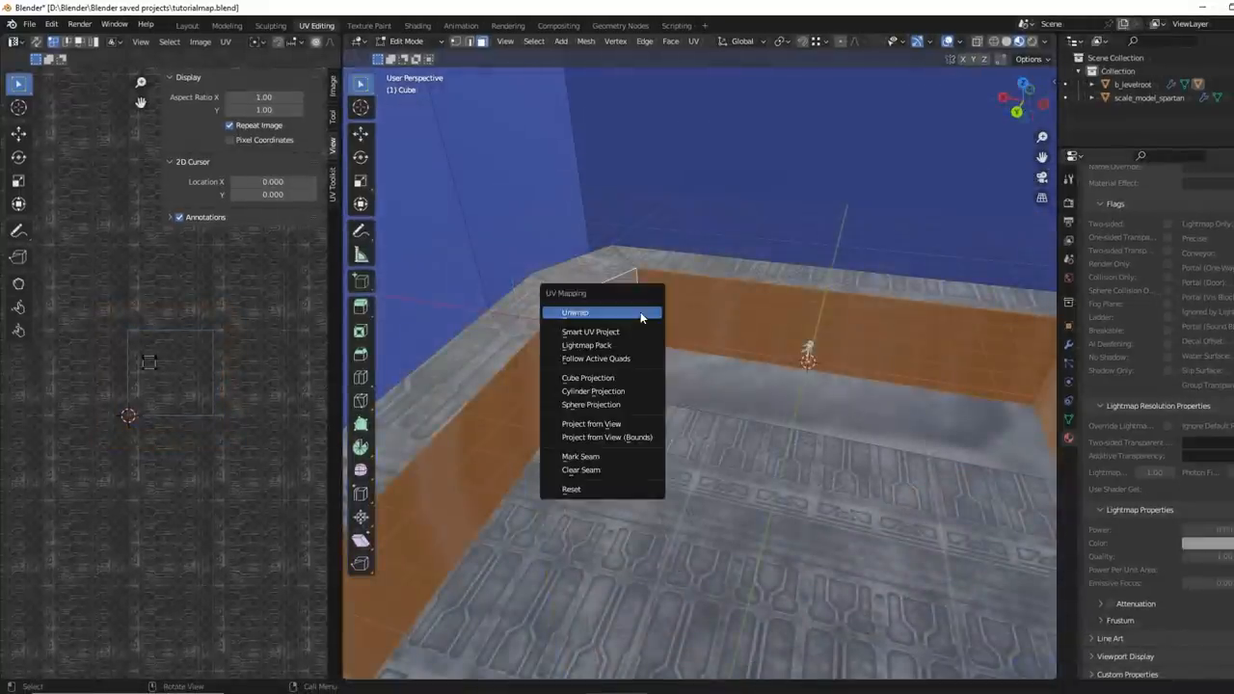
- Unwrap the selected wall faces from the UV Mapping menu
{"action": "left_click", "coordinate": [575, 311]}
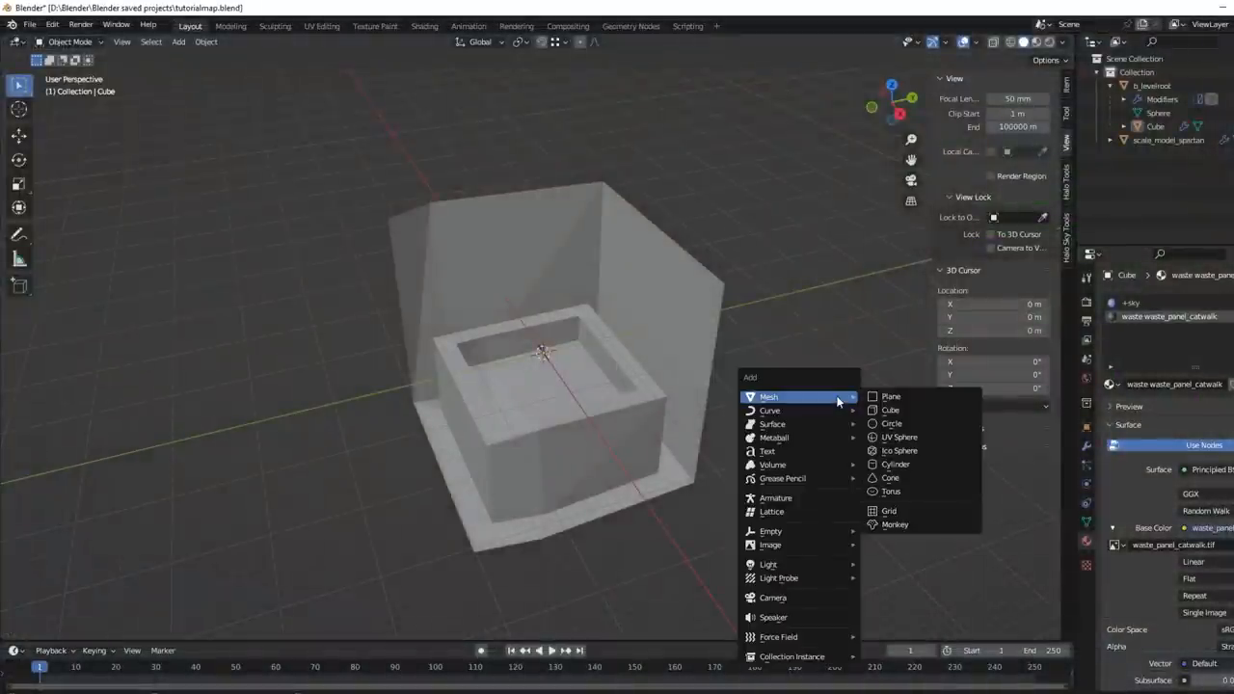
- Add a cube, parent it to b_levelroot, and rename it %cube
{"action": "left_click", "coordinate": [890, 410]}
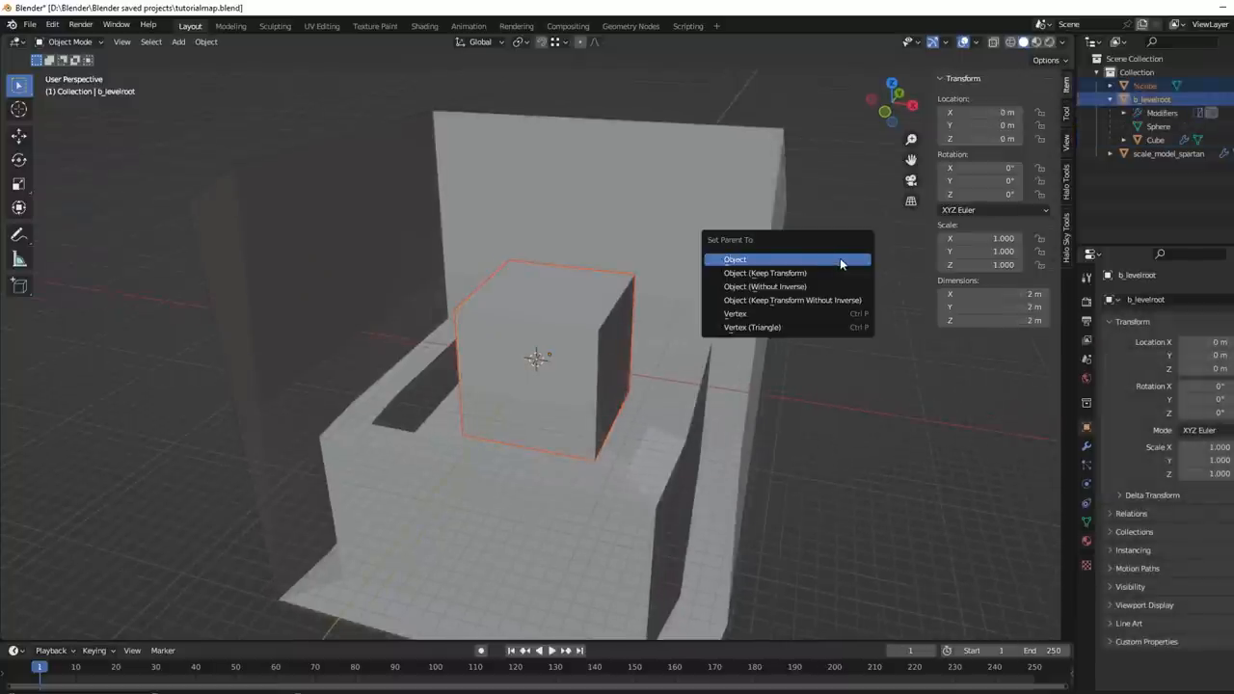
{"action": "left_click", "coordinate": [735, 259]}
{"action": "type", "text": "%"}
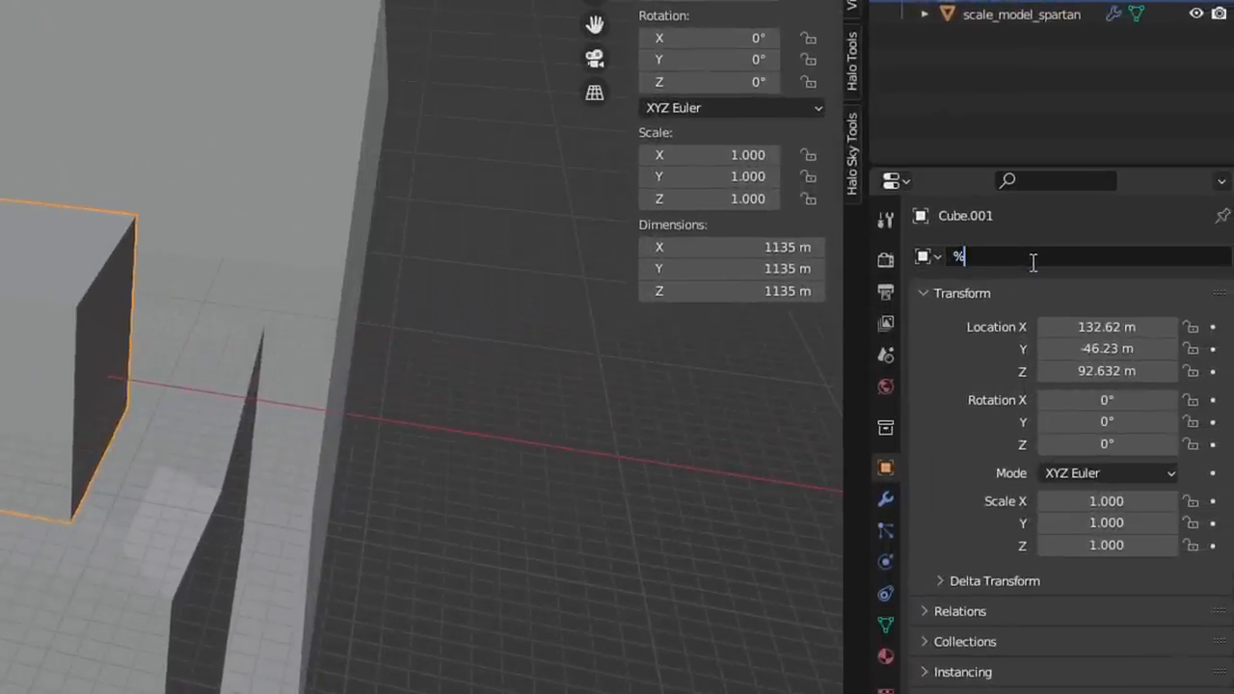
{"action": "type", "text": "cube"}
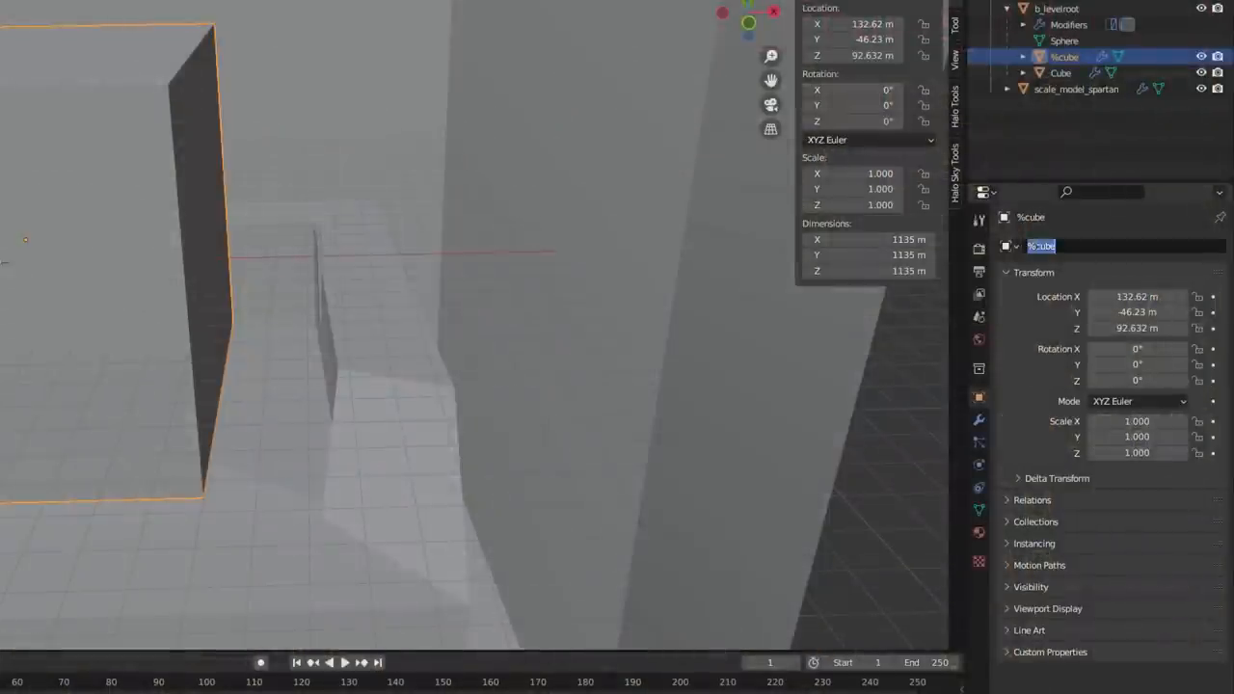
{"action": "left_click", "coordinate": [1059, 246]}
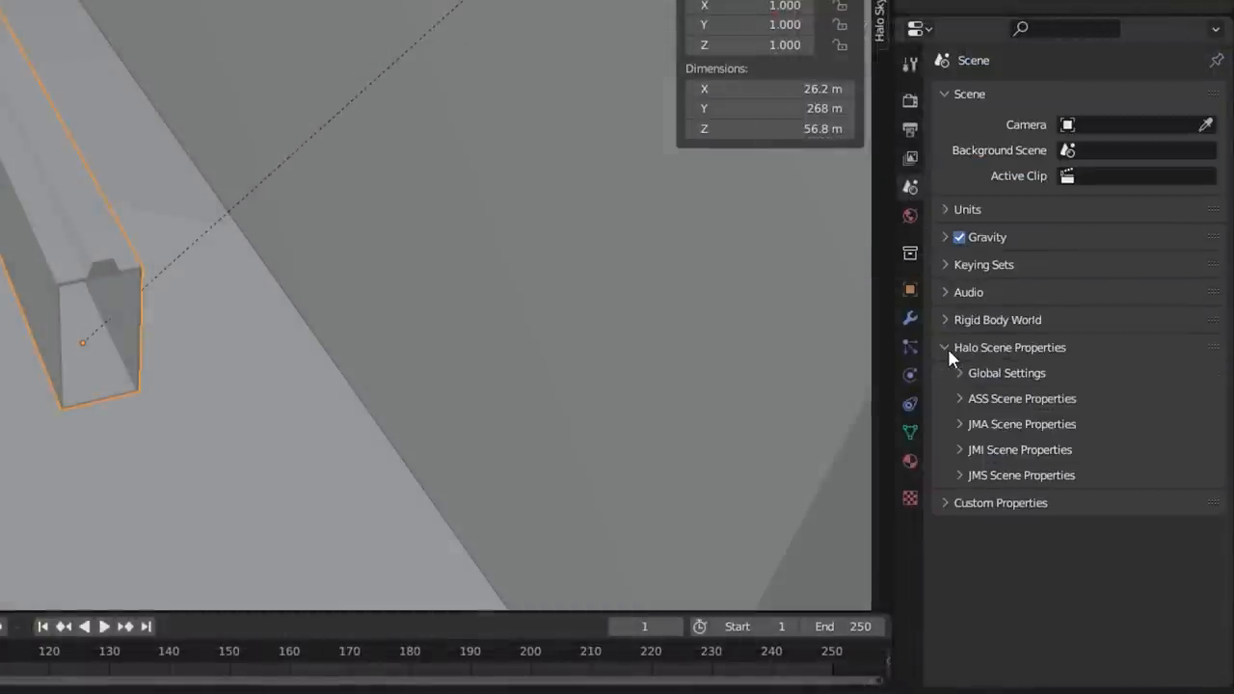
- Set the Halo scene version to Halo 3 and give the cube a new material with Precise off
{"action": "left_click", "coordinate": [1005, 372]}
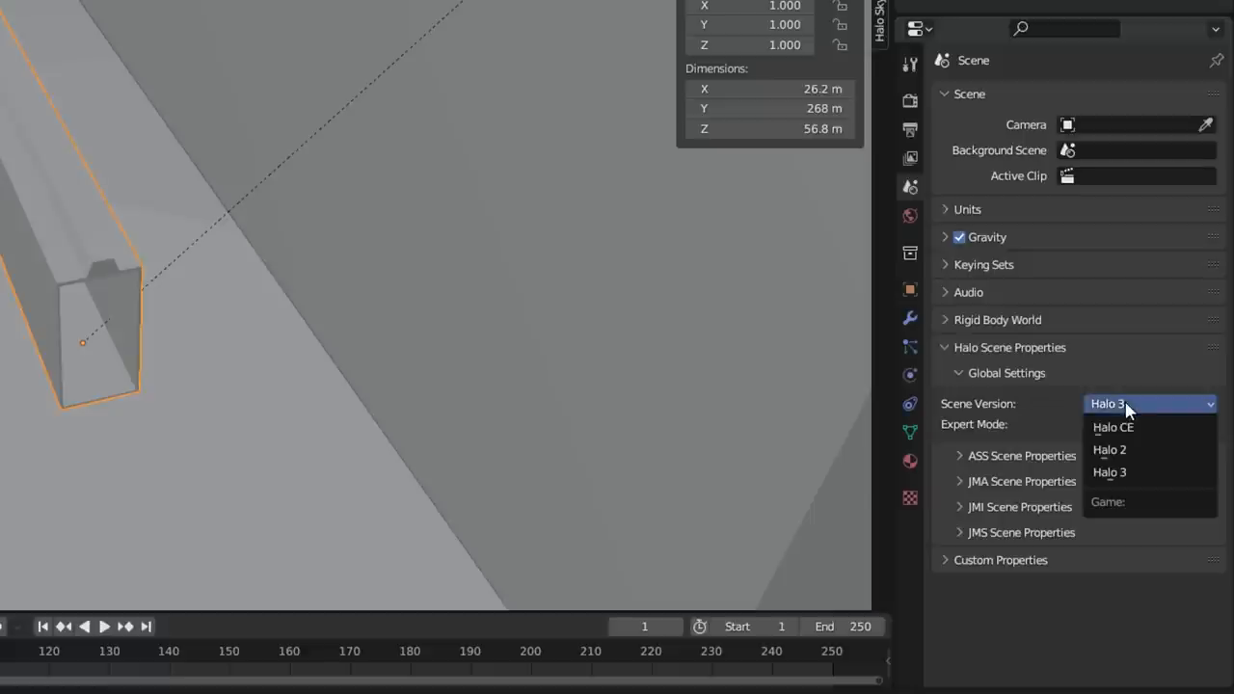
{"action": "left_click", "coordinate": [1109, 473]}
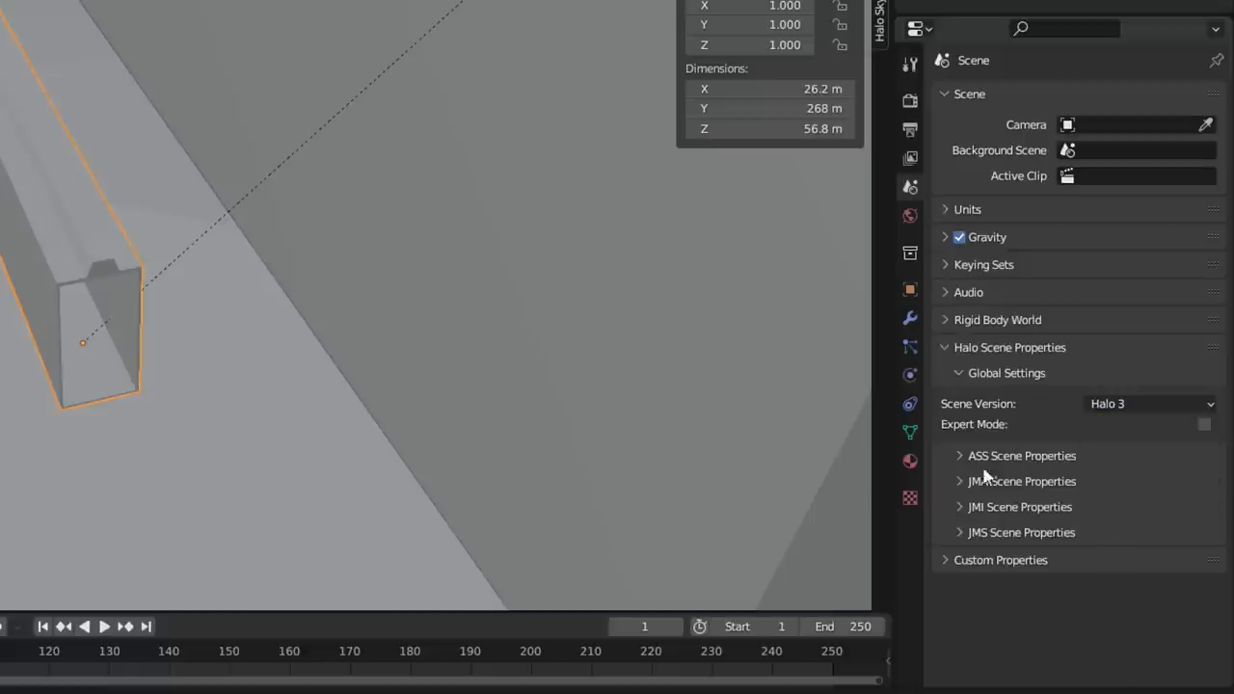
{"action": "left_click", "coordinate": [910, 461]}
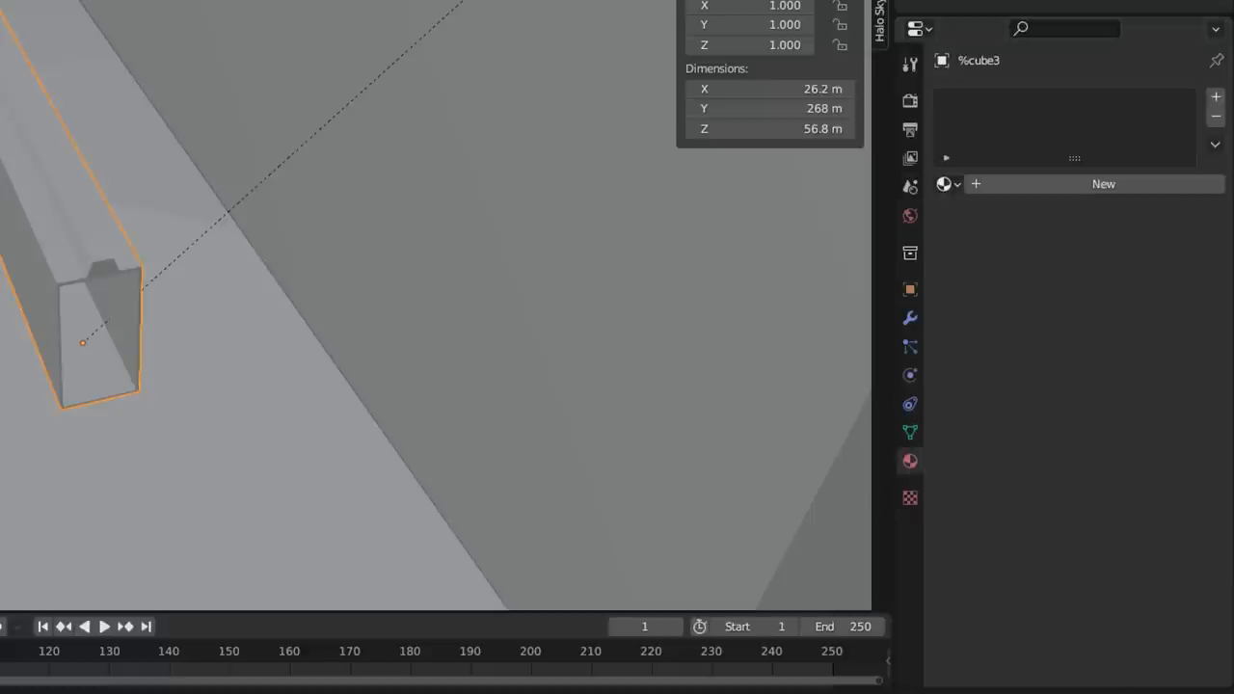
{"action": "left_click", "coordinate": [1103, 183]}
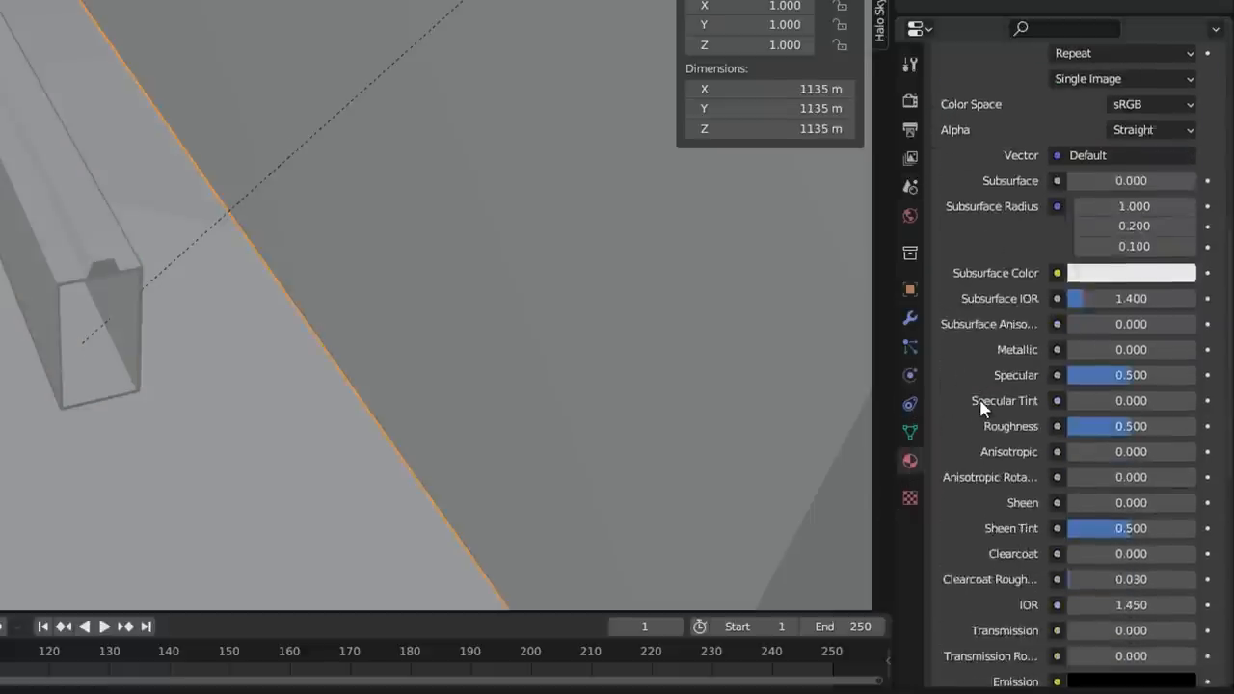
{"action": "scroll", "scroll_direction": "down", "scroll_amount": 3}
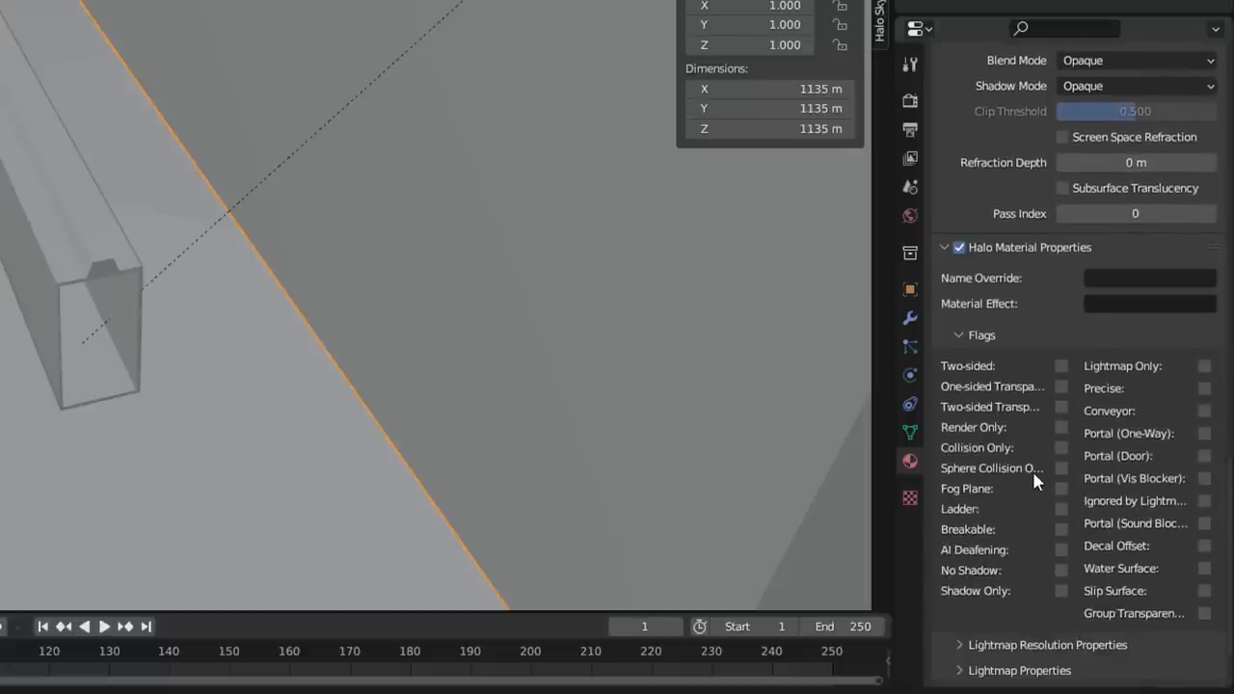
{"action": "left_click", "coordinate": [1204, 388]}
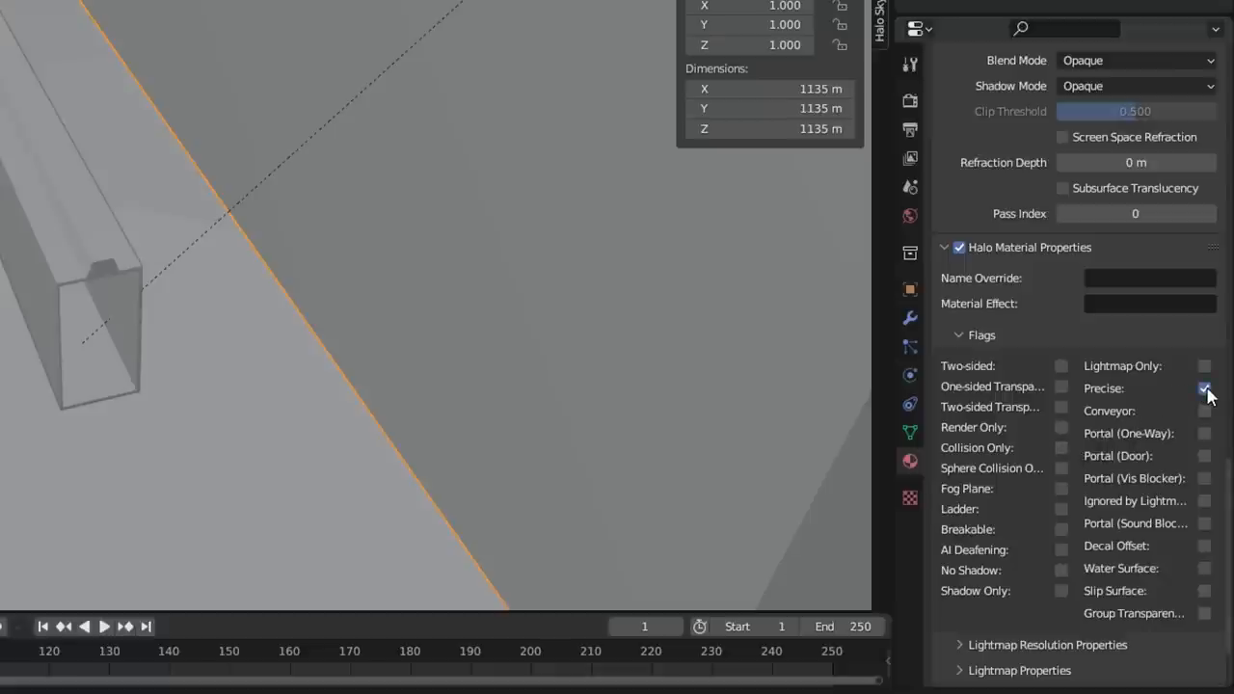
{"action": "left_click", "coordinate": [1204, 389]}
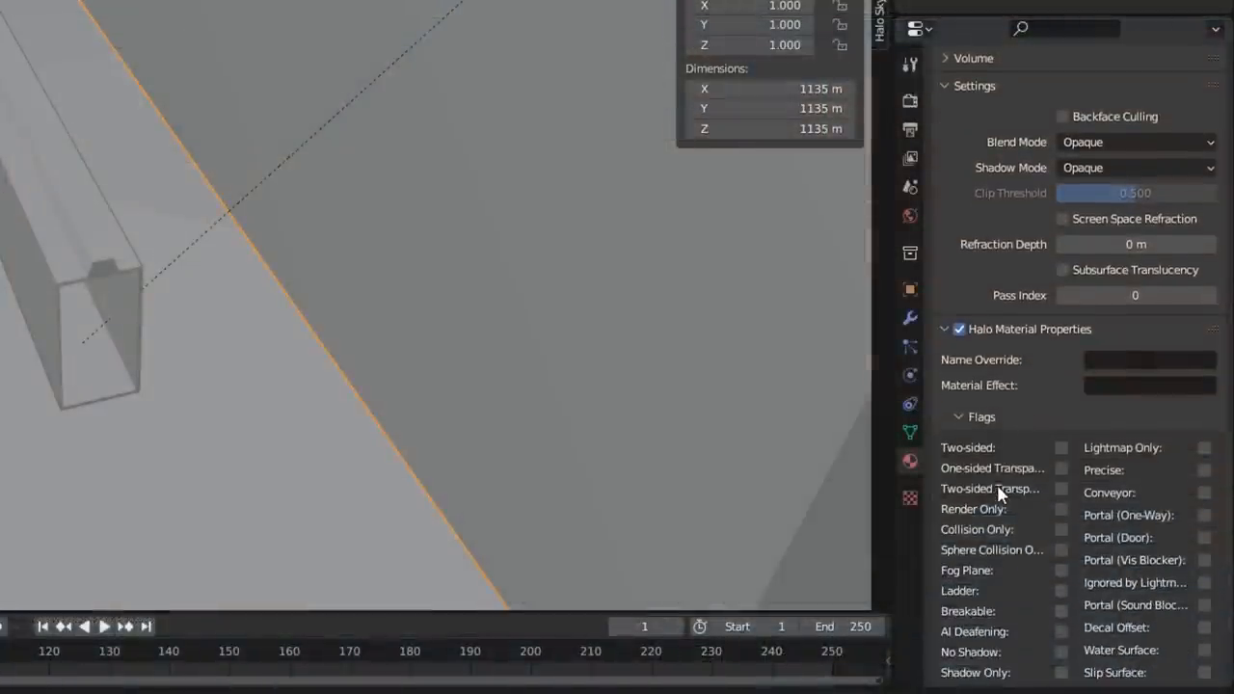
{"action": "scroll", "scroll_direction": "down", "scroll_amount": 3}
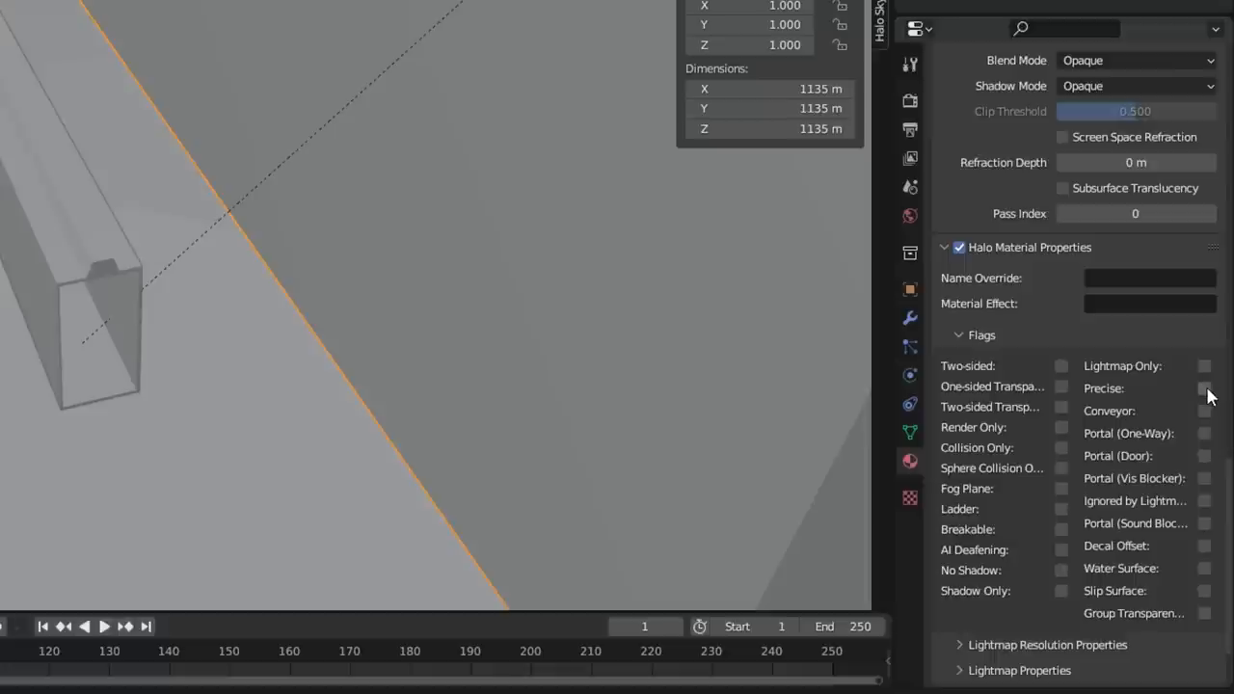
{"action": "left_click", "coordinate": [1205, 388]}
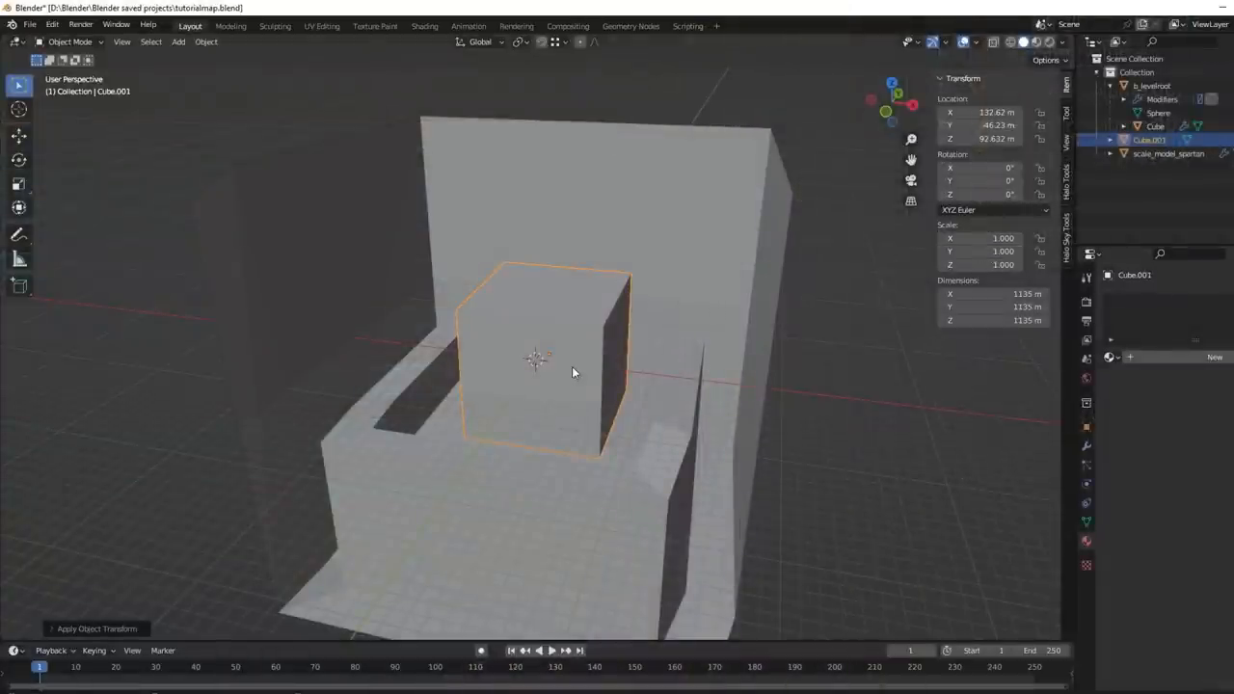
{"action": "mouse_move", "coordinate": [1104, 399]}
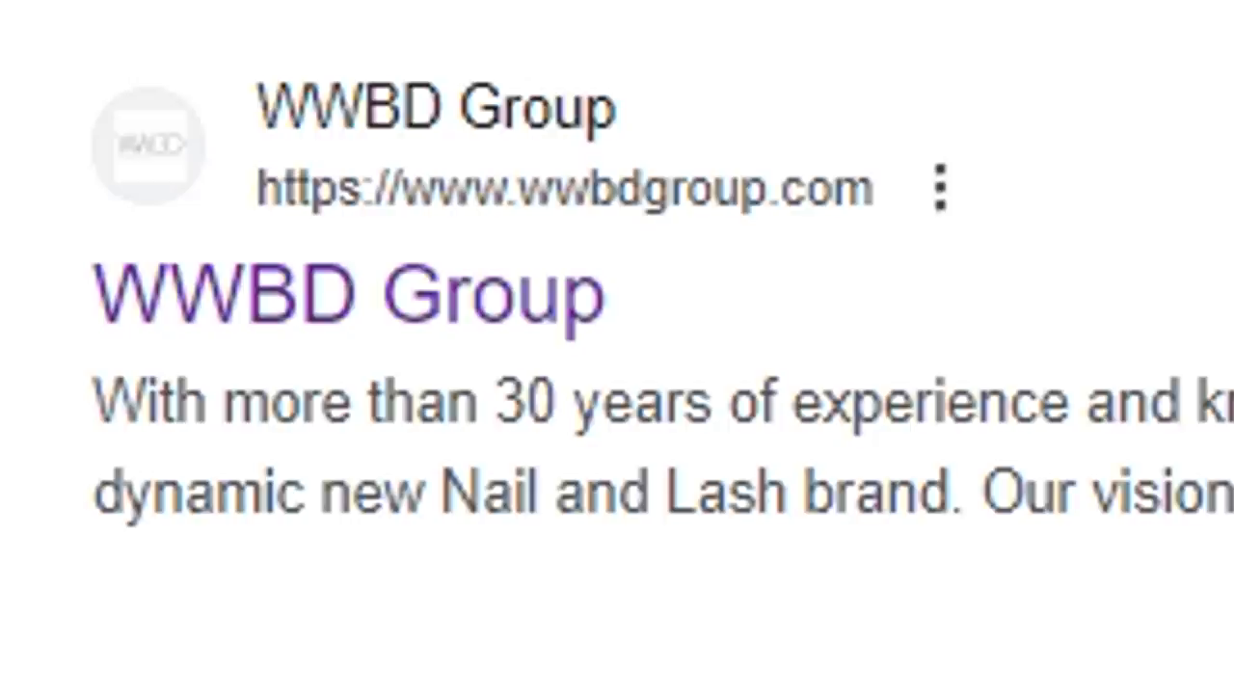
- Open the cliff bowl example level with its waste_panel materials and instanced slices
{"action": "left_click", "coordinate": [349, 294]}
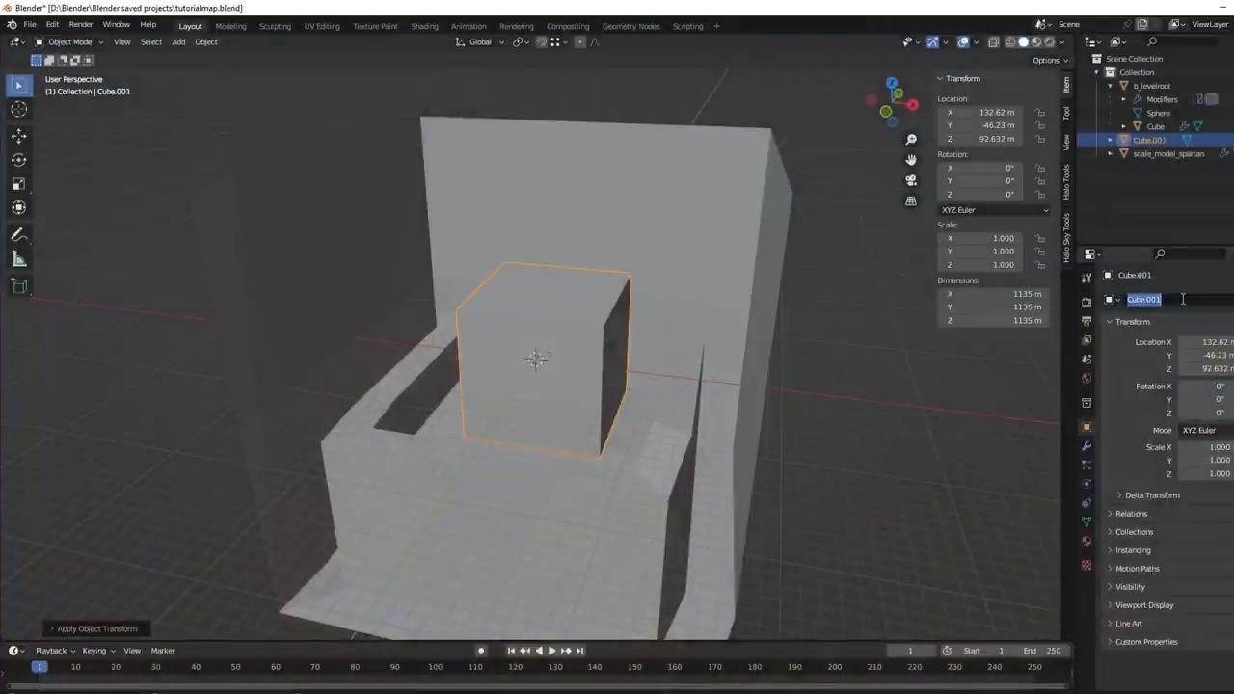
{"action": "left_click", "coordinate": [1087, 428]}
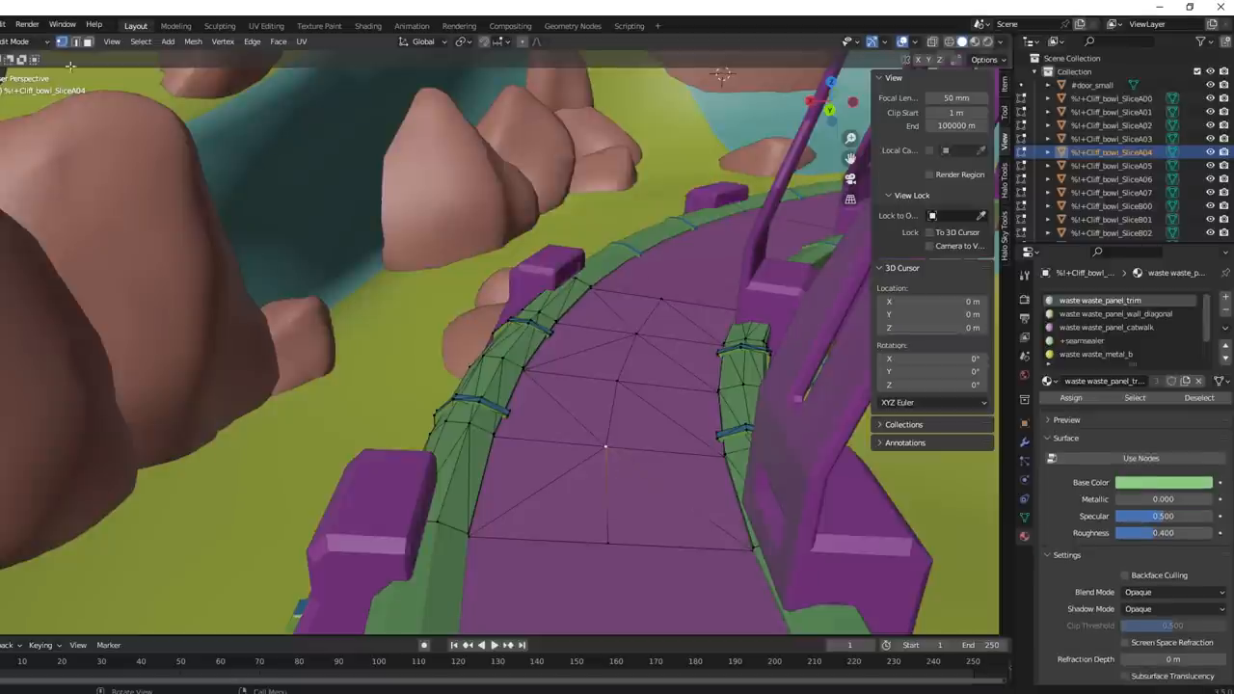
{"action": "left_click", "coordinate": [642, 497]}
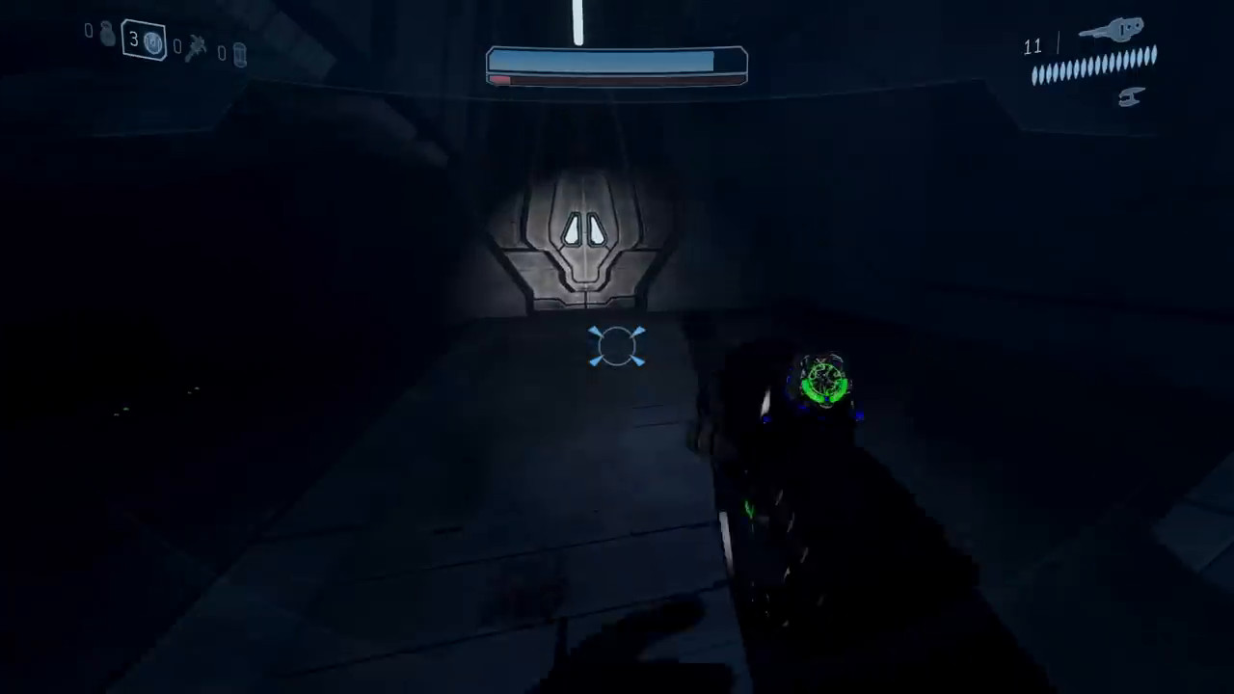
{"action": "mouse_move", "coordinate": [617, 347]}
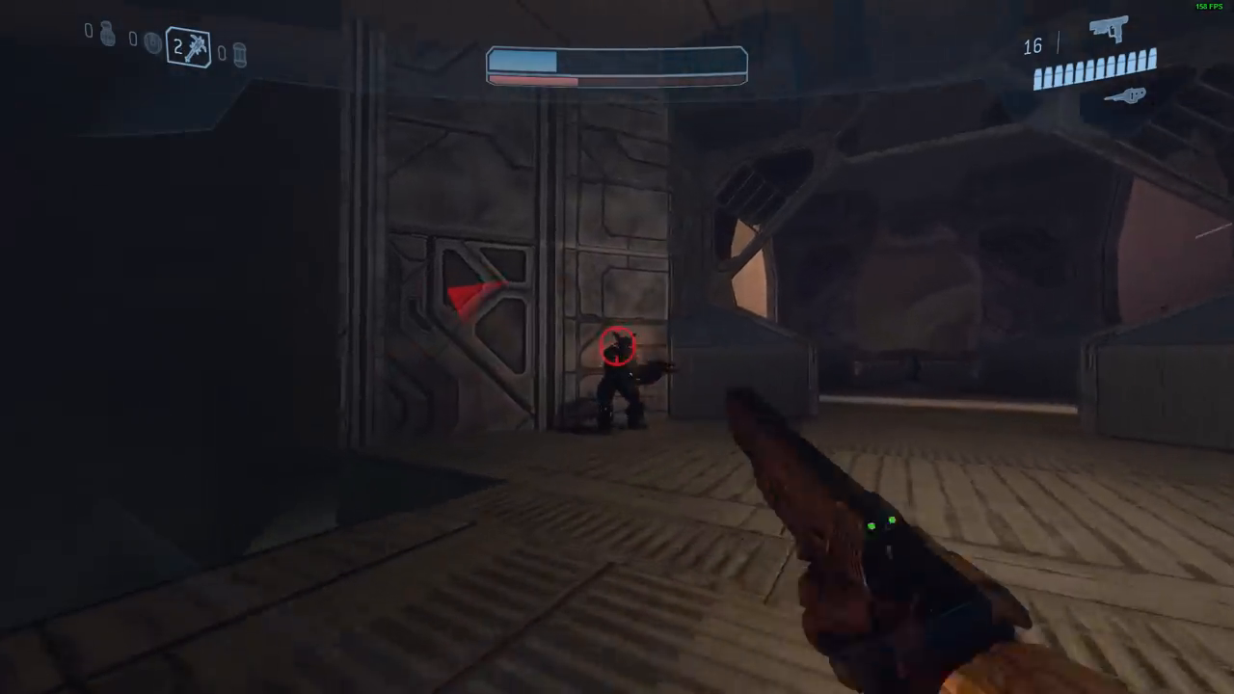
- Shoot the enemy by the wall while moving through the level toward the door
{"action": "left_click", "coordinate": [617, 347]}
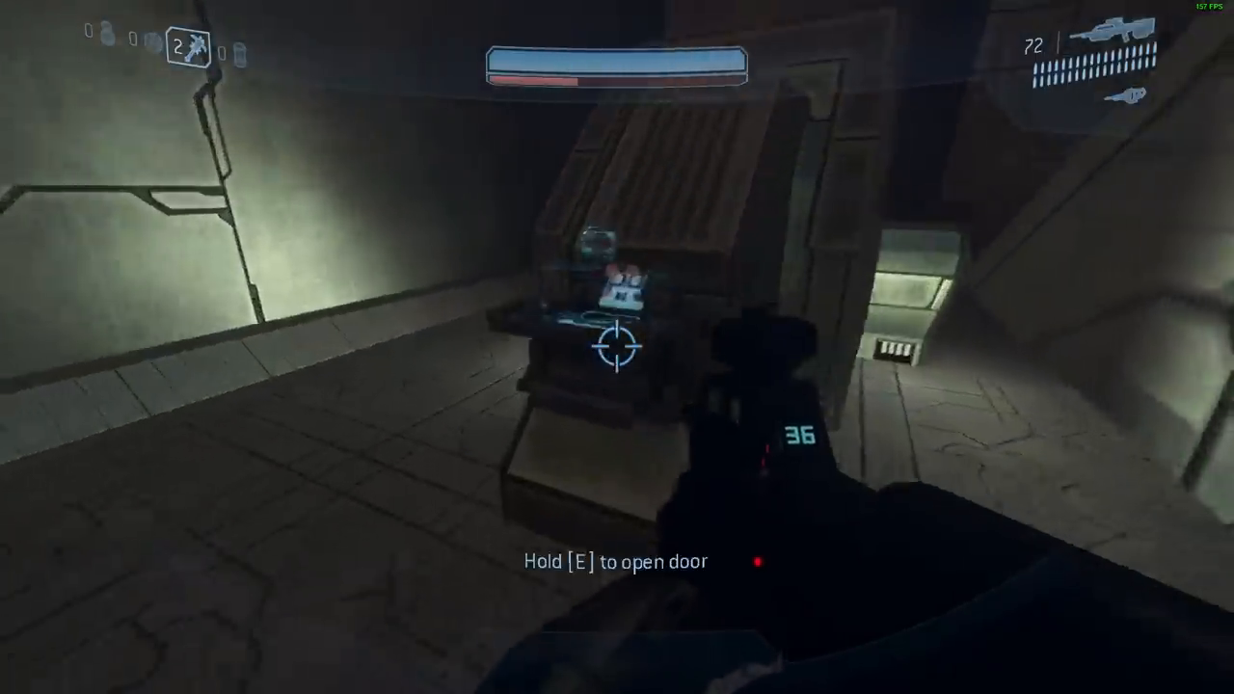
{"action": "mouse_move", "coordinate": [618, 348]}
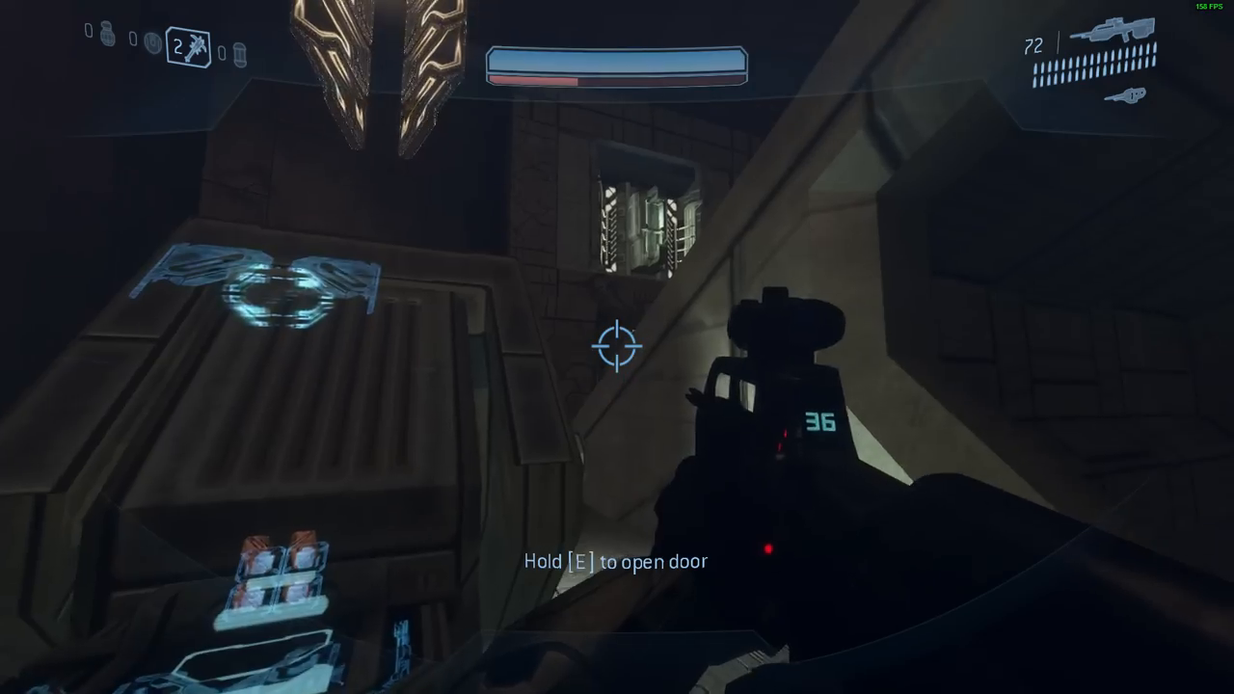